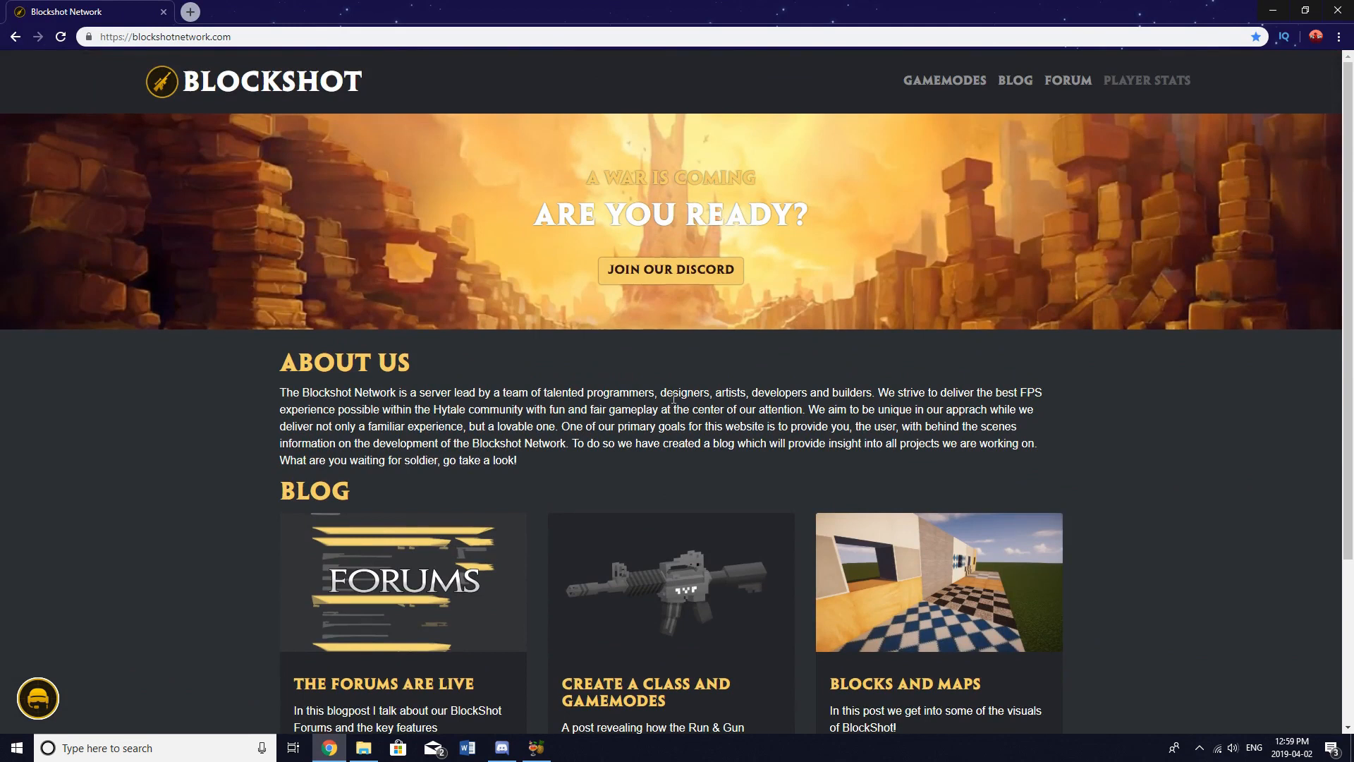
{"action": "mouse_move", "coordinate": [588, 182]}
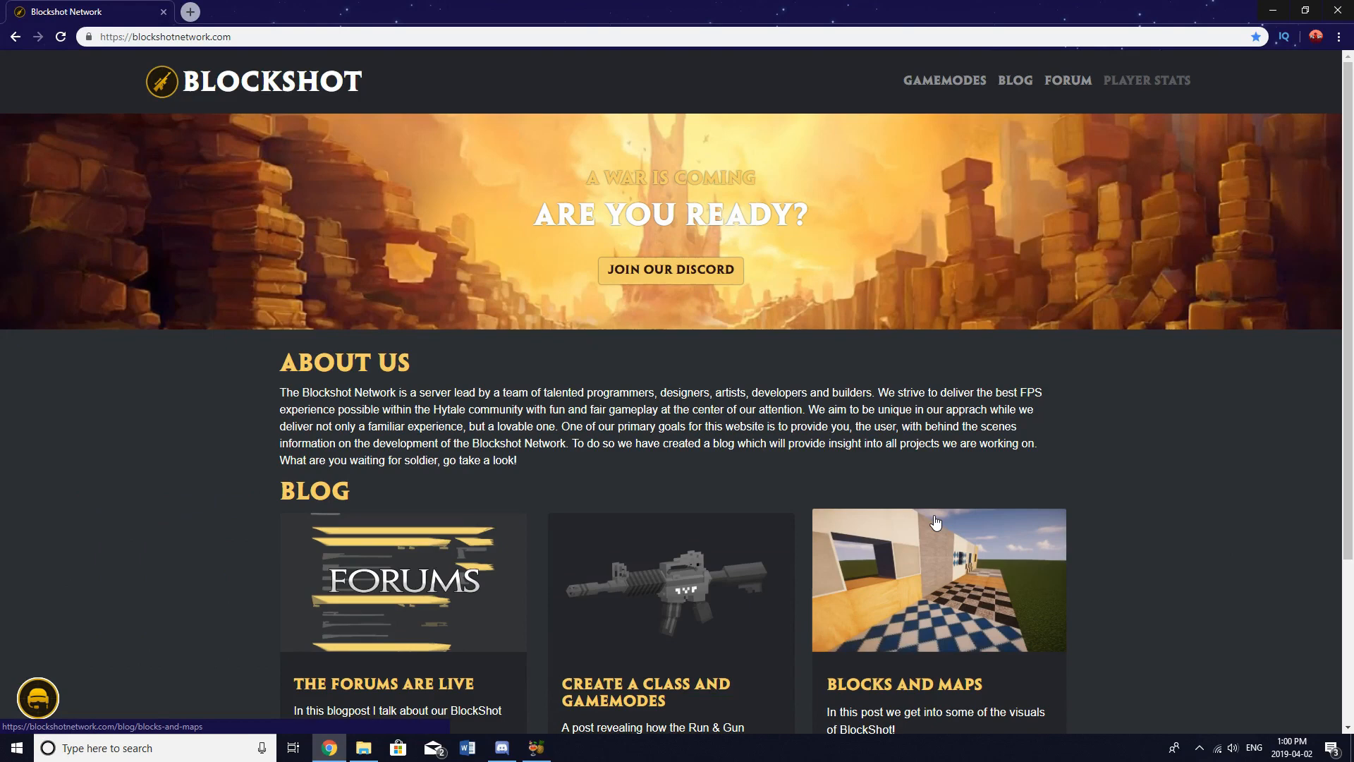
Step: Scroll past the home page blog cards and open the Gamemodes page
{"action": "scroll", "scroll_direction": "down", "scroll_amount": 3}
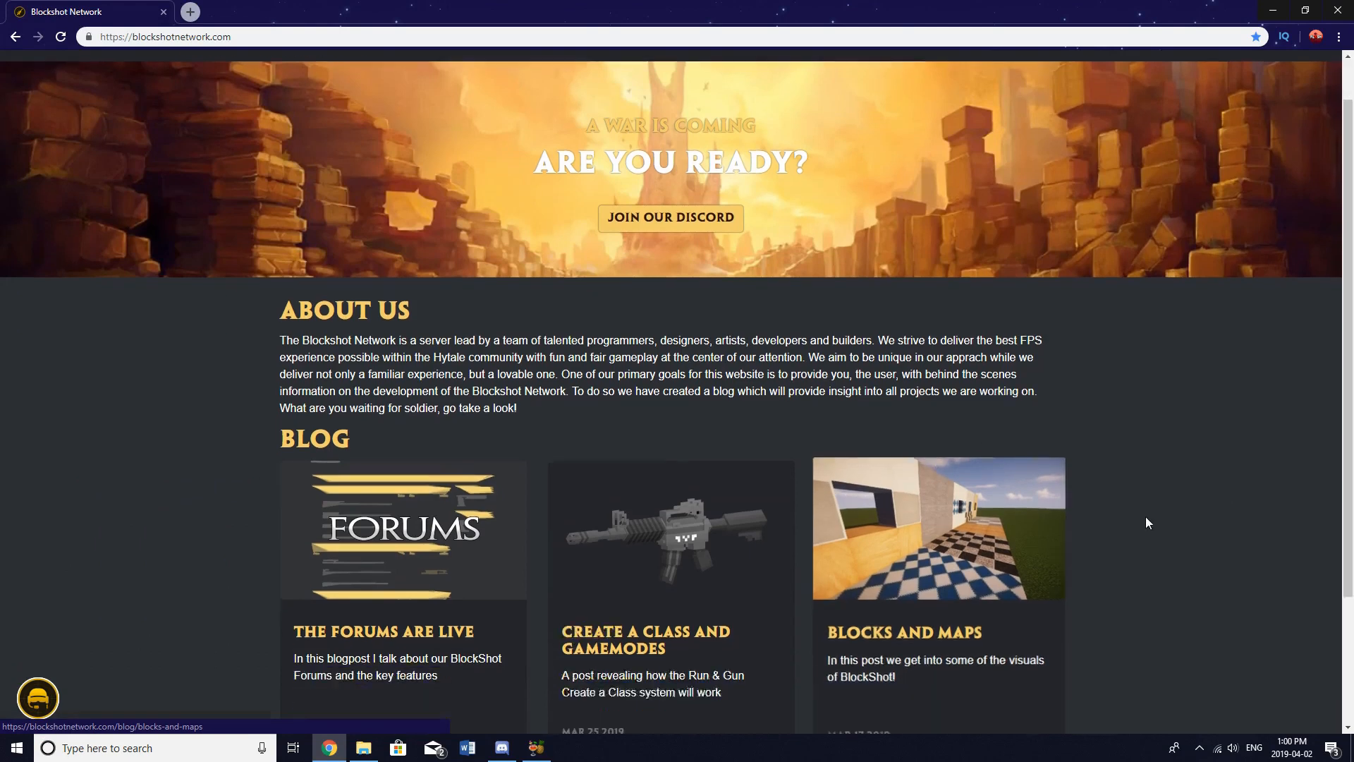
{"action": "left_click", "coordinate": [1068, 80]}
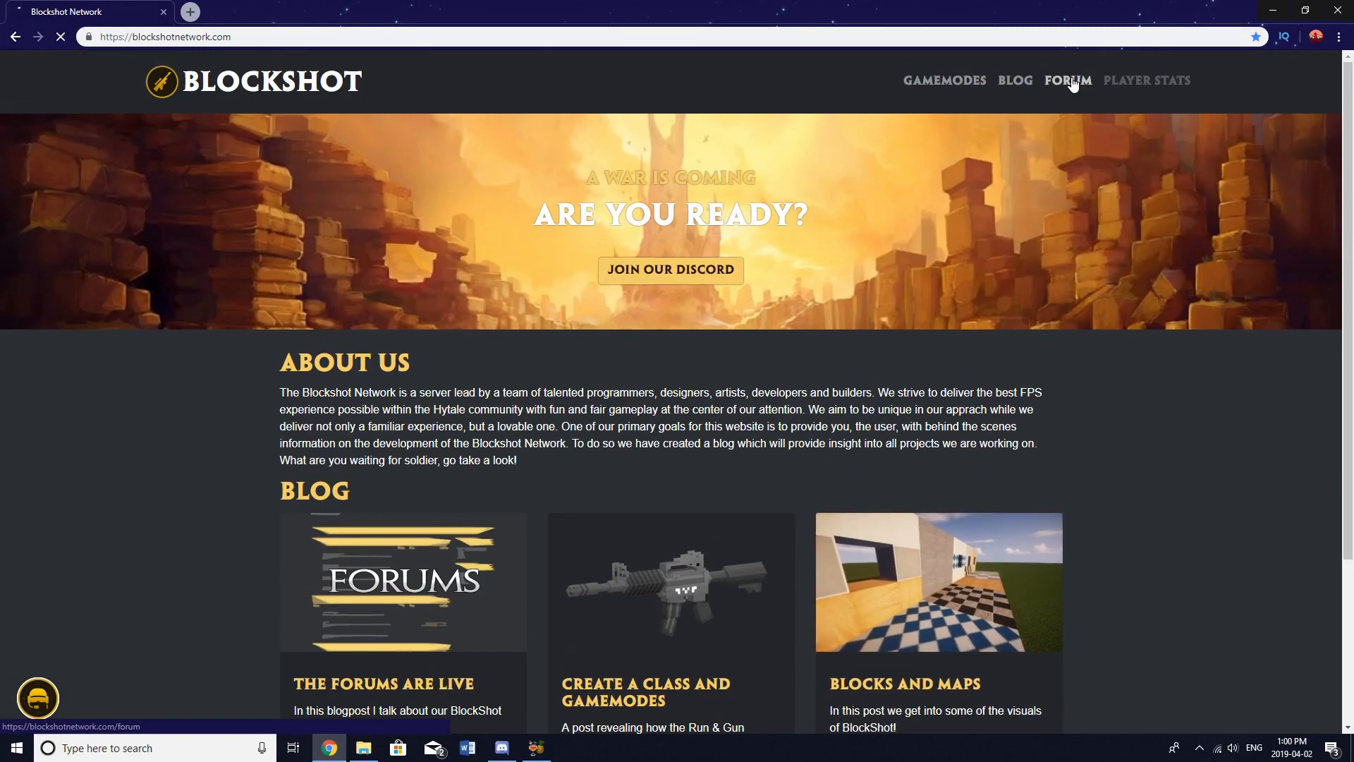
{"action": "left_click", "coordinate": [944, 81]}
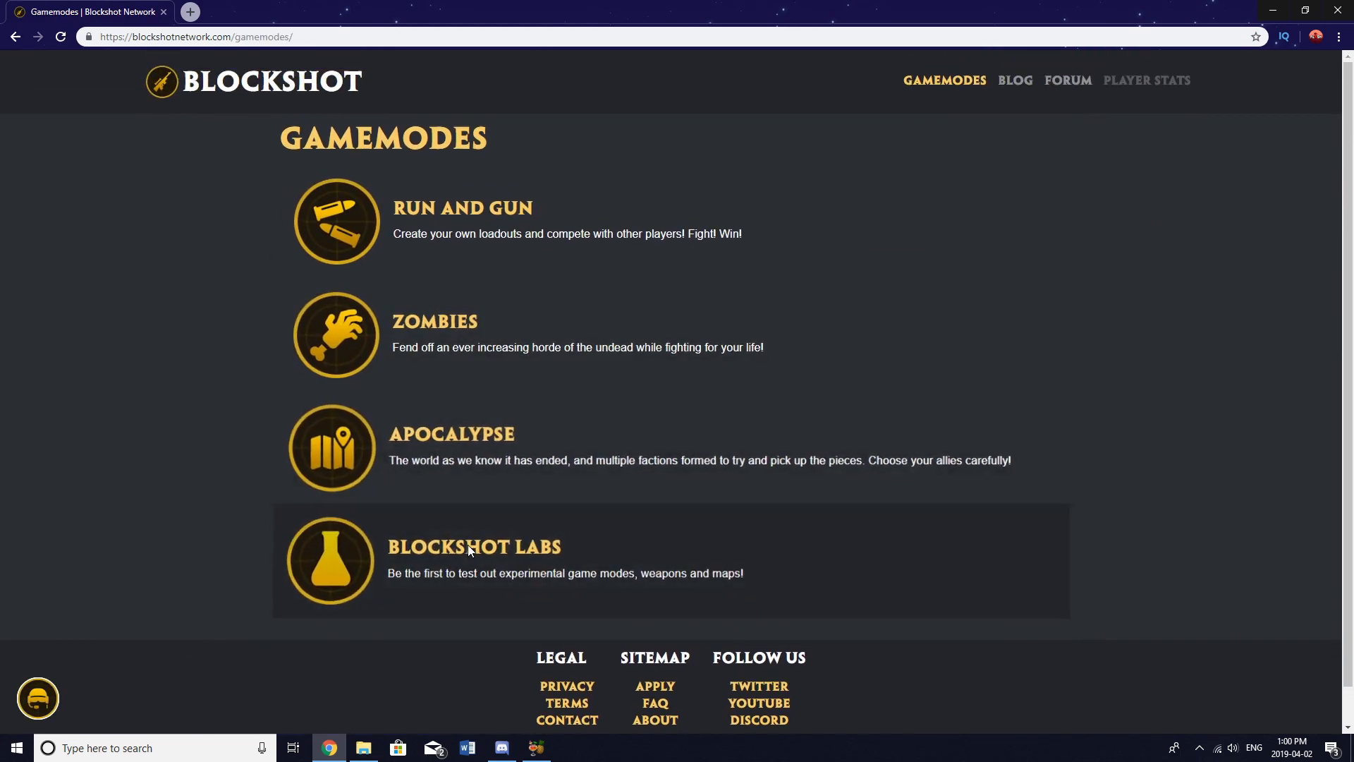
Step: Scroll the blog post grid from The Forums Are Live down to Welcome to Blockshot
{"action": "scroll", "scroll_direction": "down", "scroll_amount": 3}
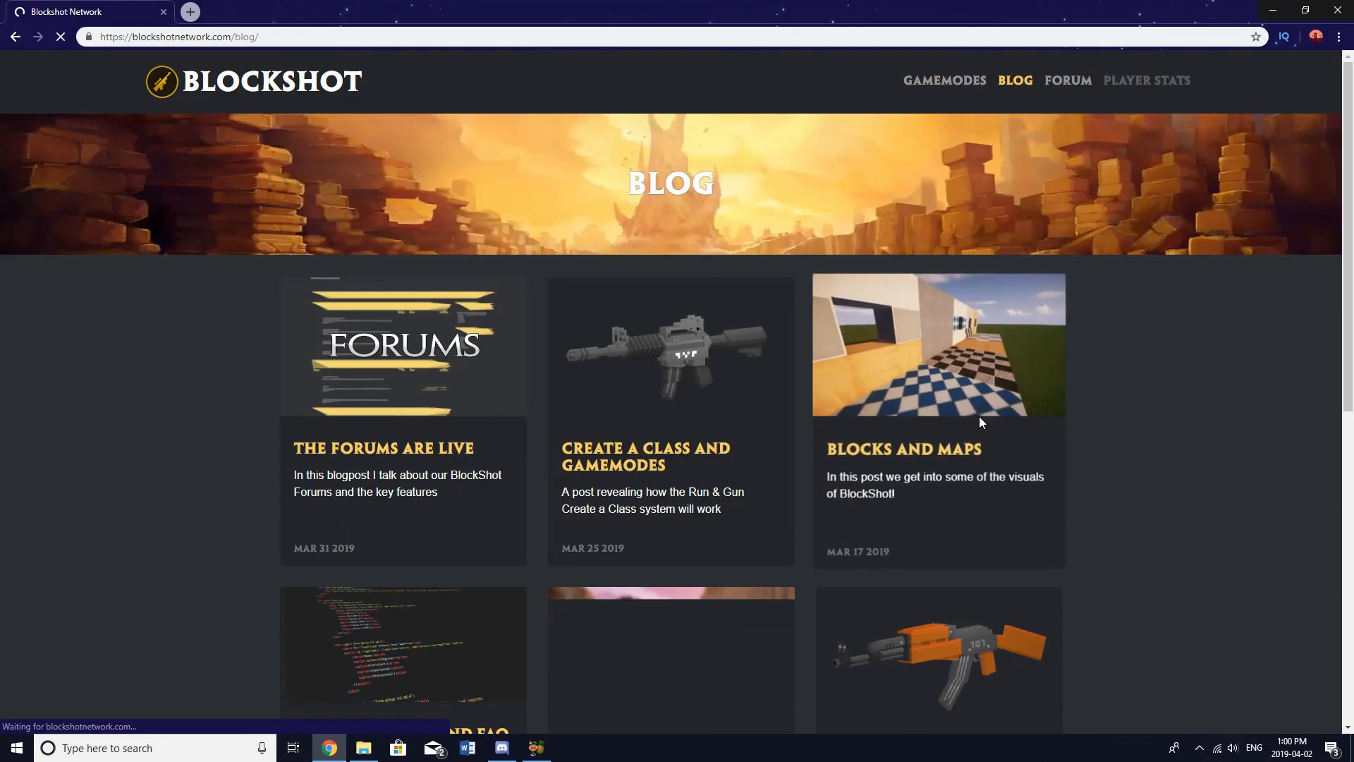
{"action": "scroll", "scroll_direction": "down", "scroll_amount": 3}
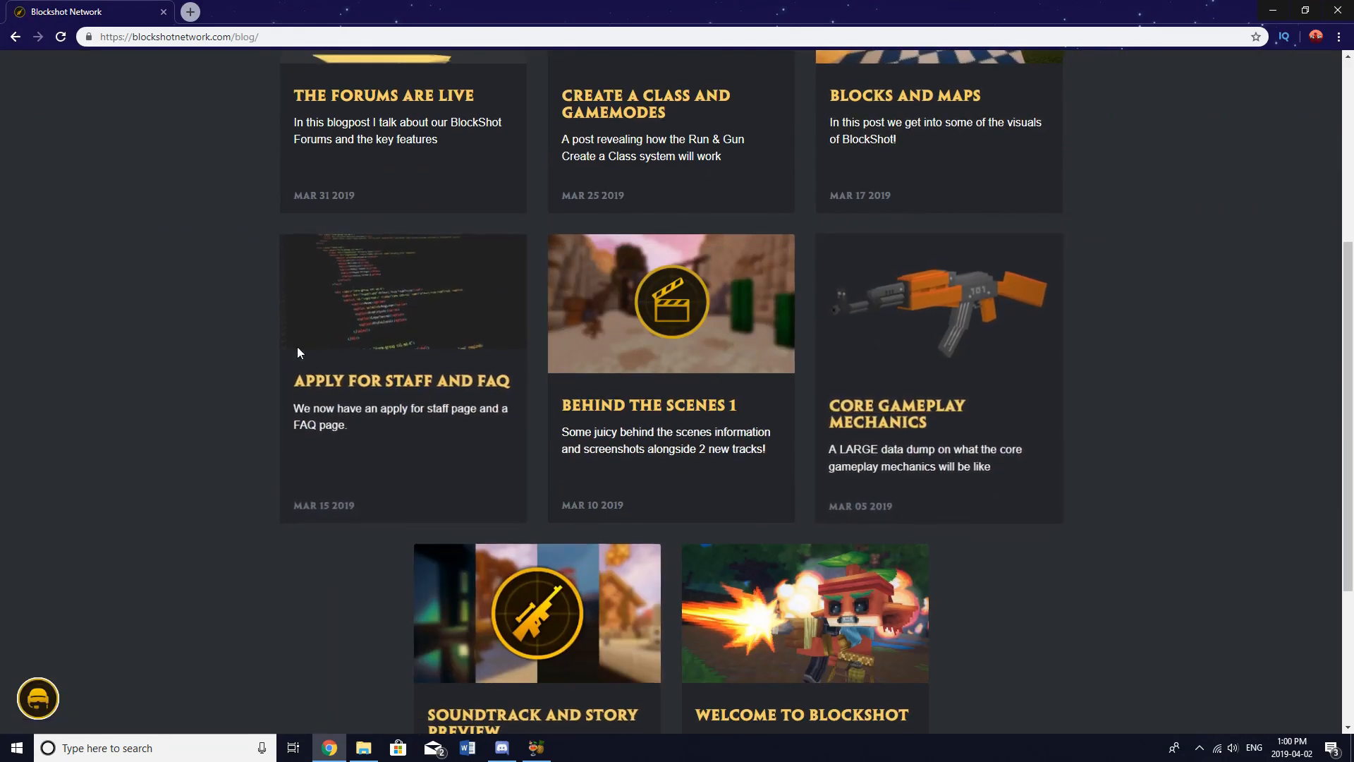
{"action": "mouse_move", "coordinate": [361, 385]}
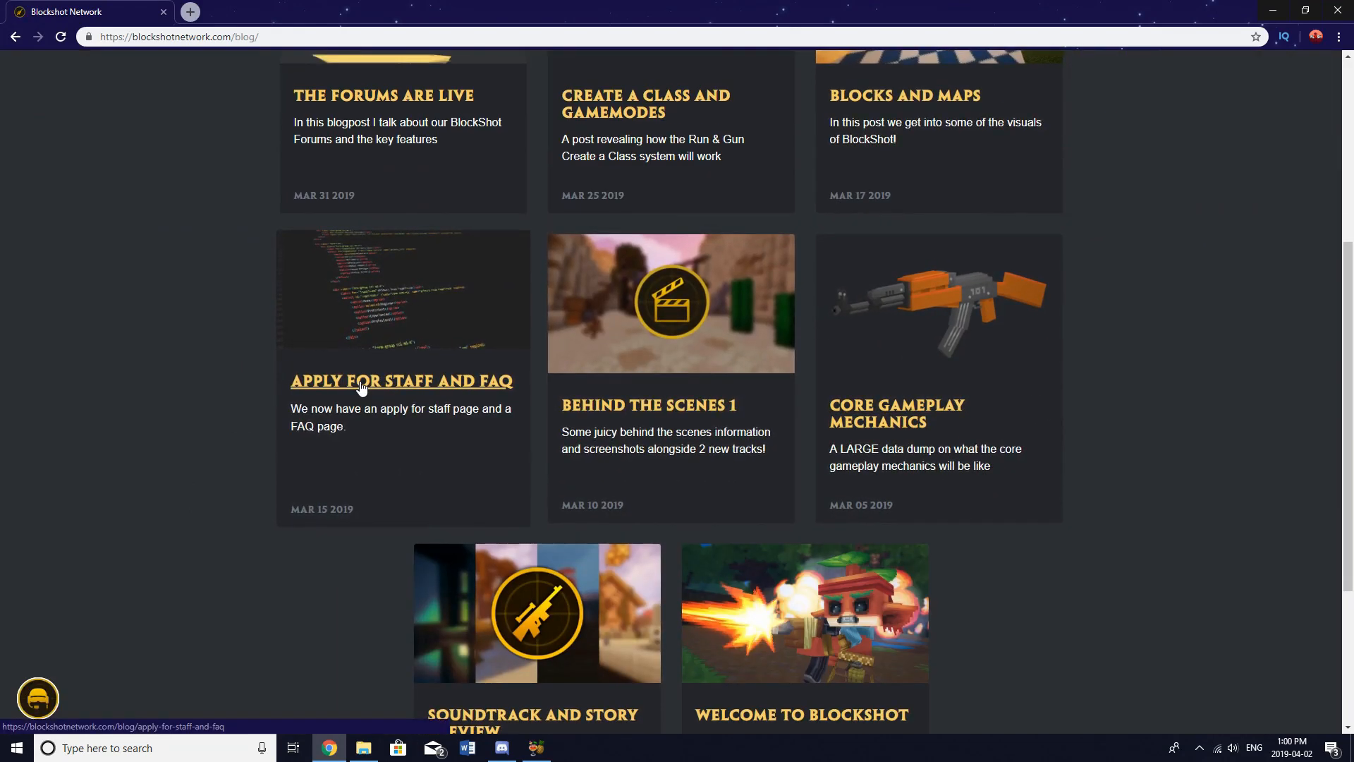
Step: Open the 'Apply for Staff and FAQ' post and scroll through its application form section
{"action": "left_click", "coordinate": [399, 381]}
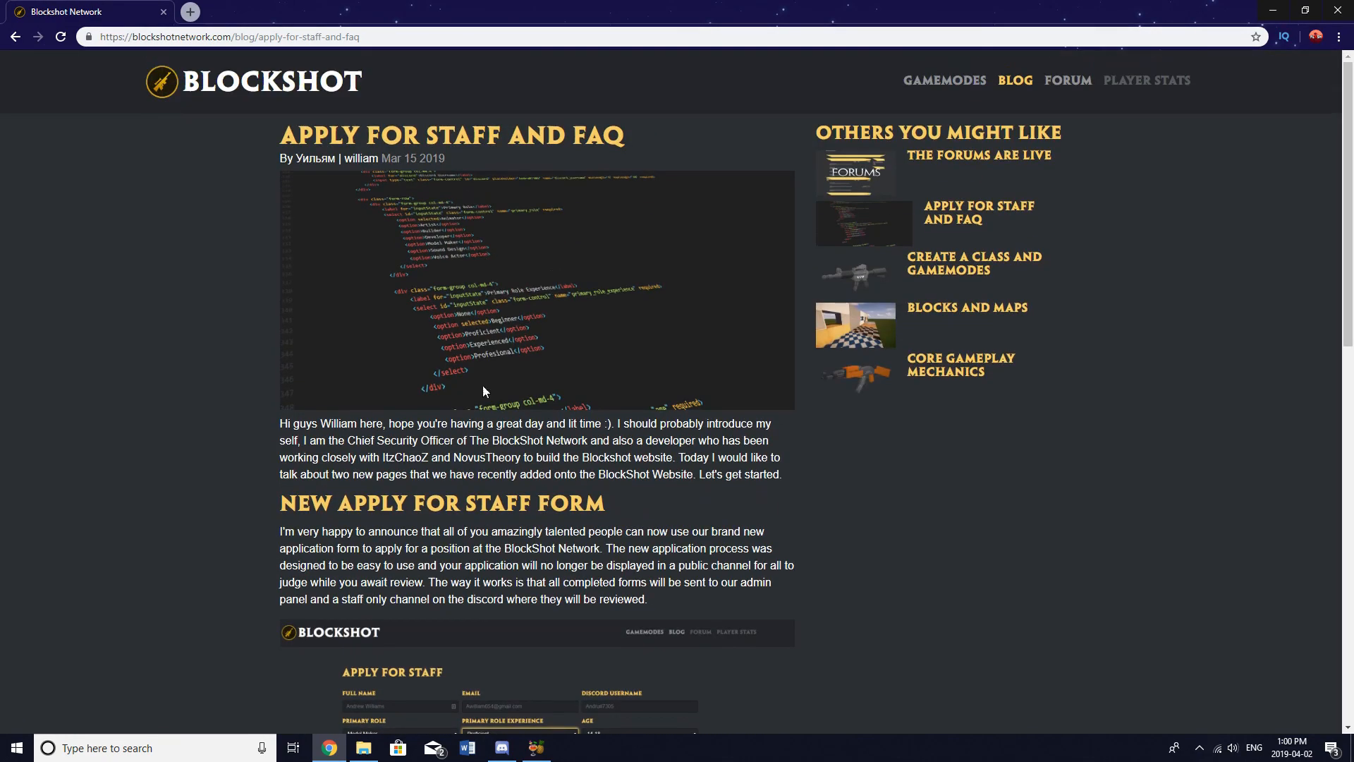
{"action": "scroll", "scroll_direction": "down", "scroll_amount": 3}
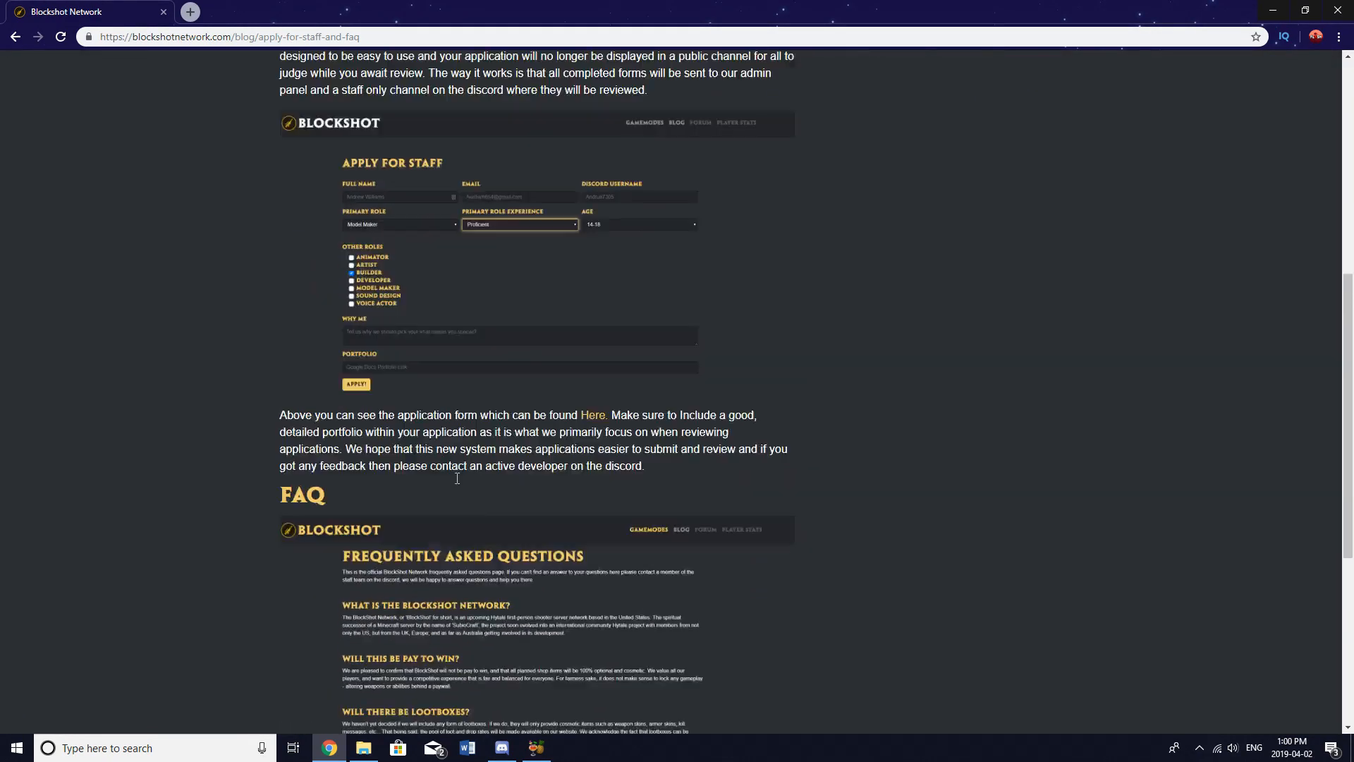
{"action": "scroll", "scroll_direction": "up", "scroll_amount": 3}
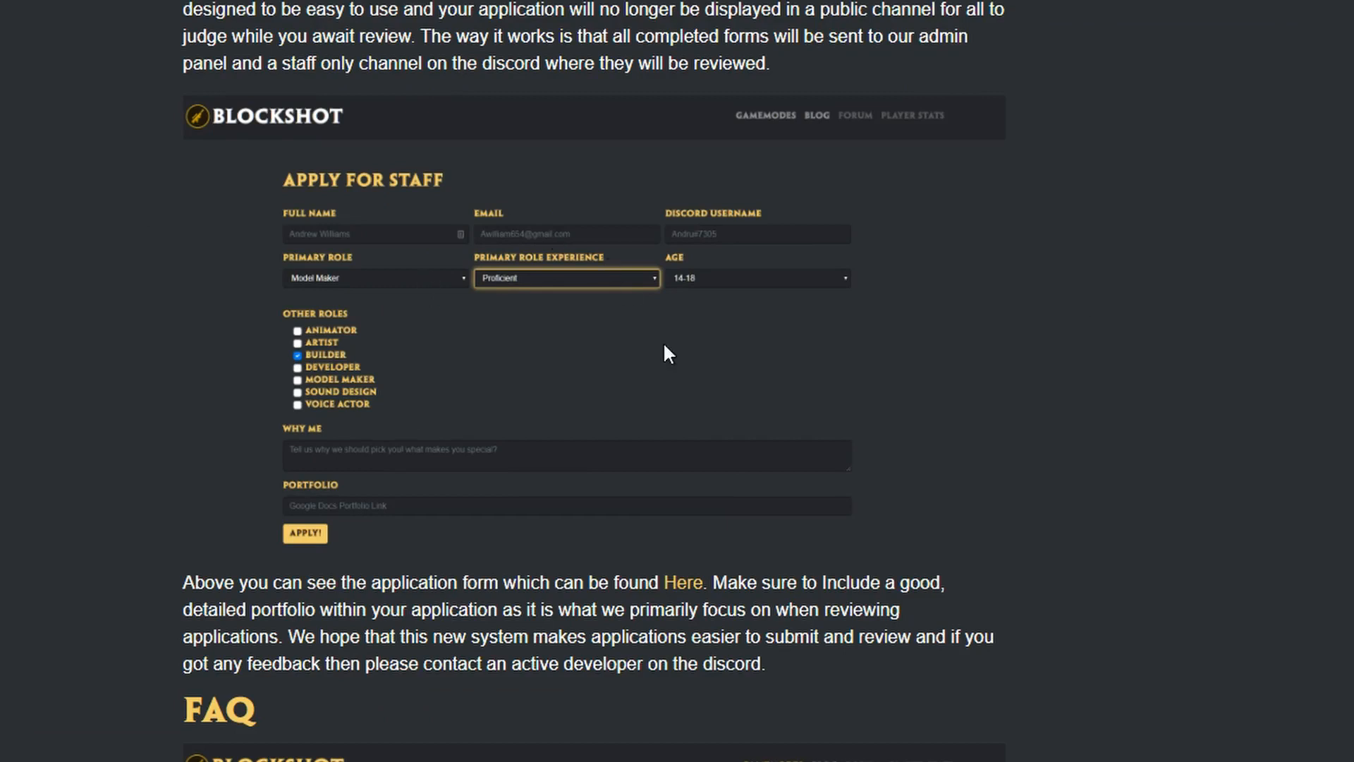
{"action": "mouse_move", "coordinate": [431, 314]}
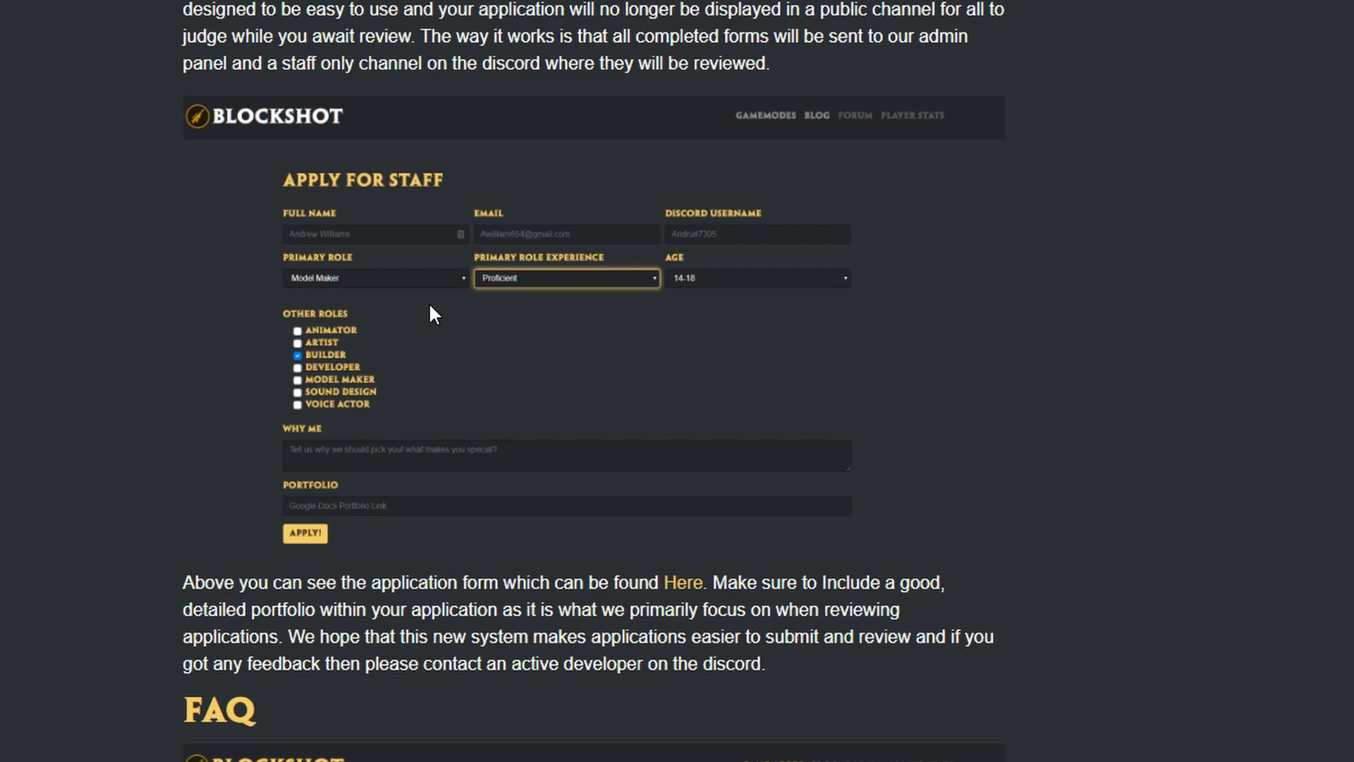
{"action": "mouse_move", "coordinate": [461, 453]}
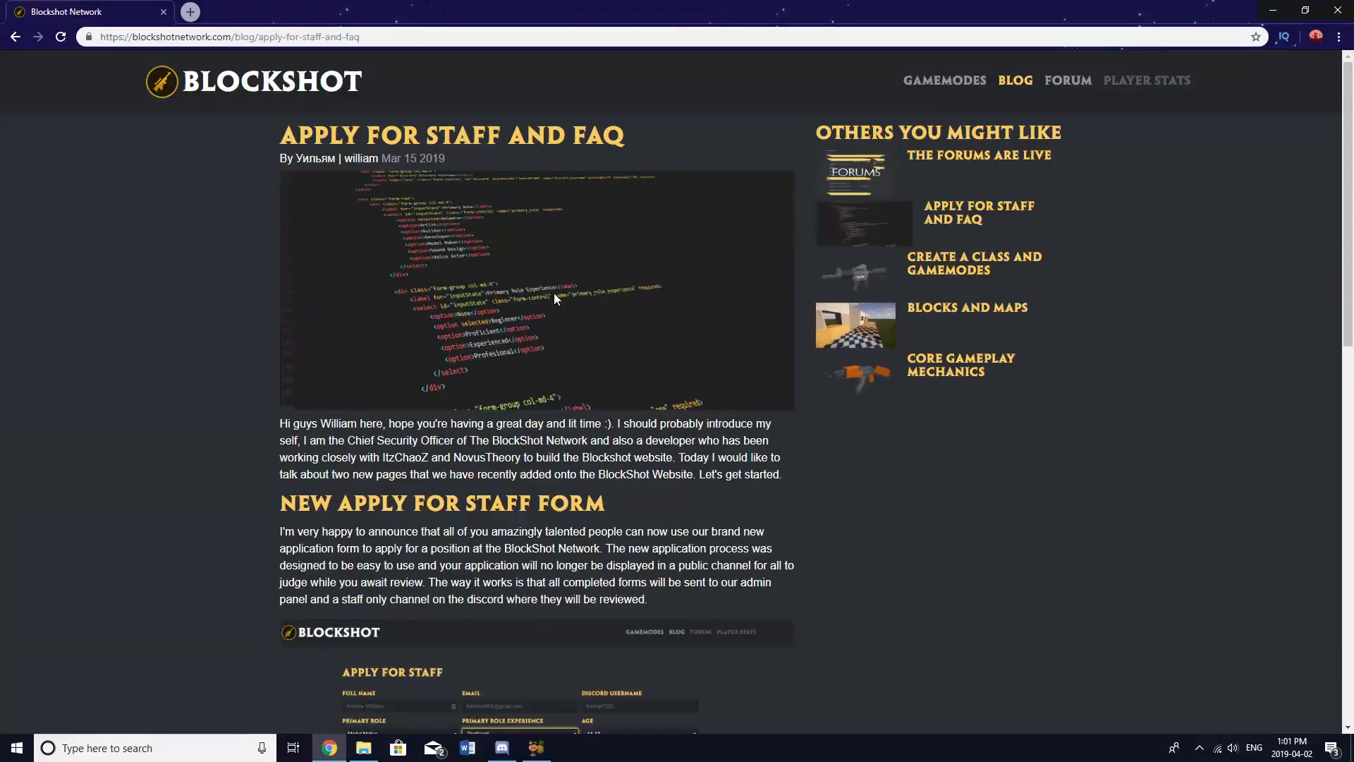
Step: Open the 'Blocks and Maps' post and scroll through the article to its end
{"action": "left_click", "coordinate": [1015, 81]}
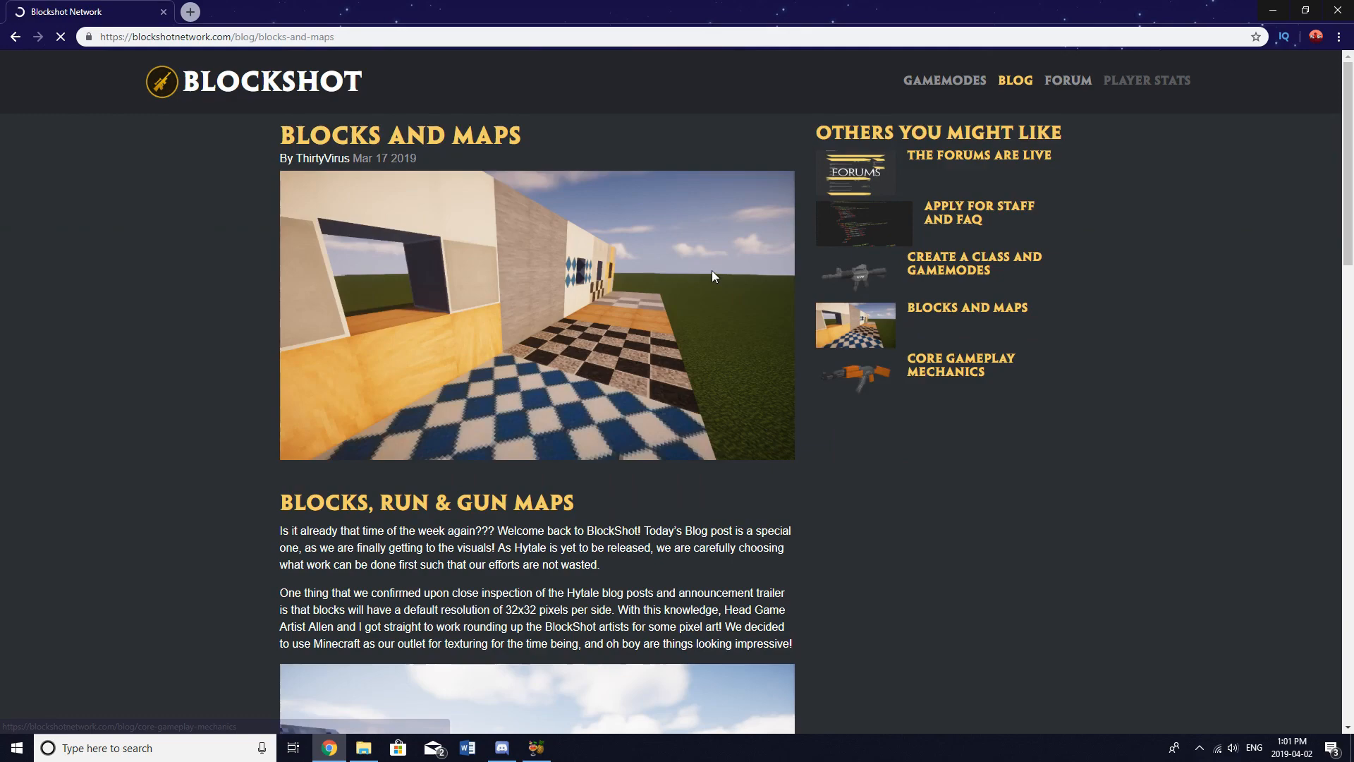
{"action": "scroll", "scroll_direction": "down", "scroll_amount": 3}
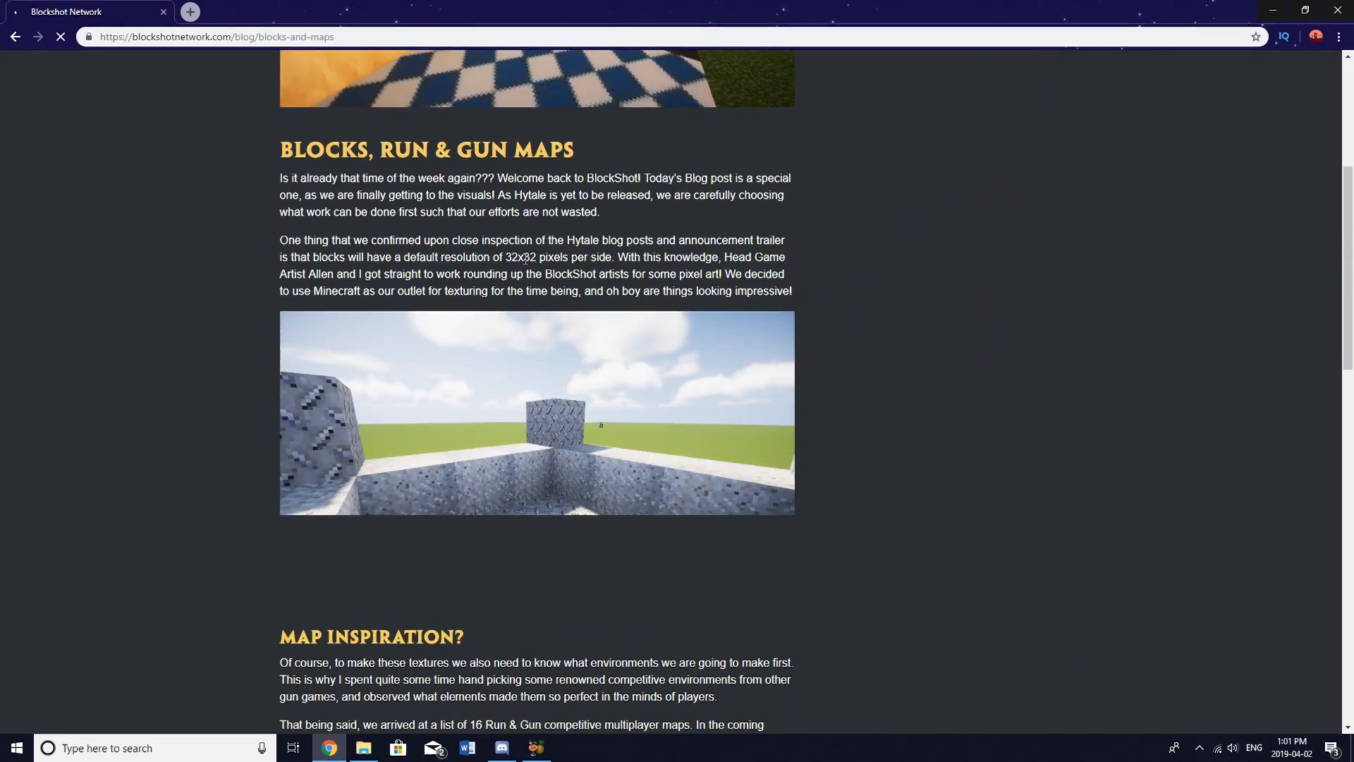
{"action": "scroll", "scroll_direction": "down", "scroll_amount": 3}
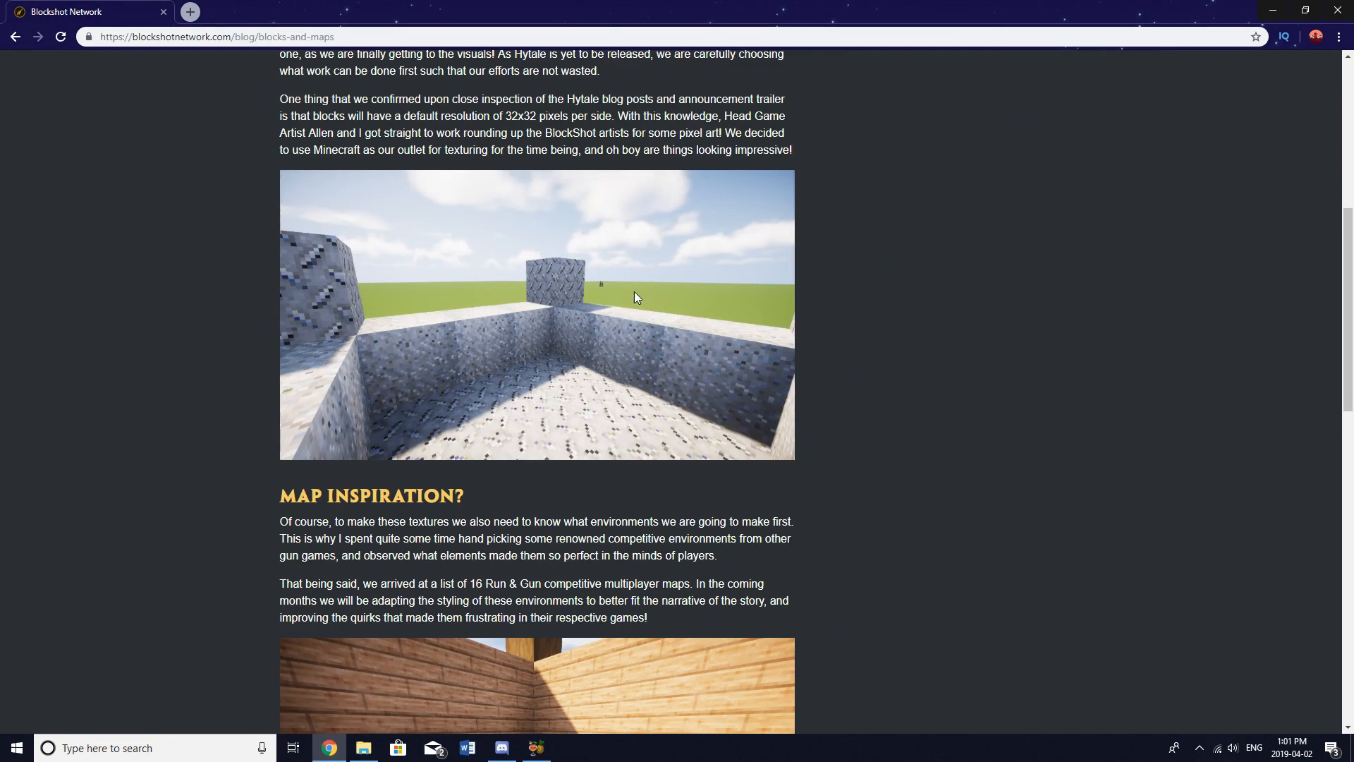
{"action": "scroll", "scroll_direction": "down", "scroll_amount": 3}
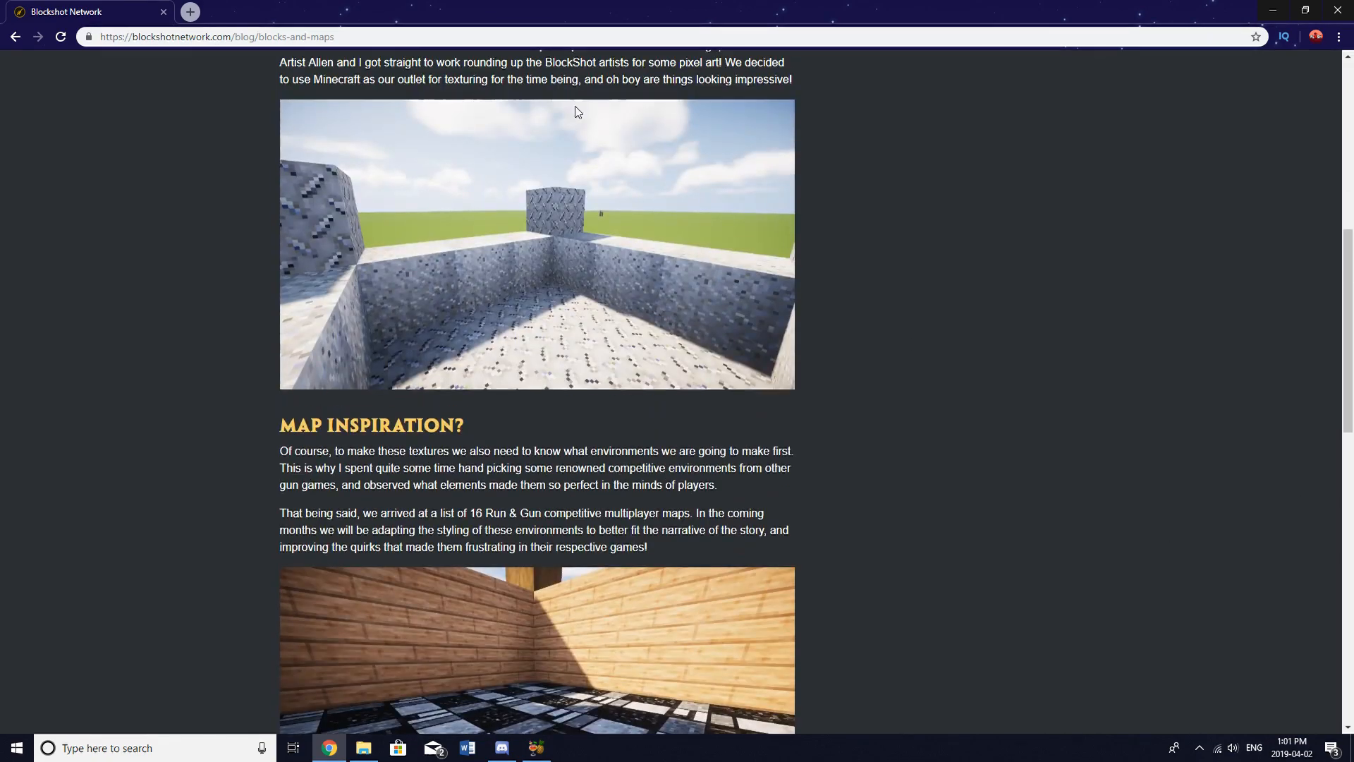
{"action": "scroll", "scroll_direction": "up", "scroll_amount": 3}
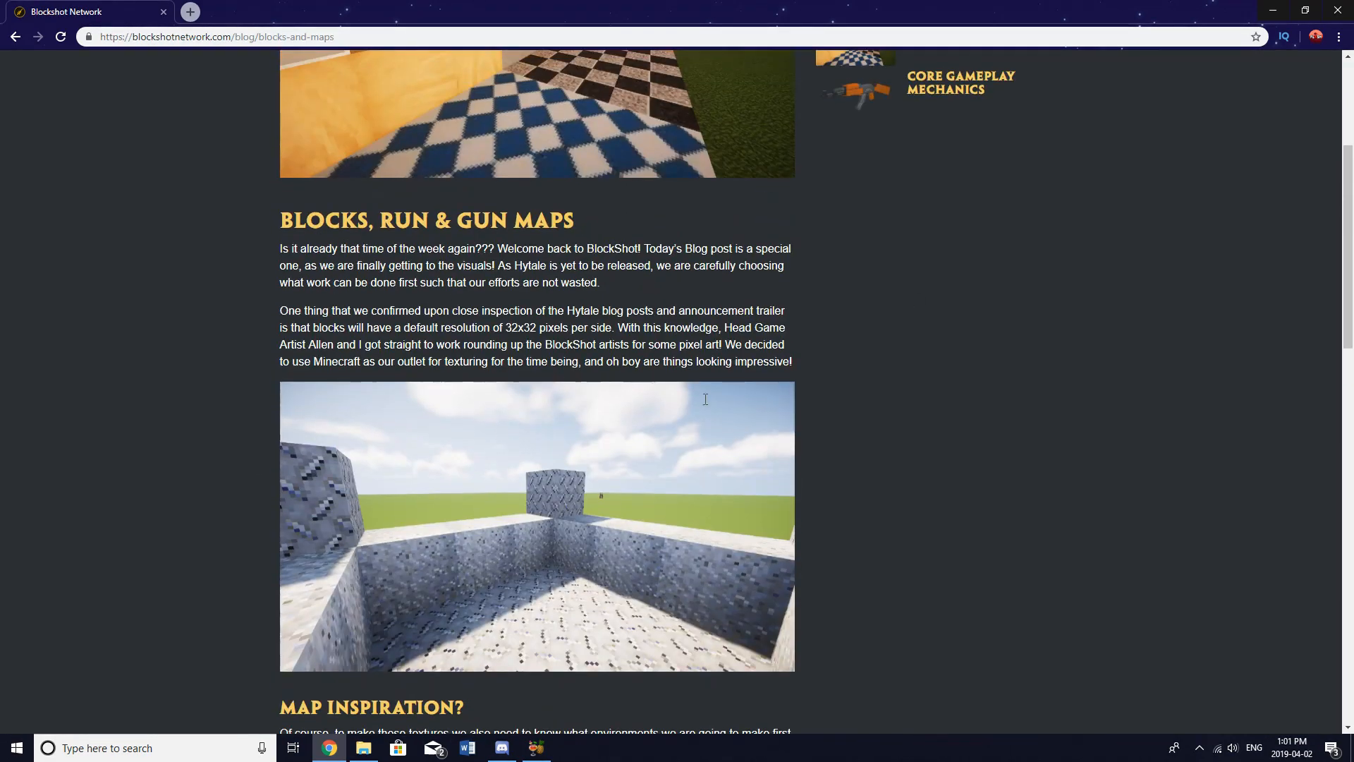
{"action": "mouse_move", "coordinate": [504, 426]}
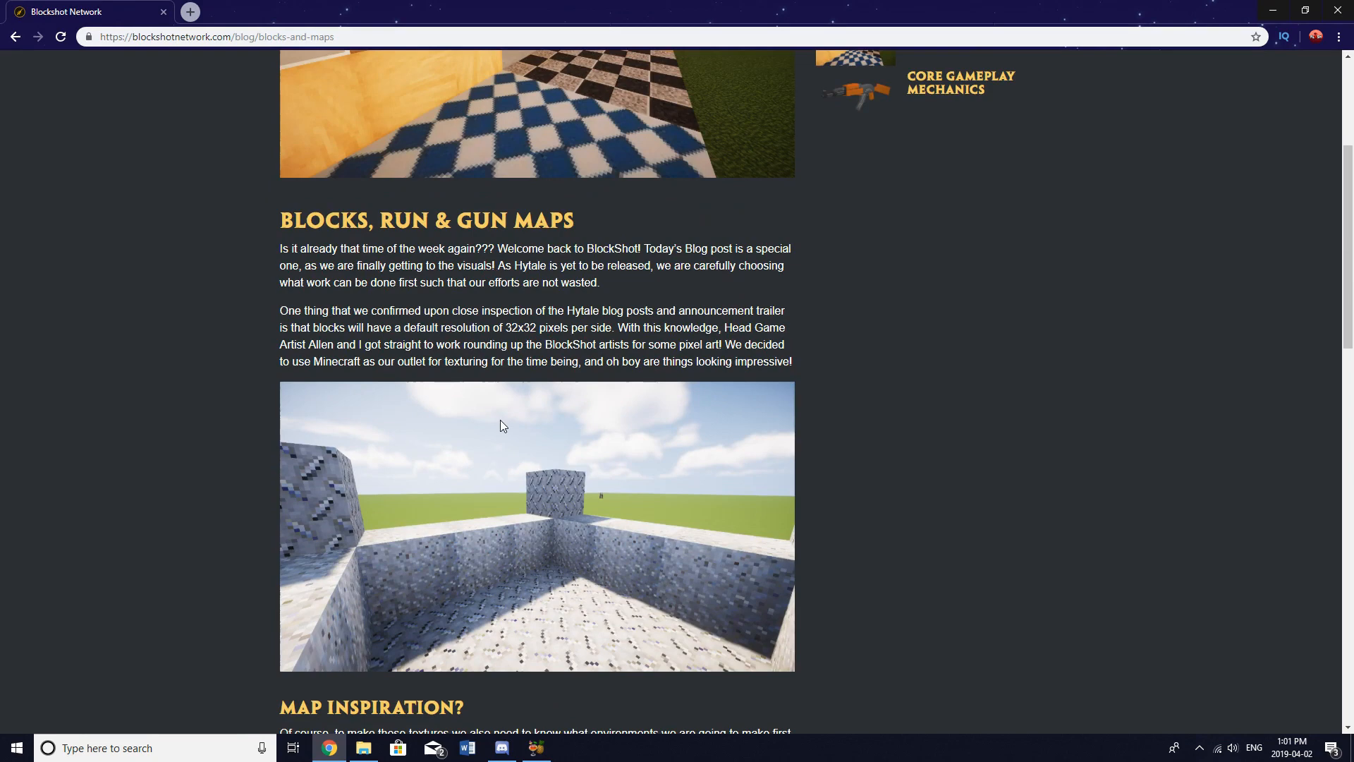
{"action": "scroll", "scroll_direction": "down", "scroll_amount": 3}
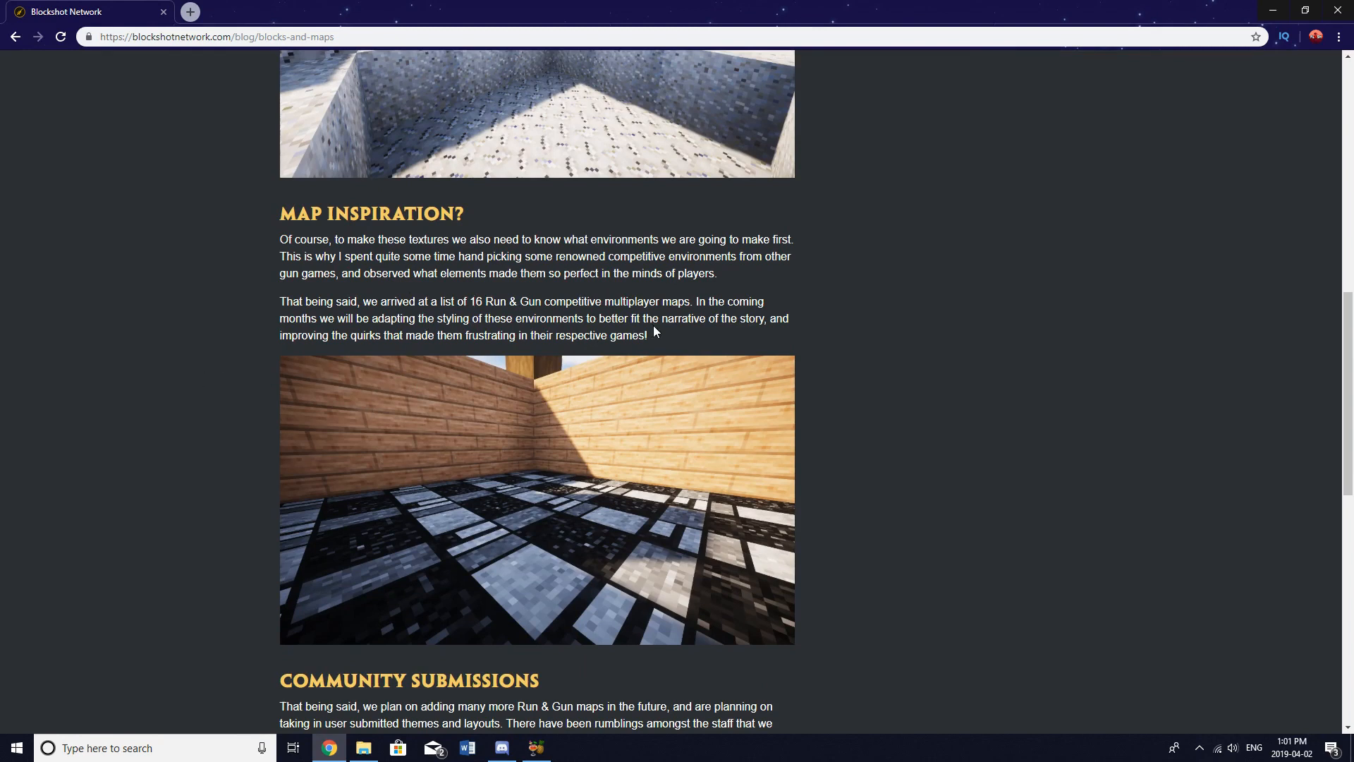
{"action": "scroll", "scroll_direction": "down", "scroll_amount": 3}
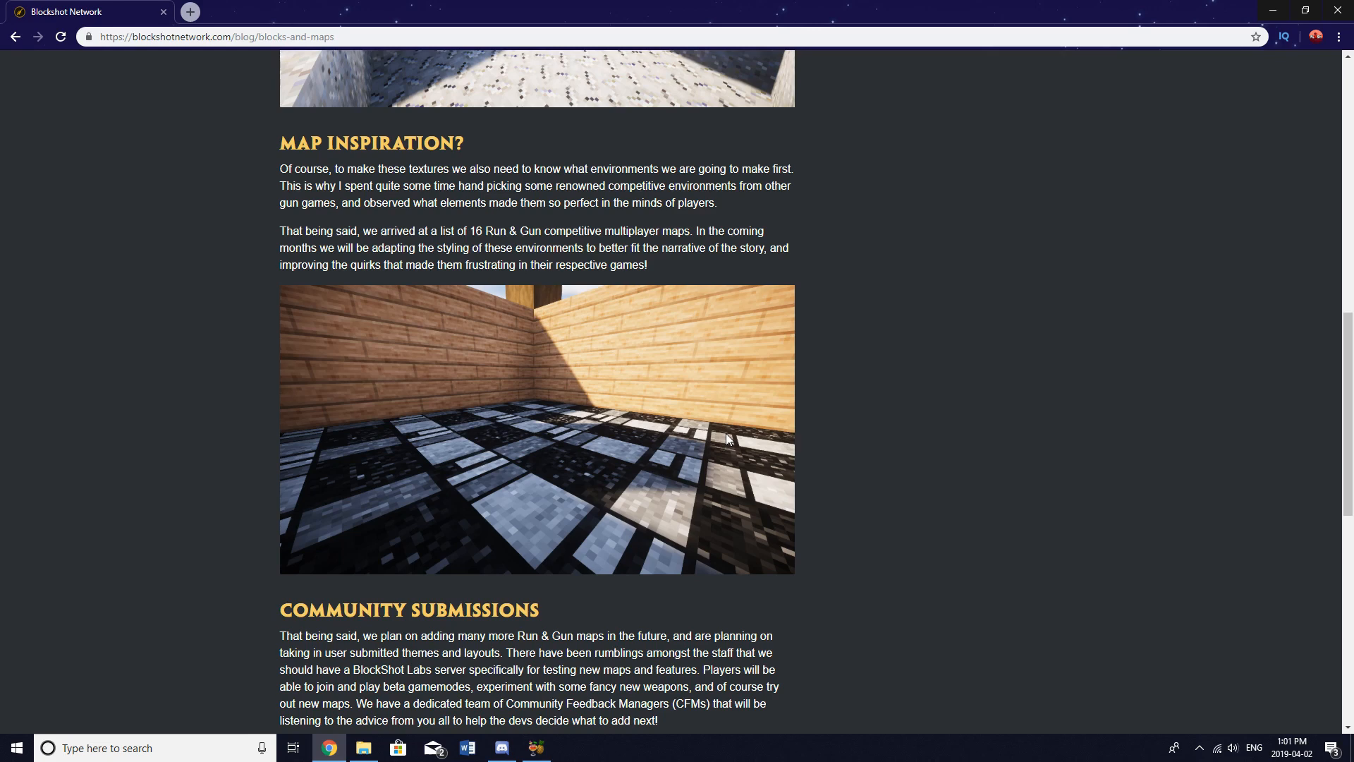
{"action": "scroll", "scroll_direction": "down", "scroll_amount": 3}
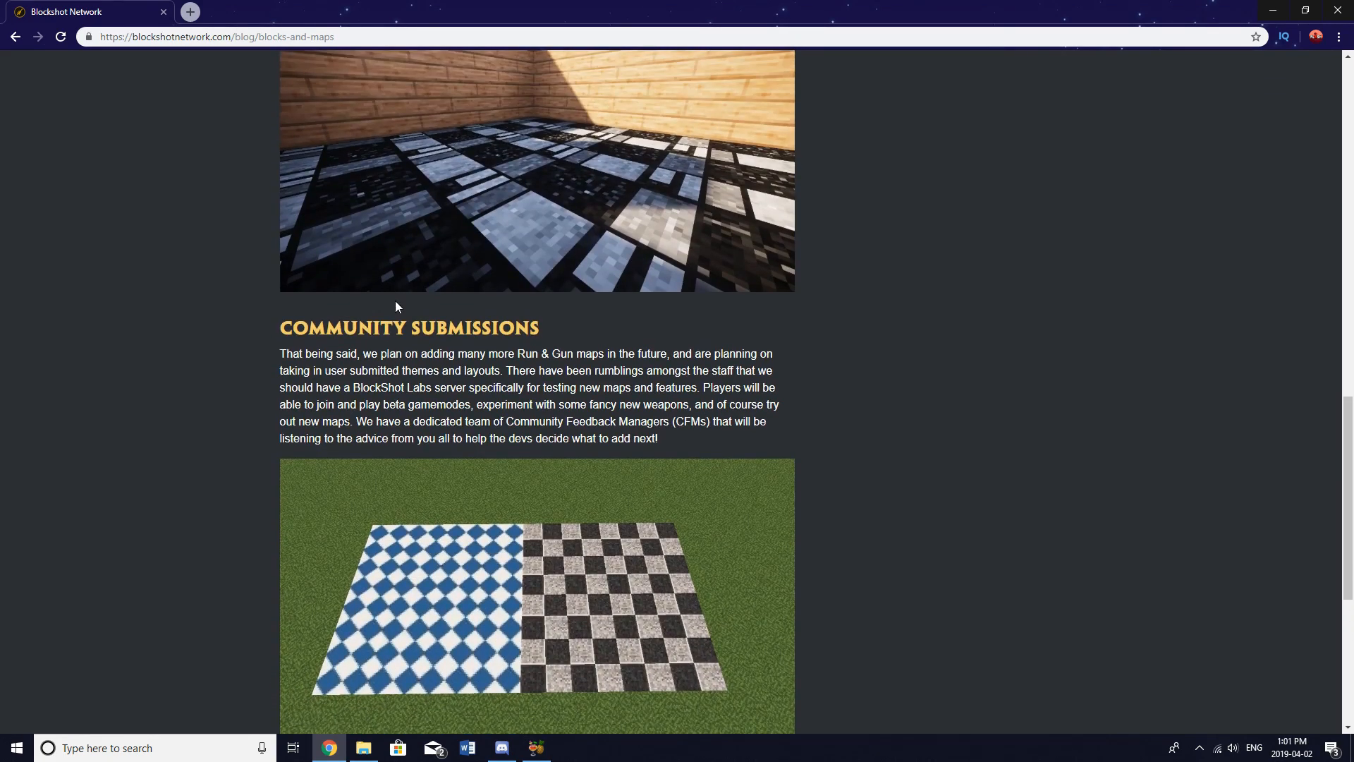
{"action": "scroll", "scroll_direction": "down", "scroll_amount": 3}
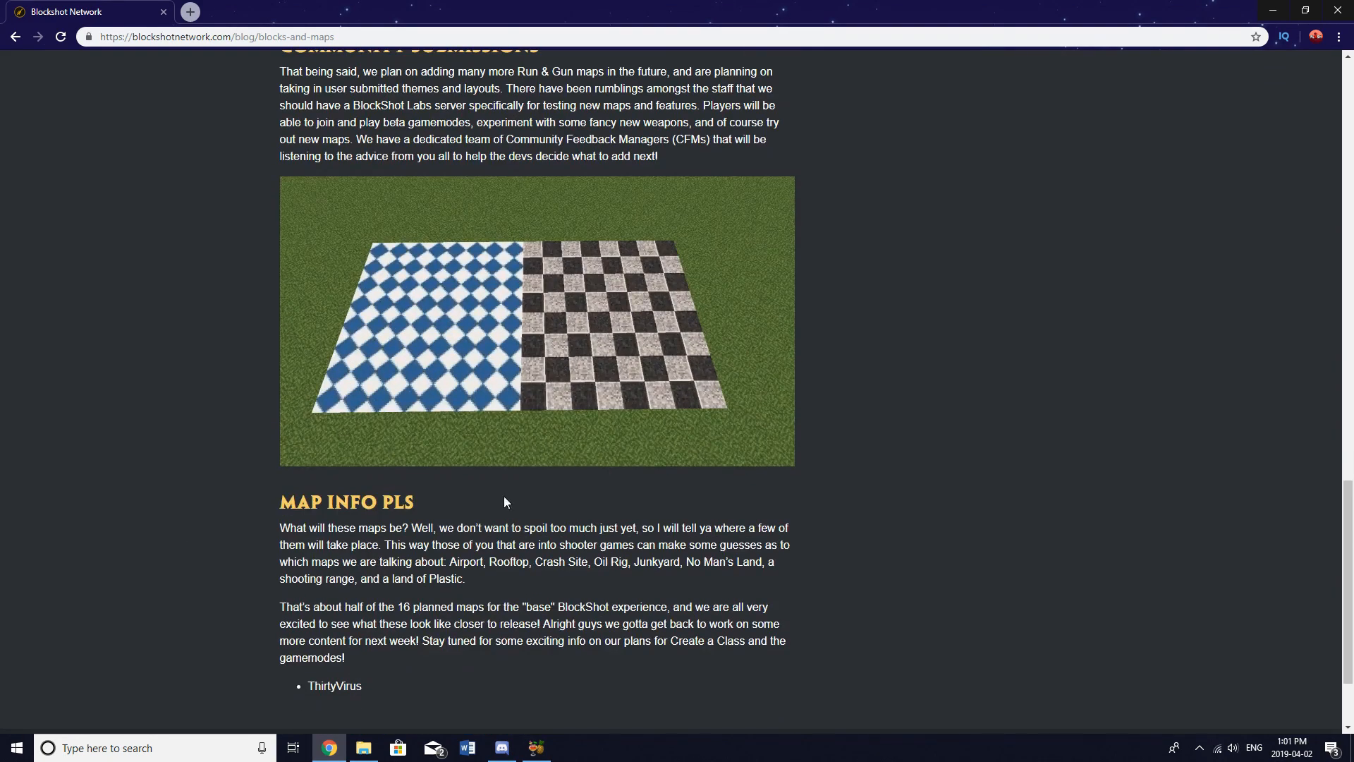
{"action": "scroll", "scroll_direction": "down", "scroll_amount": 3}
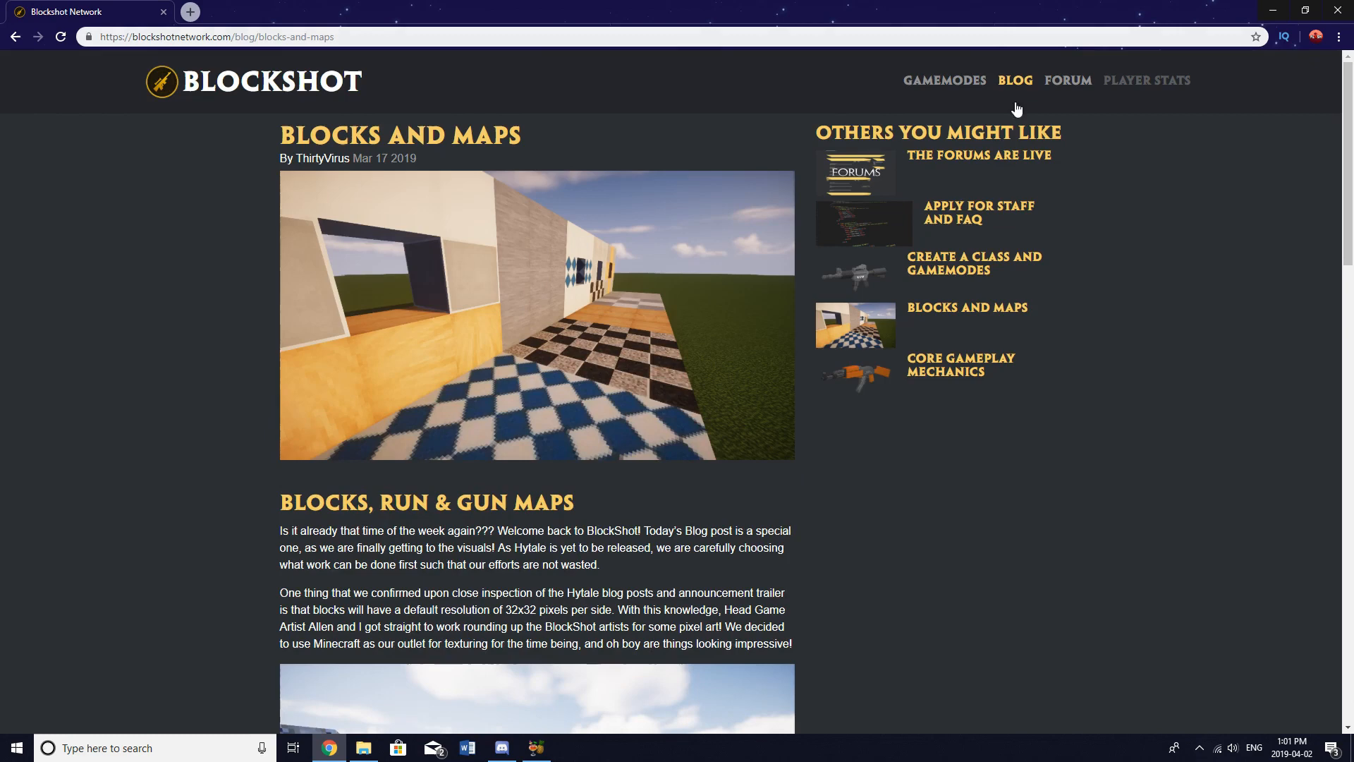
{"action": "left_click", "coordinate": [1015, 80]}
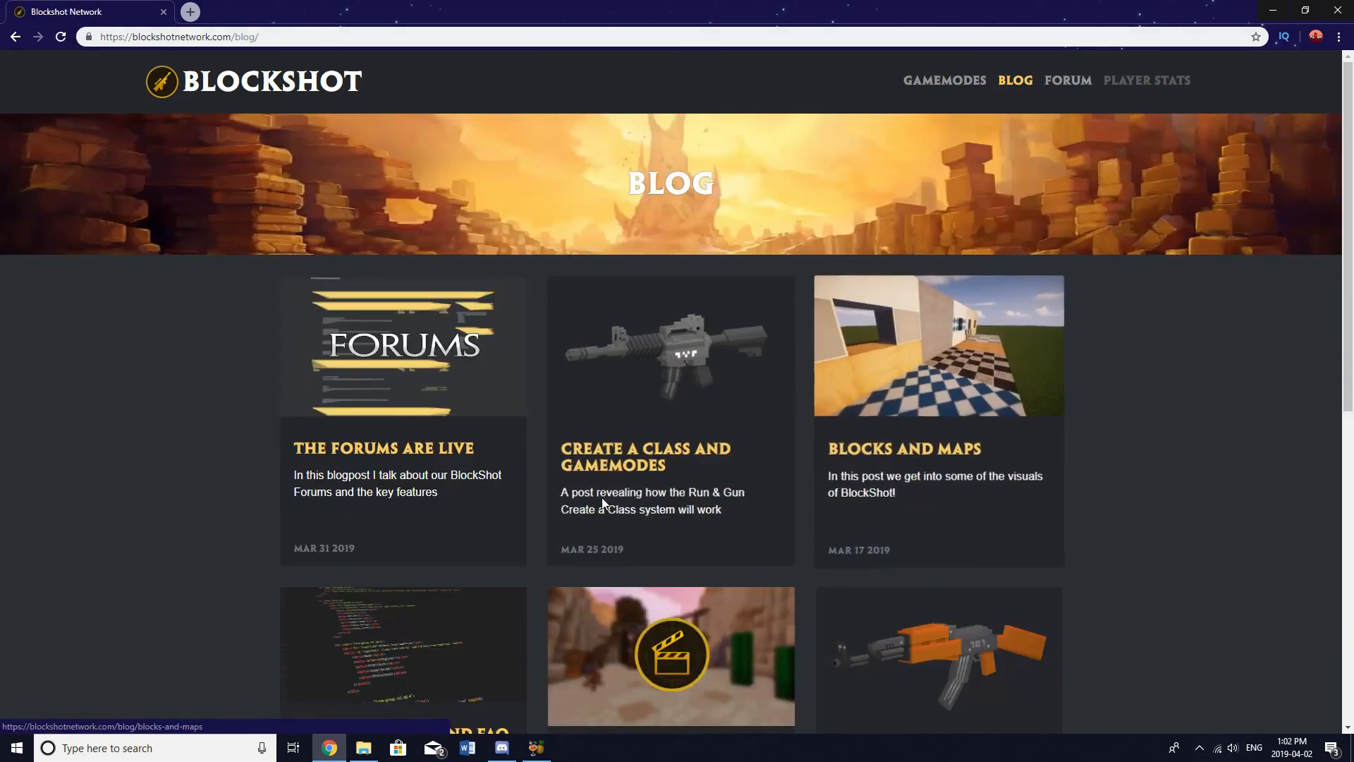
{"action": "mouse_move", "coordinate": [646, 456]}
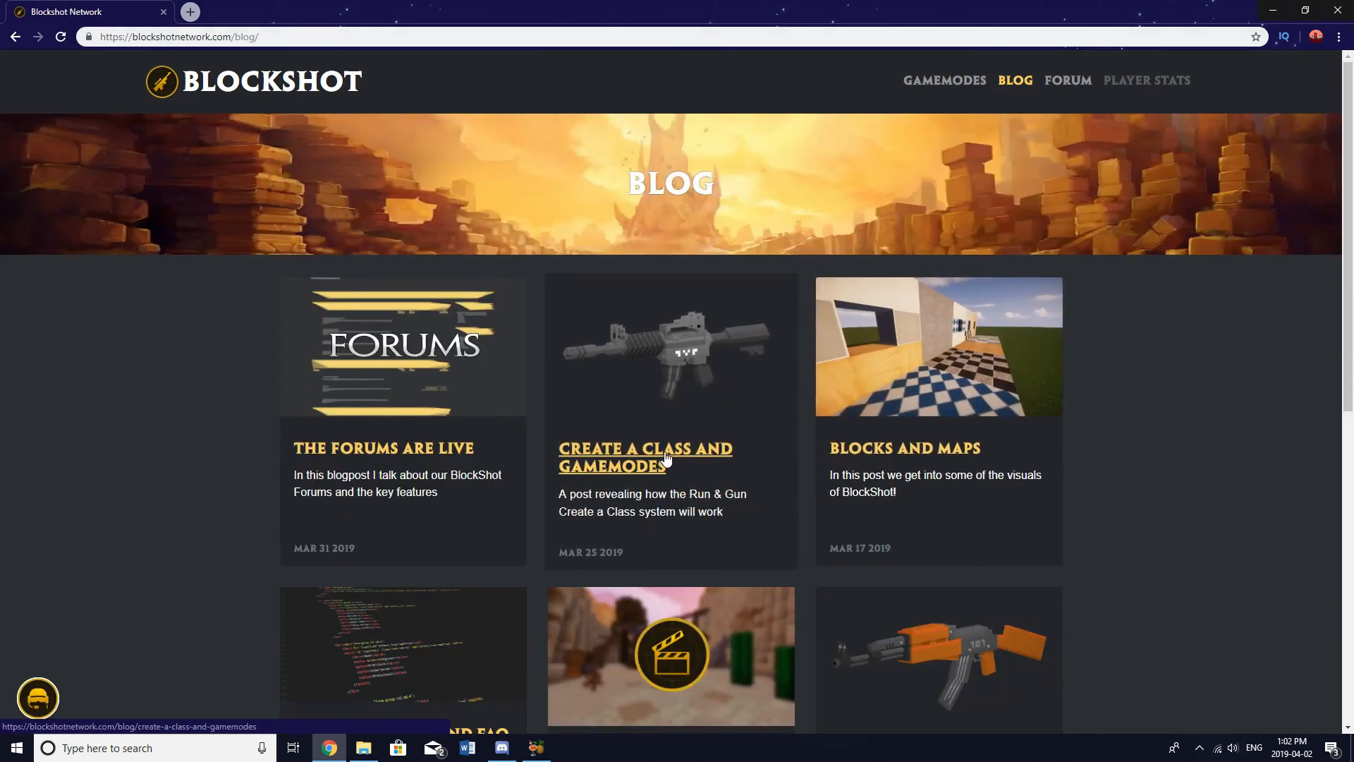
{"action": "left_click", "coordinate": [645, 457]}
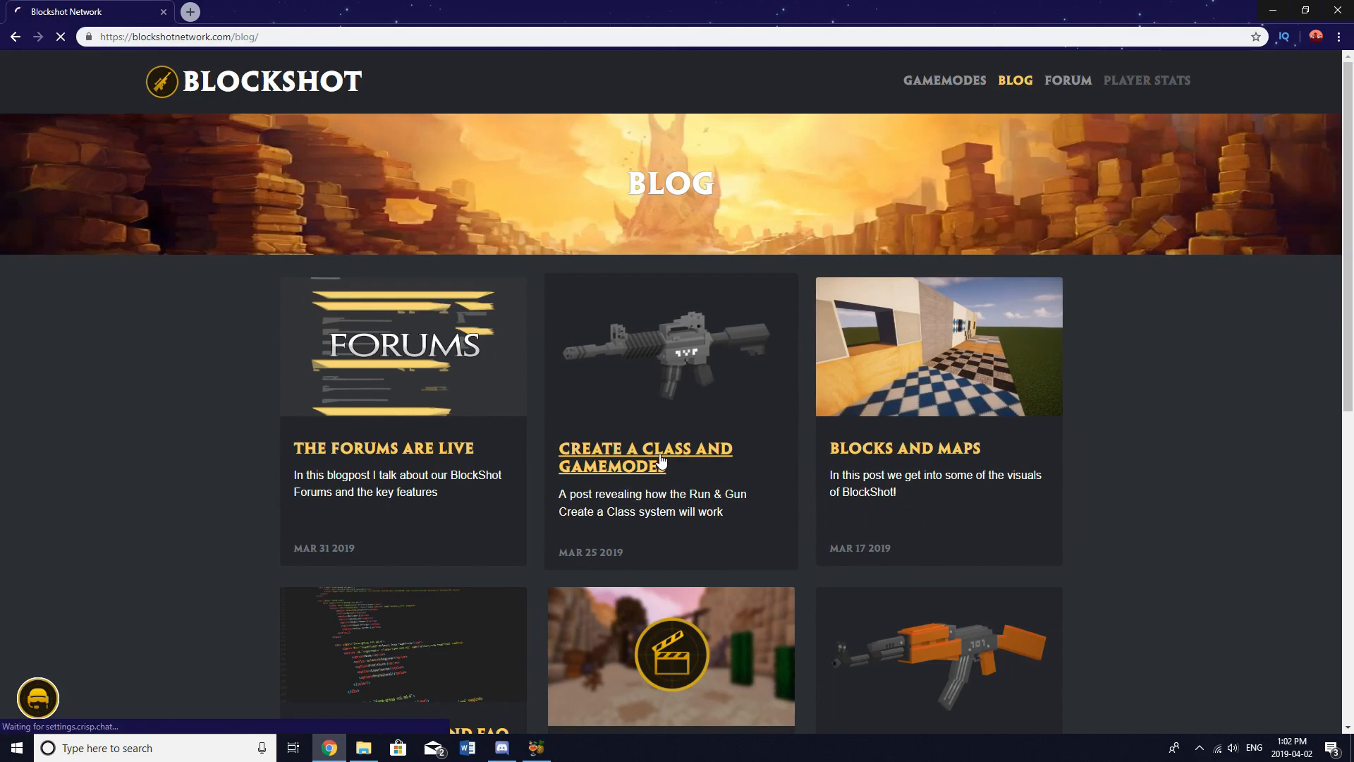
{"action": "left_click", "coordinate": [644, 448]}
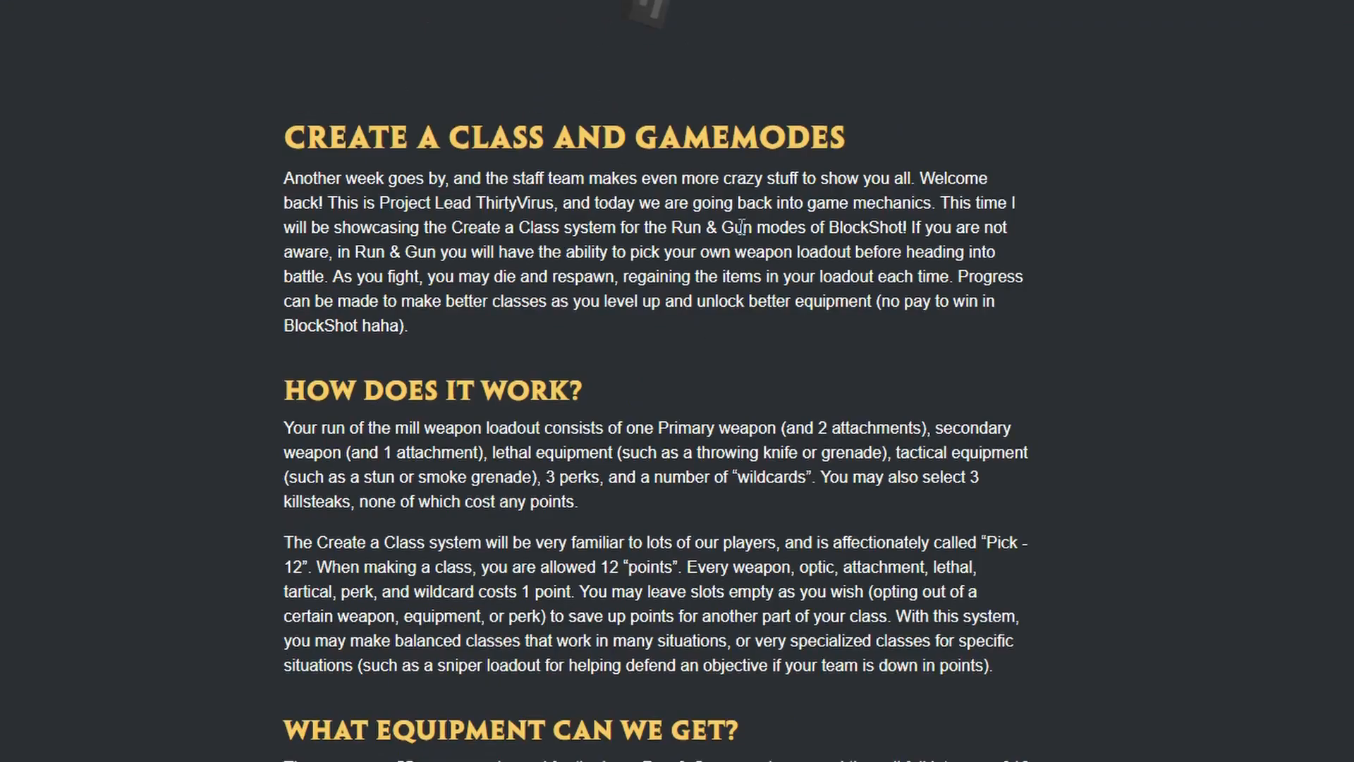
{"action": "scroll", "scroll_direction": "down", "scroll_amount": 3}
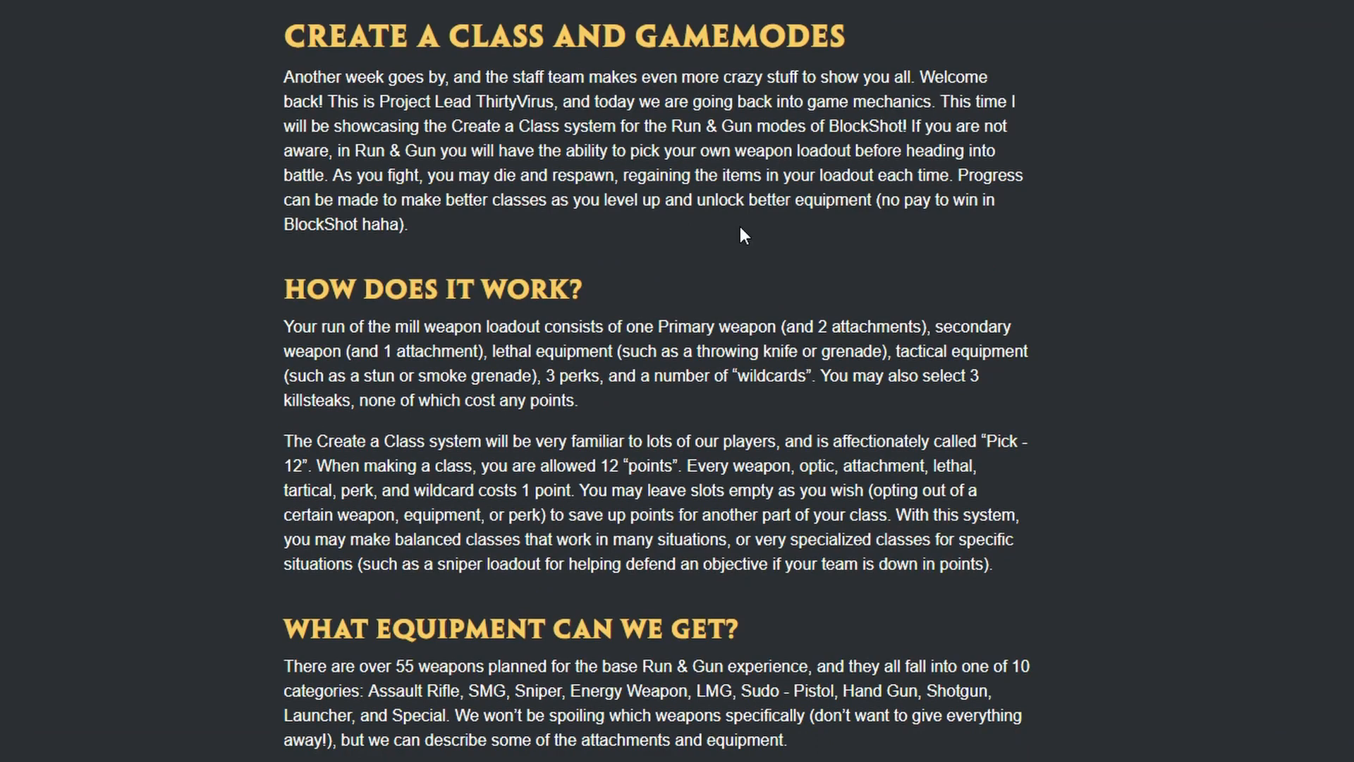
{"action": "mouse_move", "coordinate": [1010, 167]}
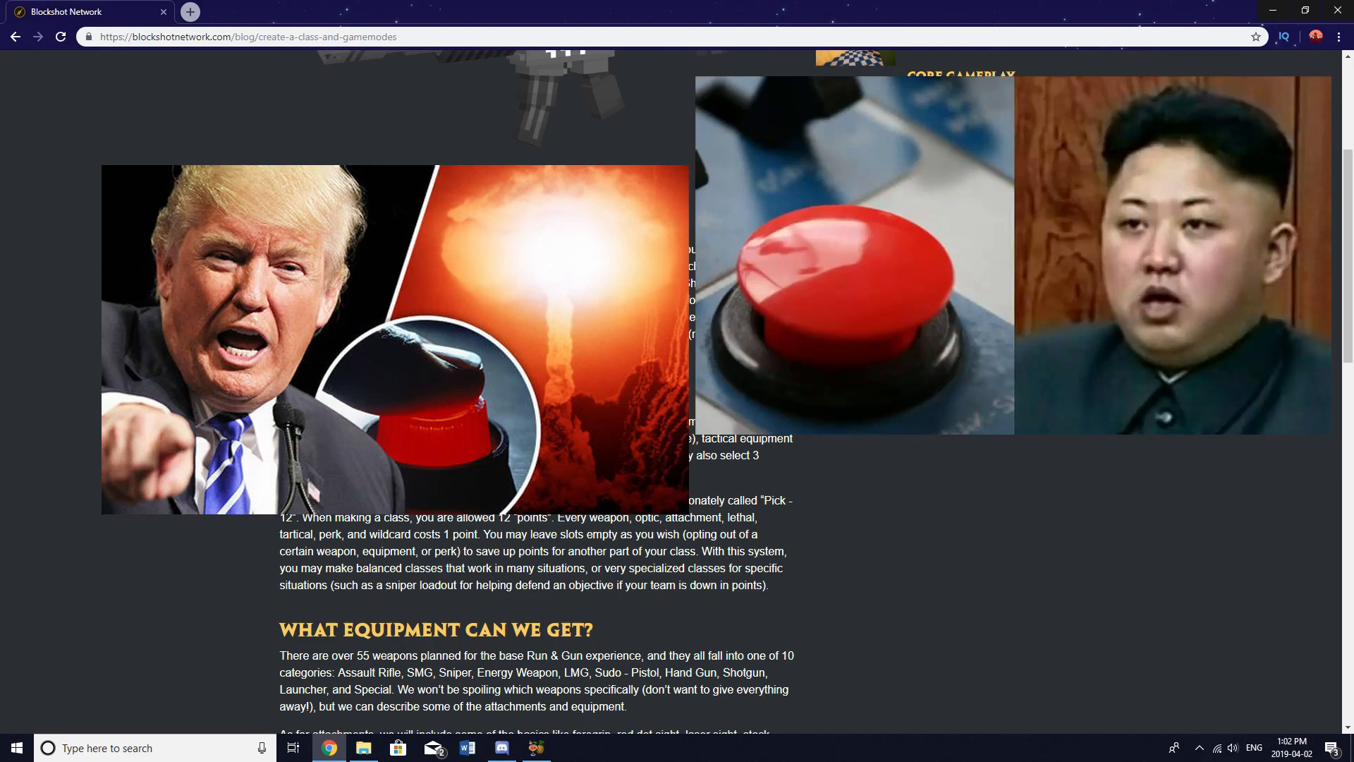
{"action": "scroll", "scroll_direction": "up", "scroll_amount": 3}
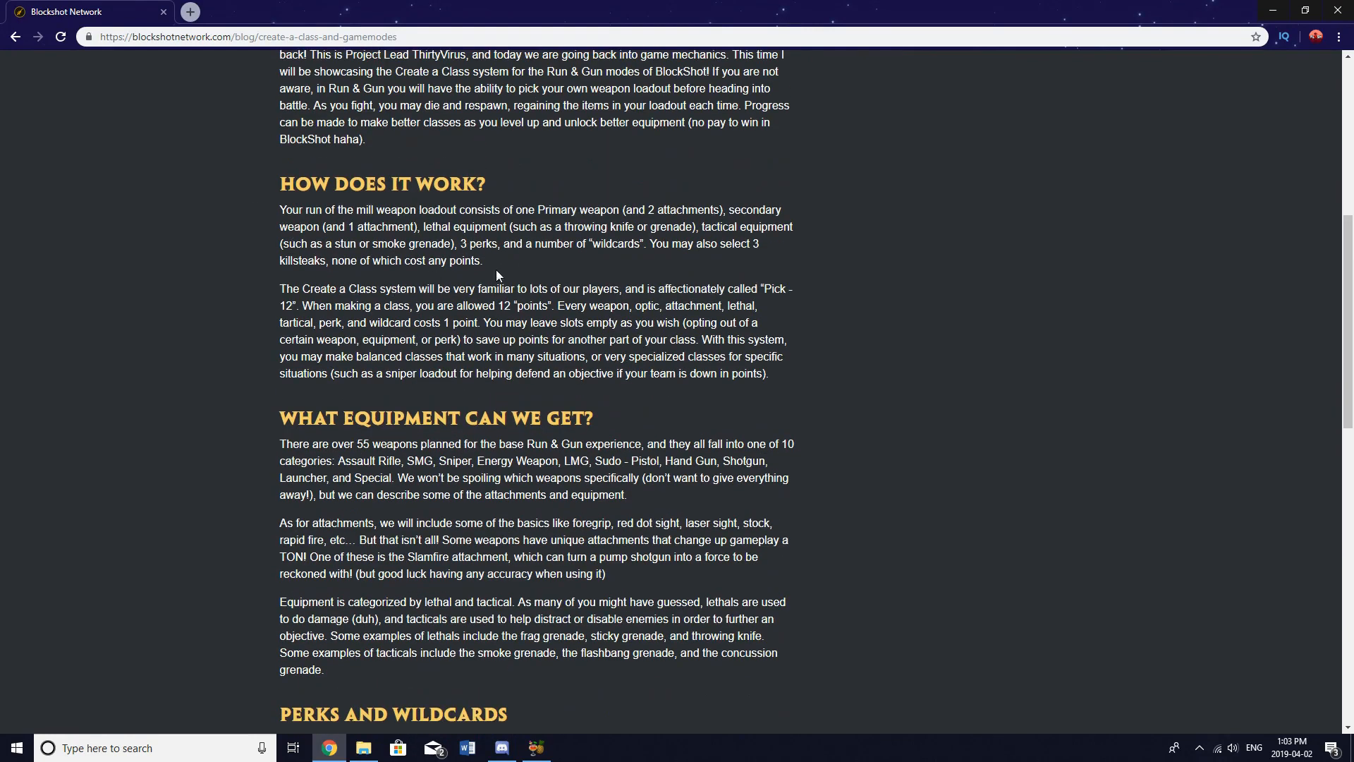
{"action": "scroll", "scroll_direction": "down", "scroll_amount": 3}
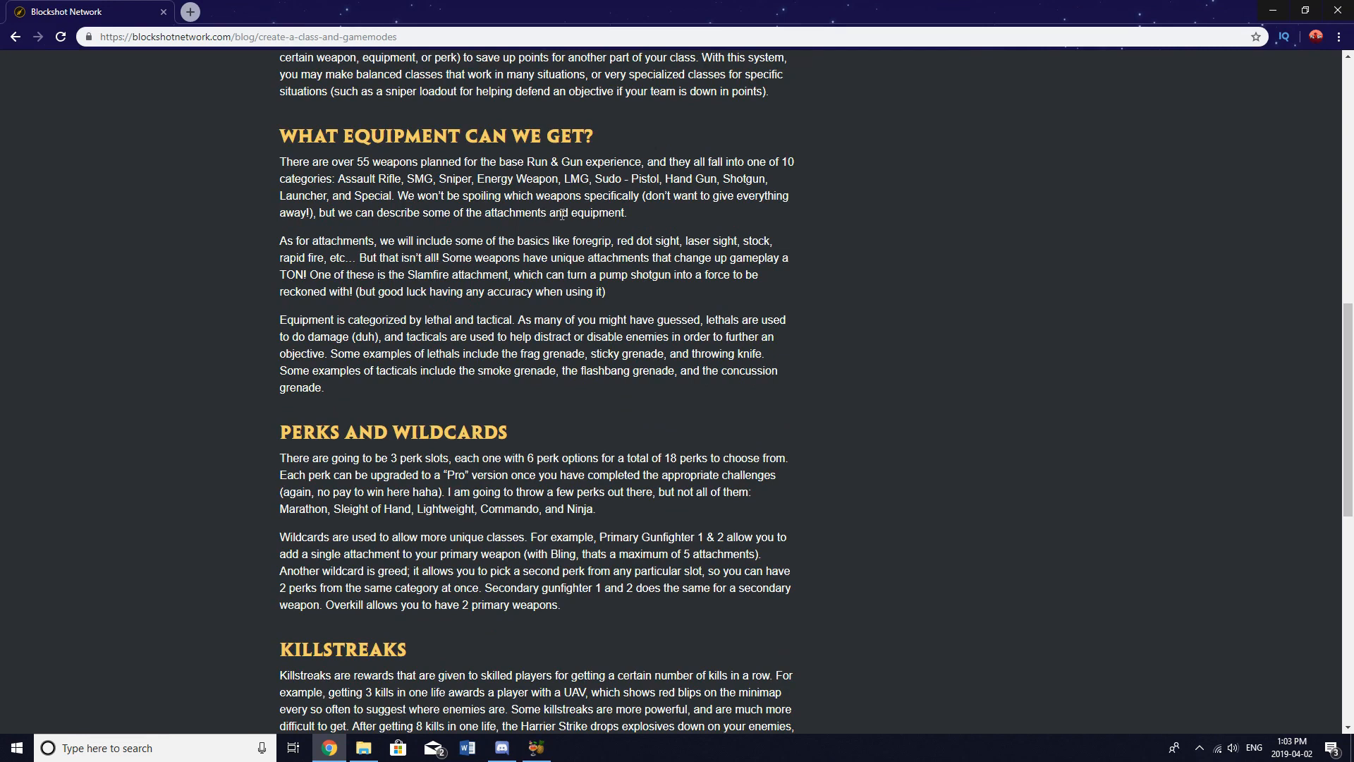
{"action": "left_click_drag", "start_coordinate": [477, 178], "coordinate": [571, 179]}
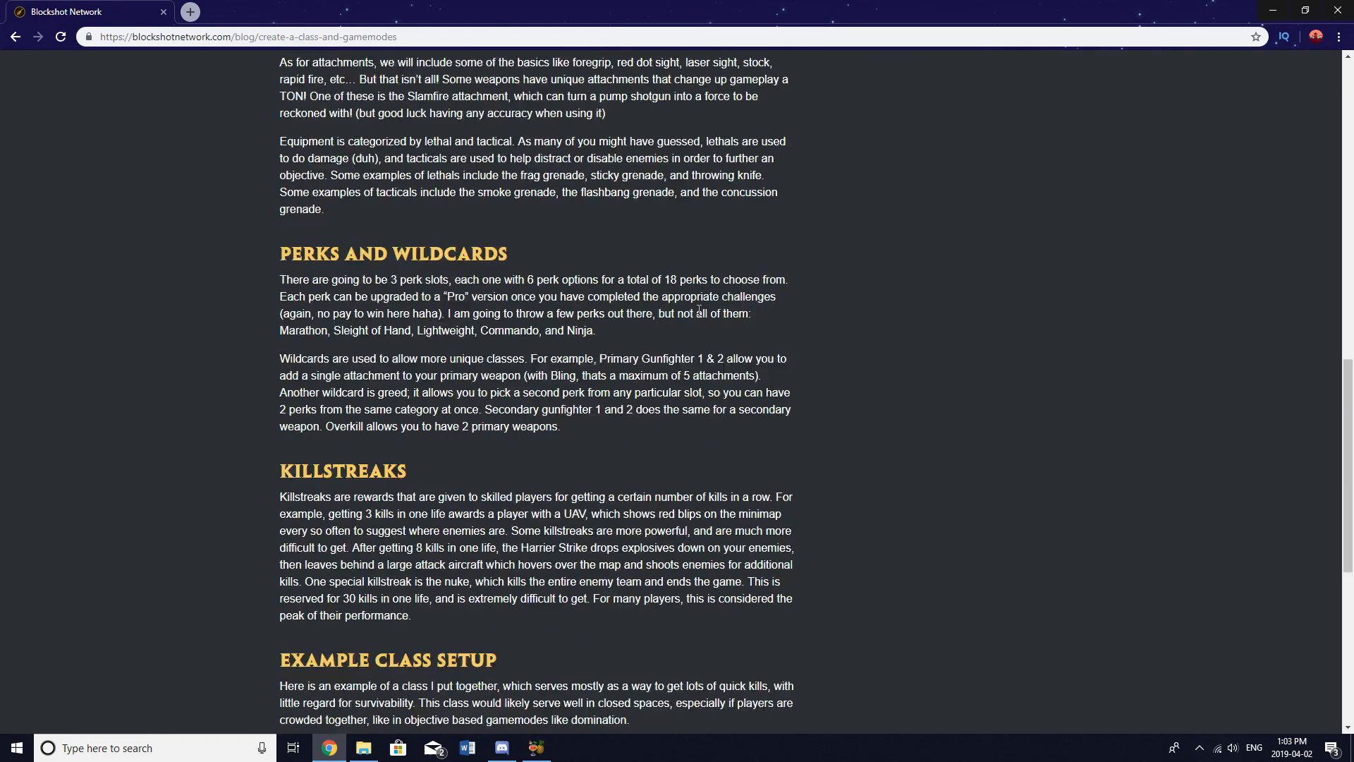
{"action": "scroll", "scroll_direction": "down", "scroll_amount": 3}
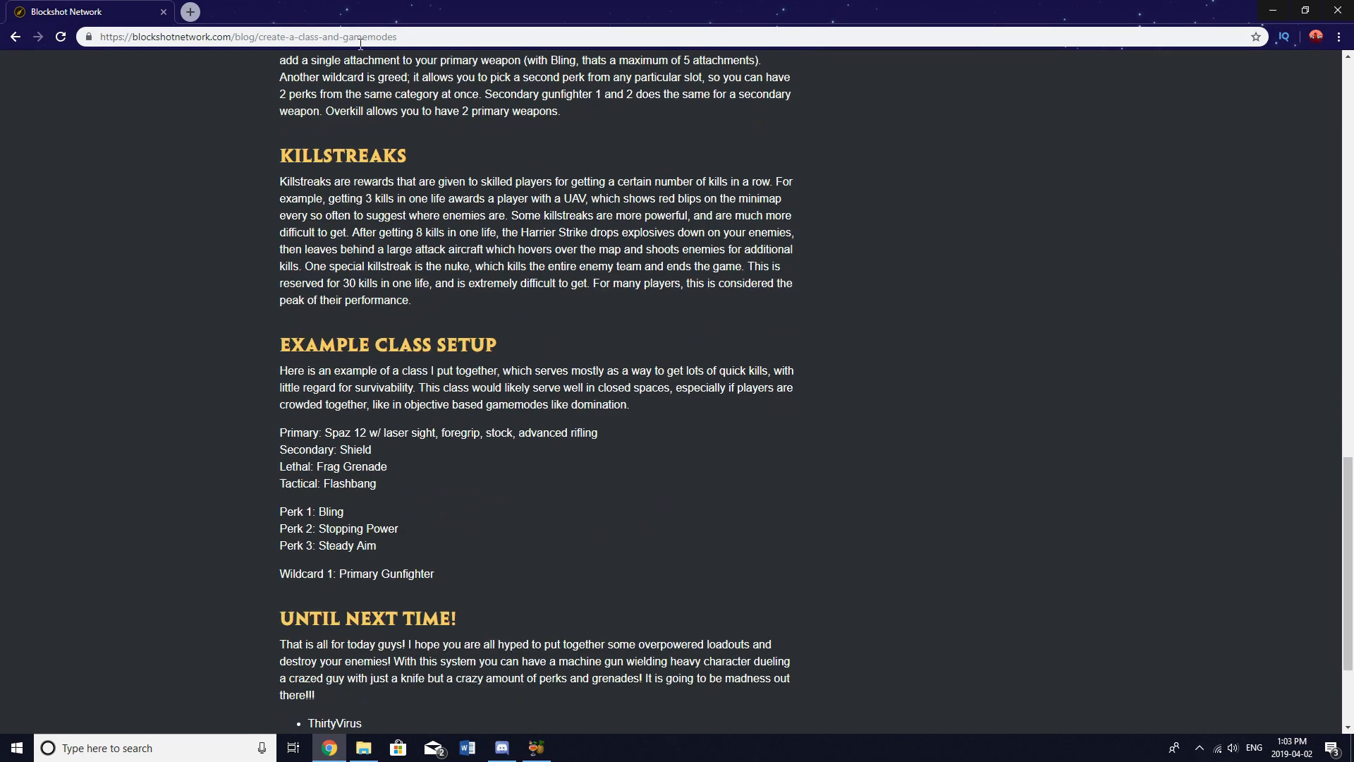
{"action": "scroll", "scroll_direction": "down", "scroll_amount": 3}
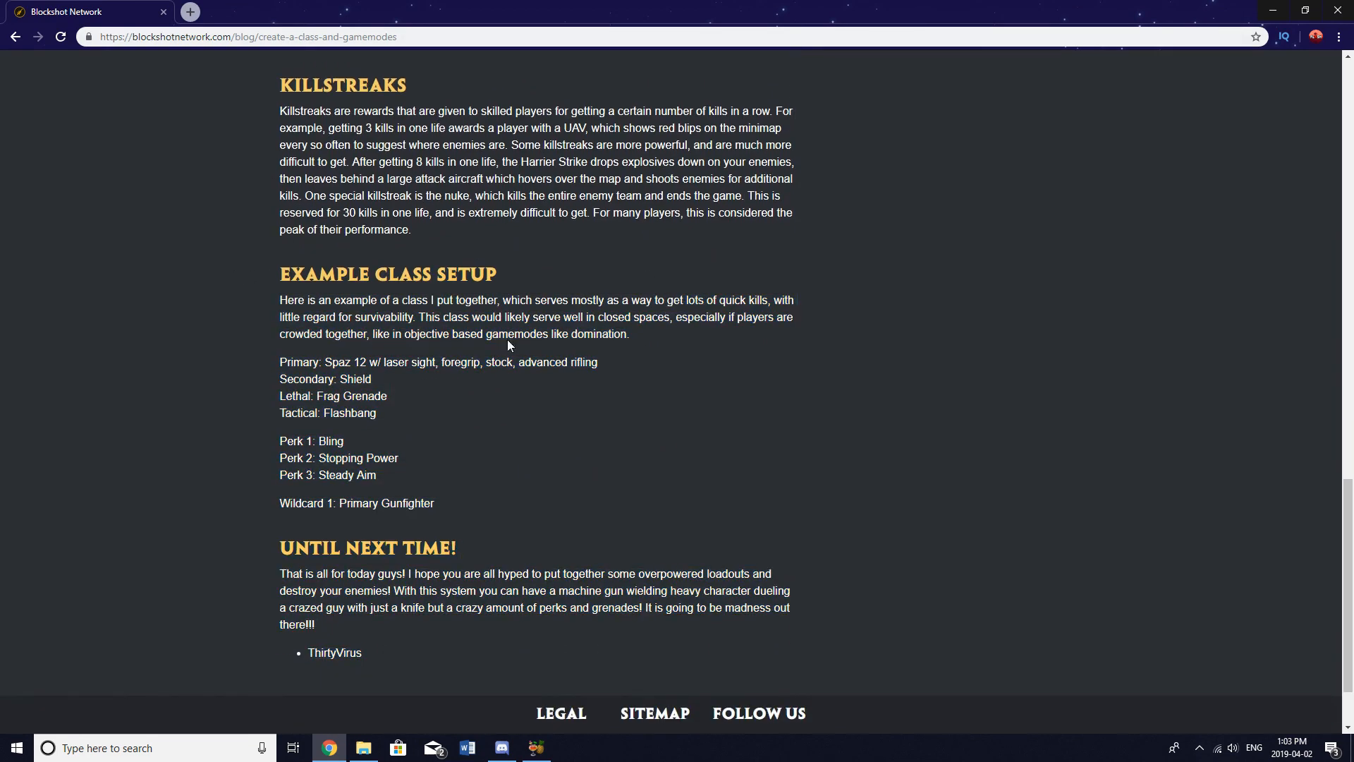
{"action": "mouse_move", "coordinate": [414, 392]}
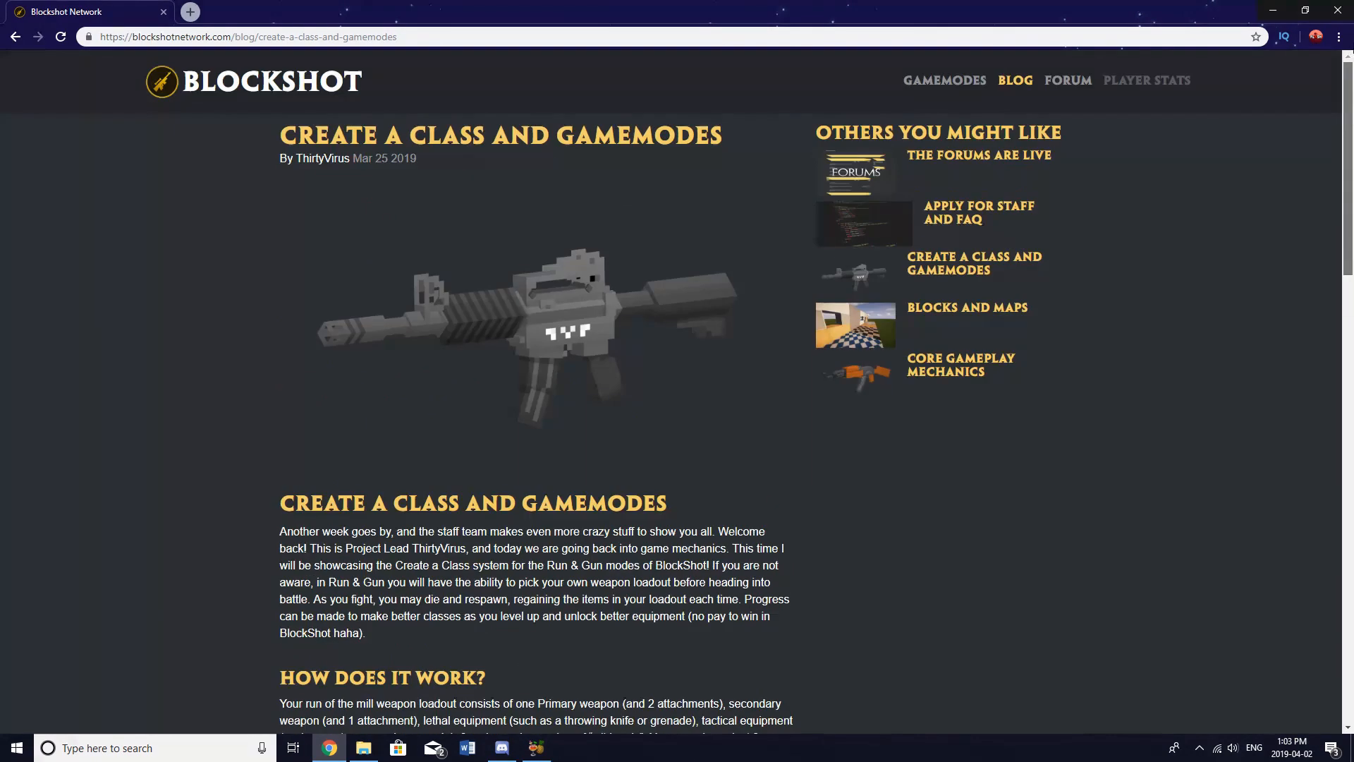
{"action": "left_click", "coordinate": [1014, 81]}
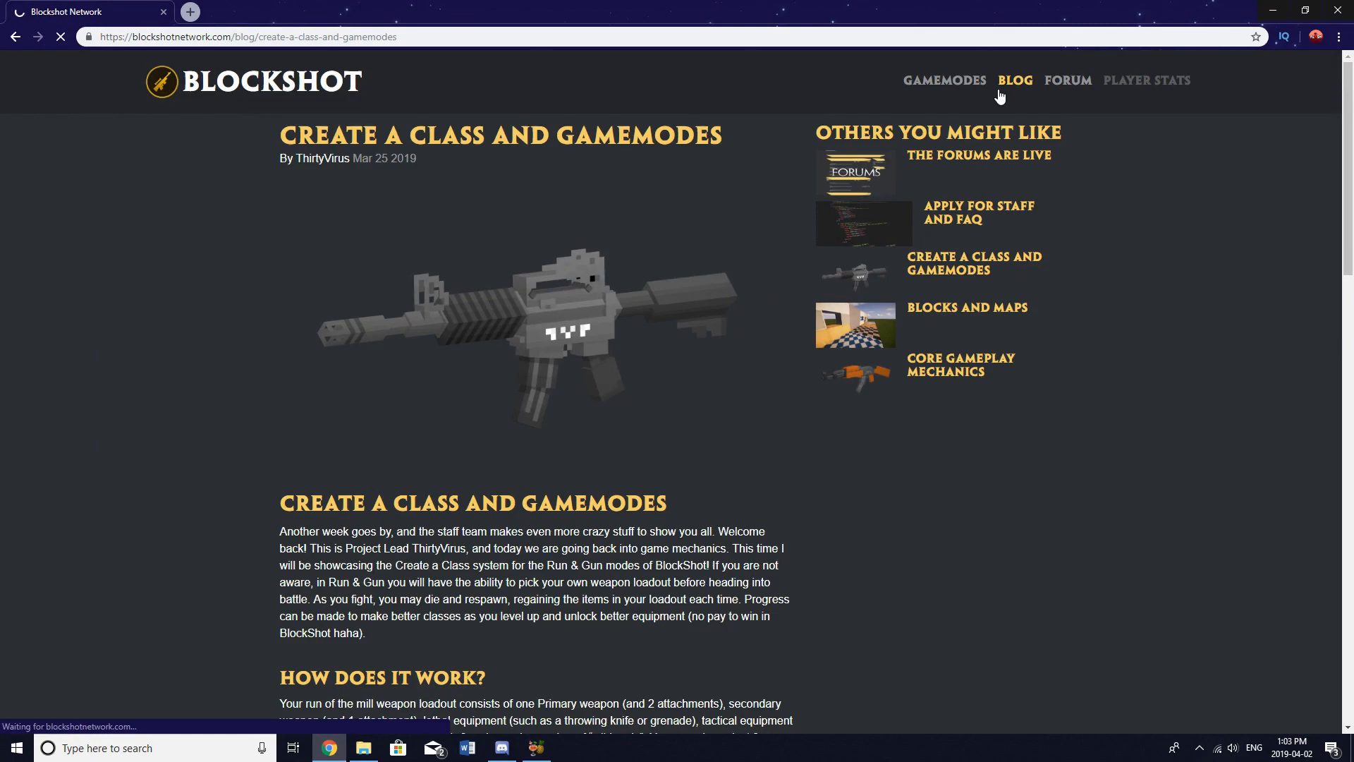
{"action": "left_click", "coordinate": [1014, 81]}
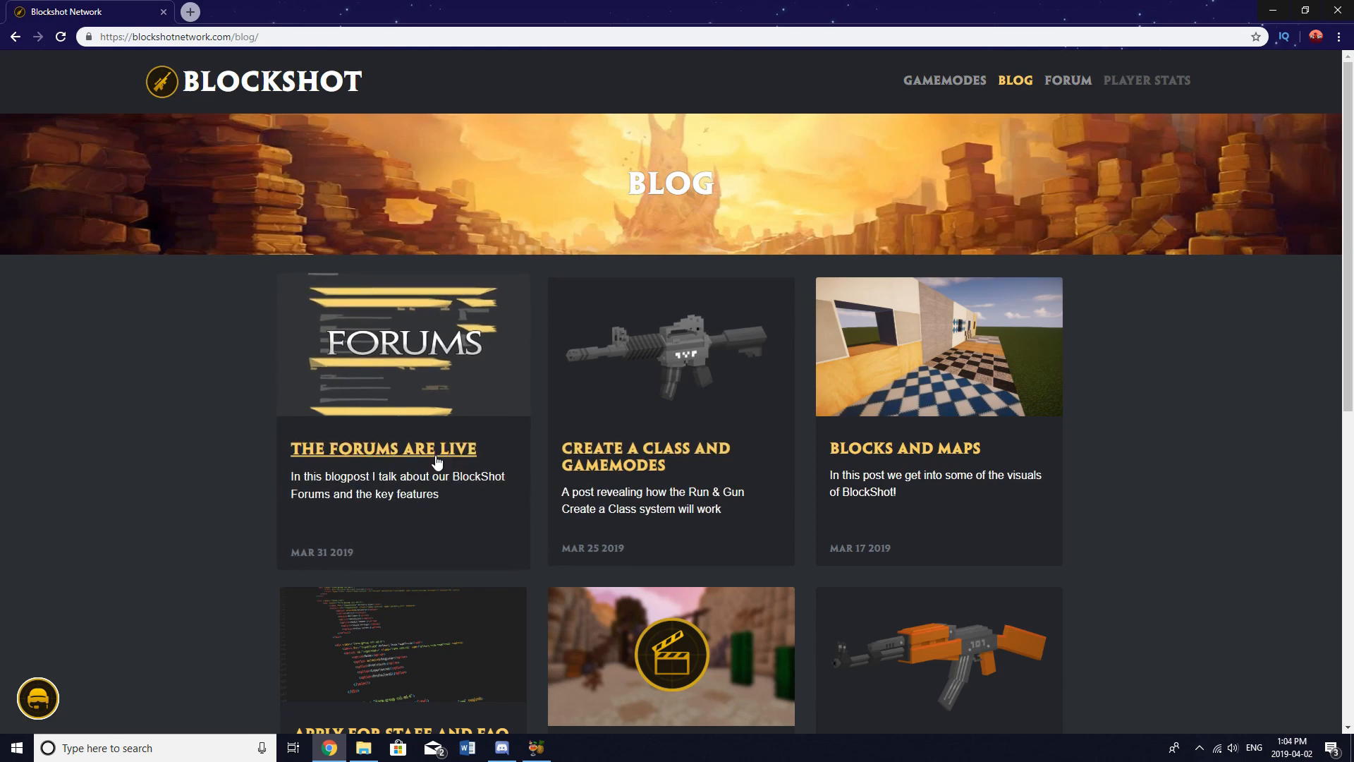
{"action": "mouse_move", "coordinate": [435, 453]}
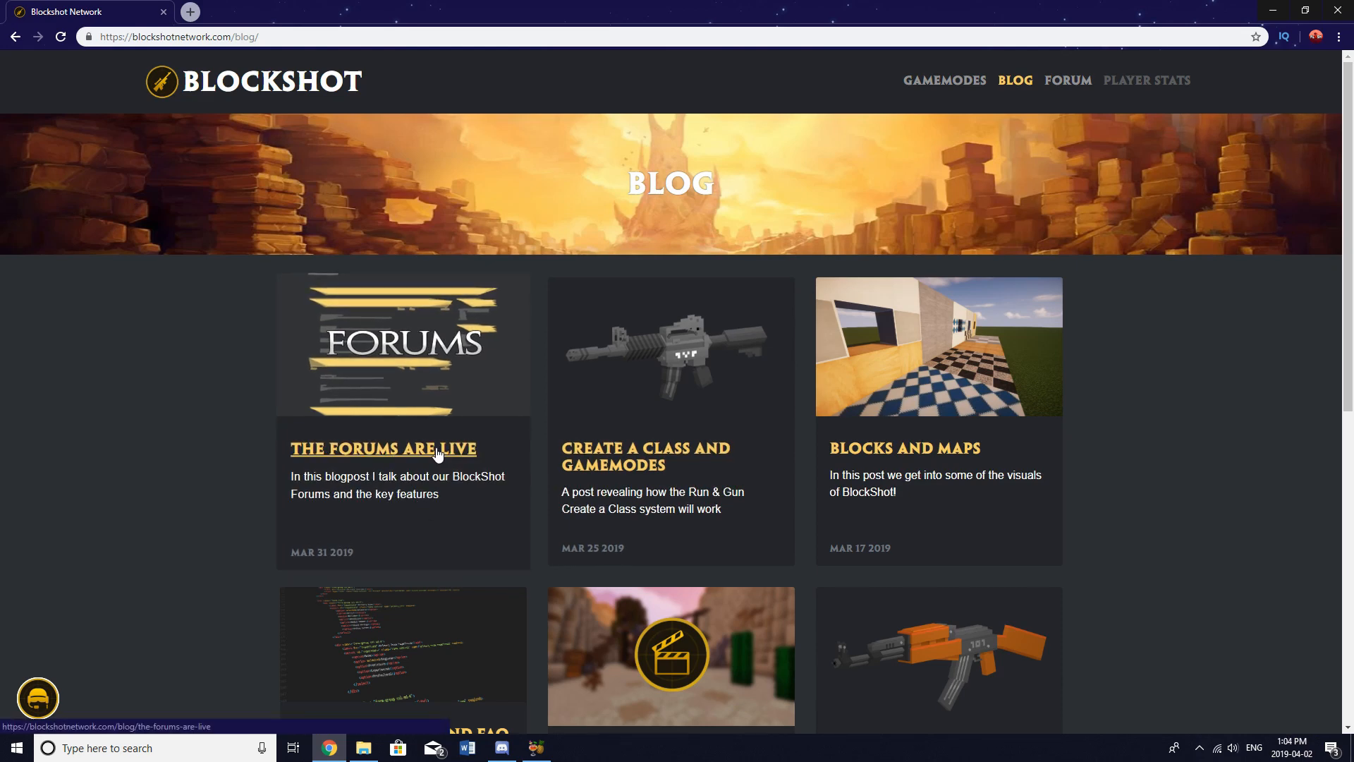
Step: Open 'The Forums Are Live' post and scroll past the turret animations to its end
{"action": "left_click", "coordinate": [382, 448]}
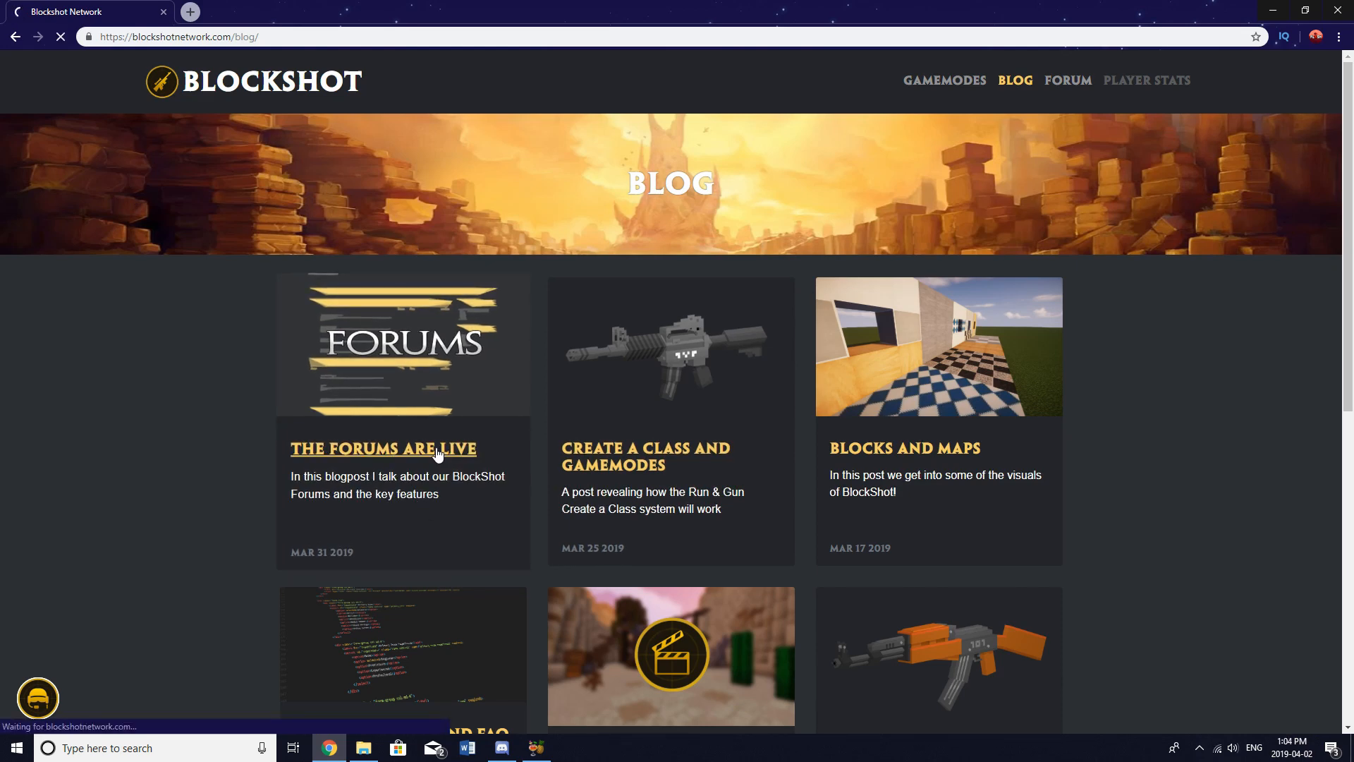
{"action": "left_click", "coordinate": [382, 448]}
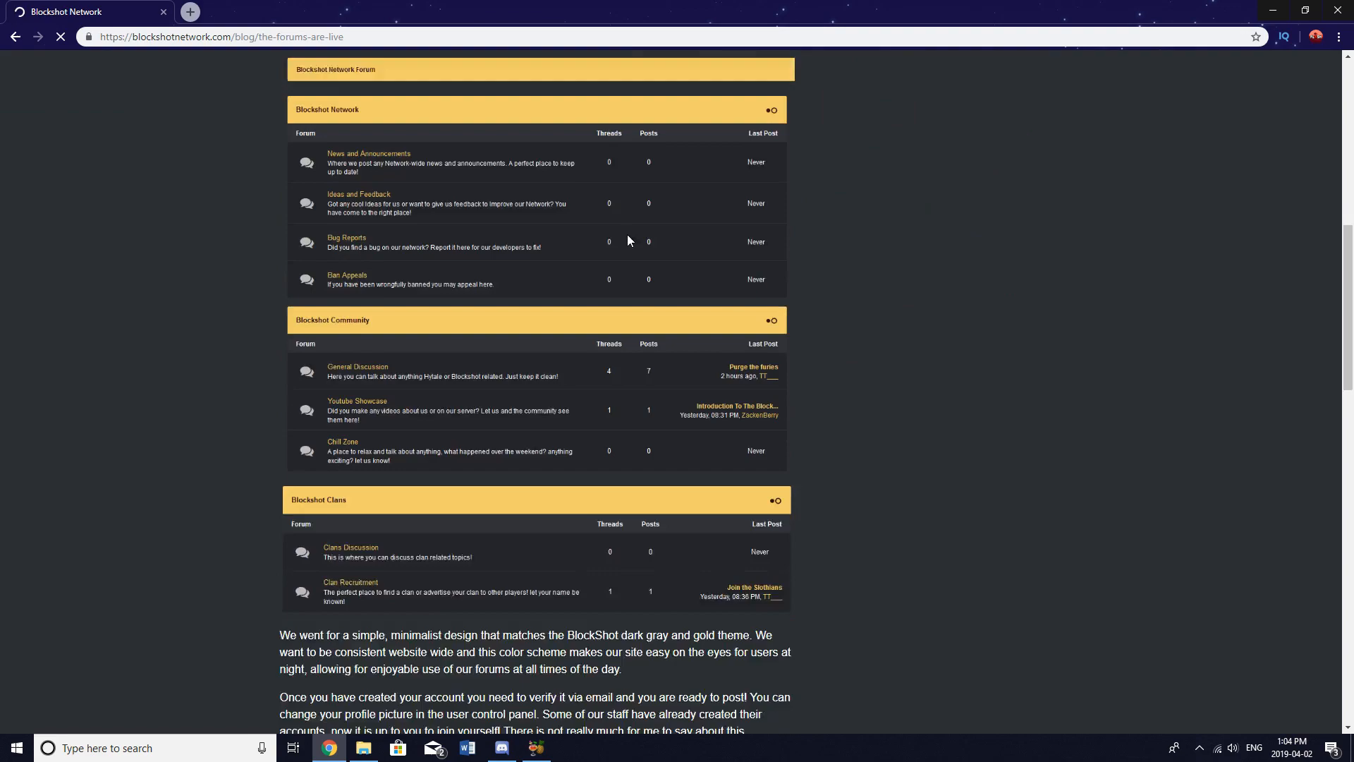
{"action": "scroll", "scroll_direction": "down", "scroll_amount": 3}
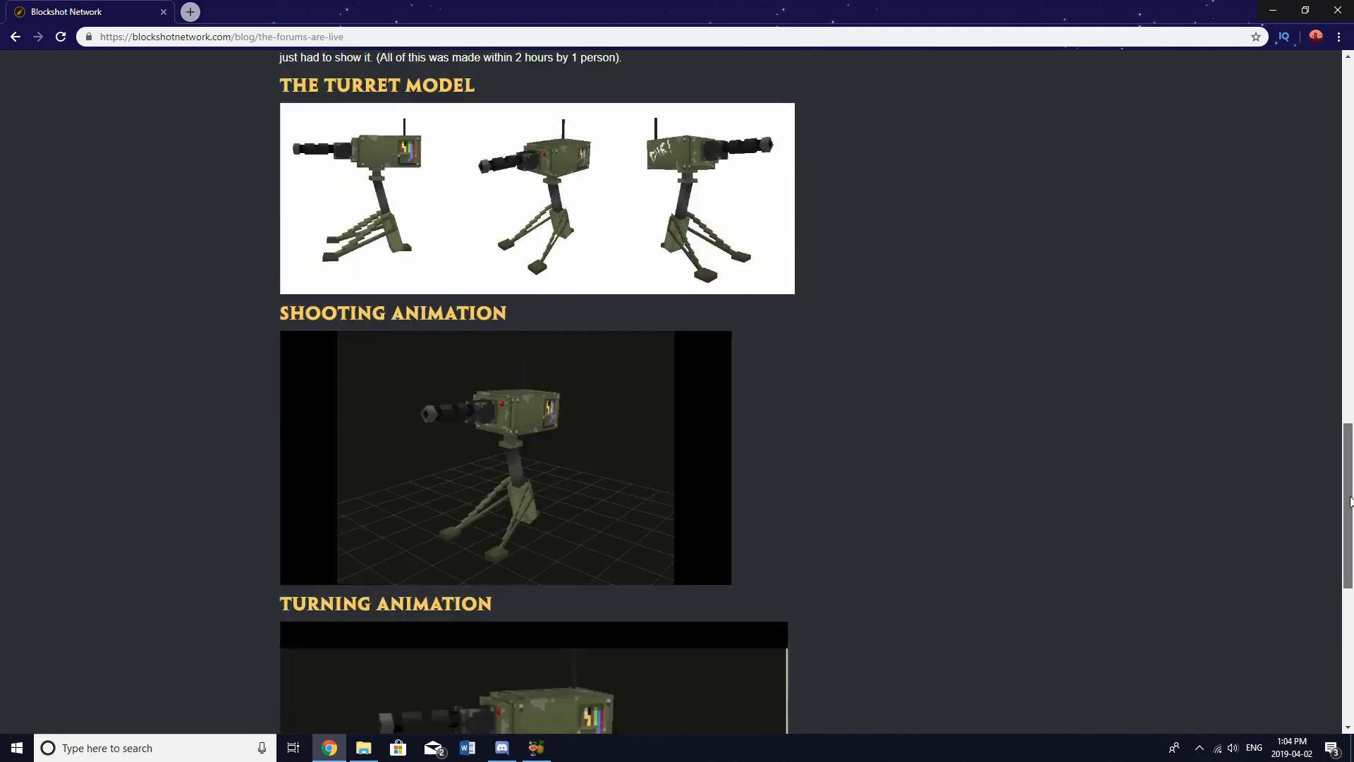
{"action": "scroll", "scroll_direction": "up", "scroll_amount": 3}
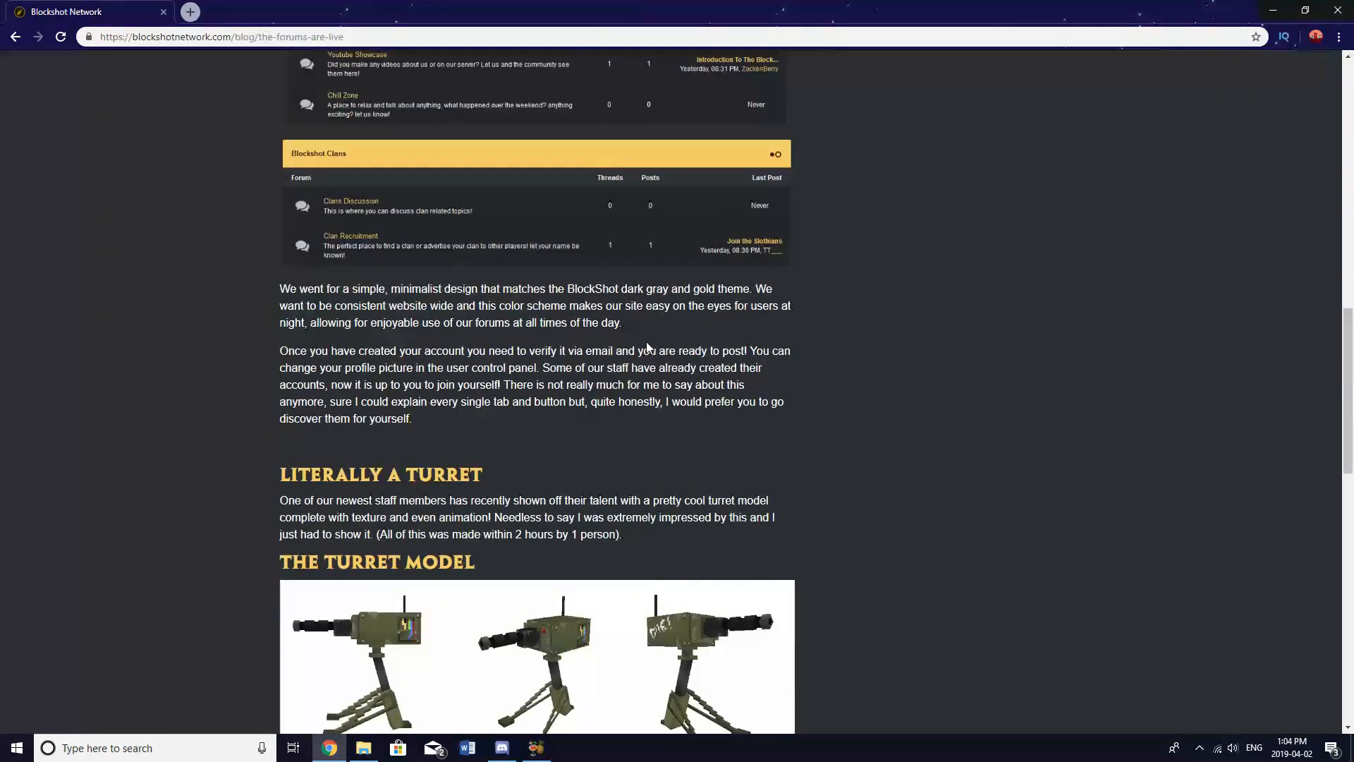
{"action": "scroll", "scroll_direction": "down", "scroll_amount": 3}
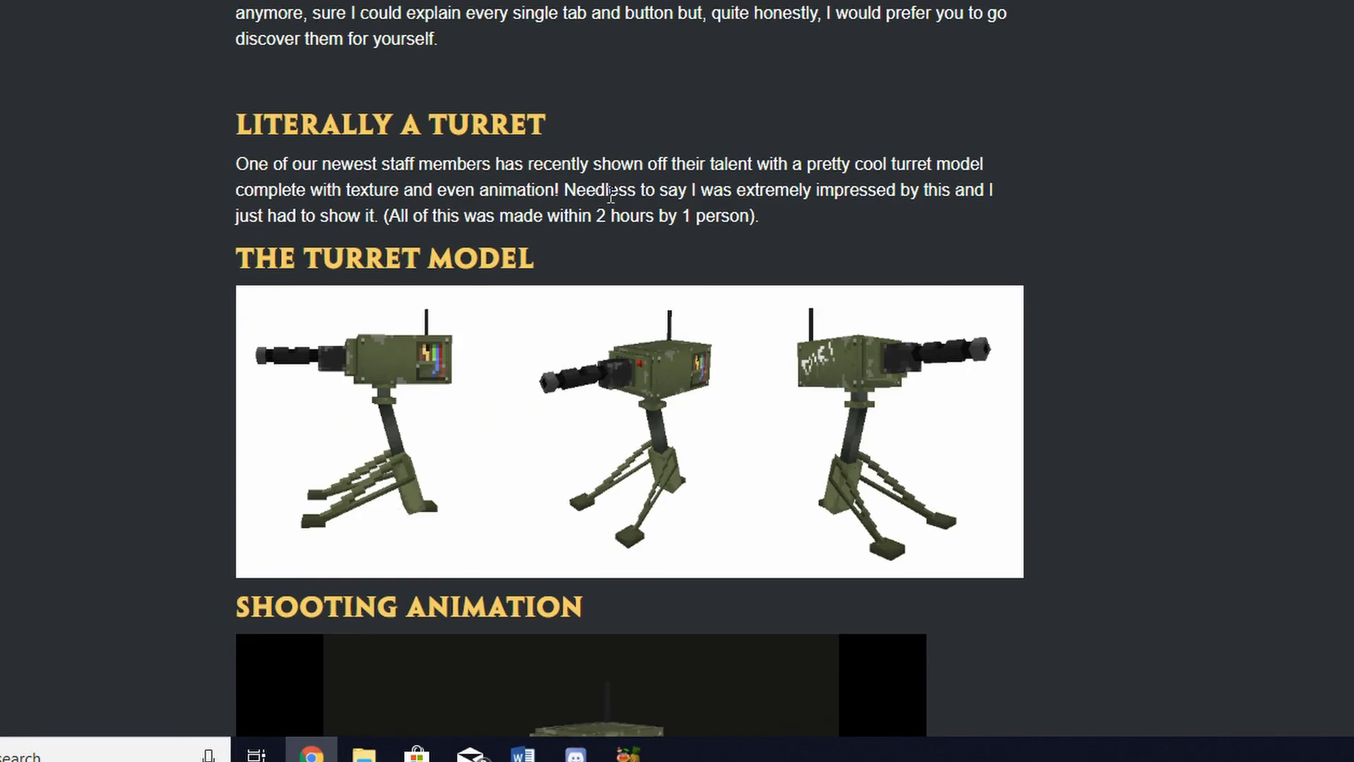
{"action": "scroll", "scroll_direction": "down", "scroll_amount": 3}
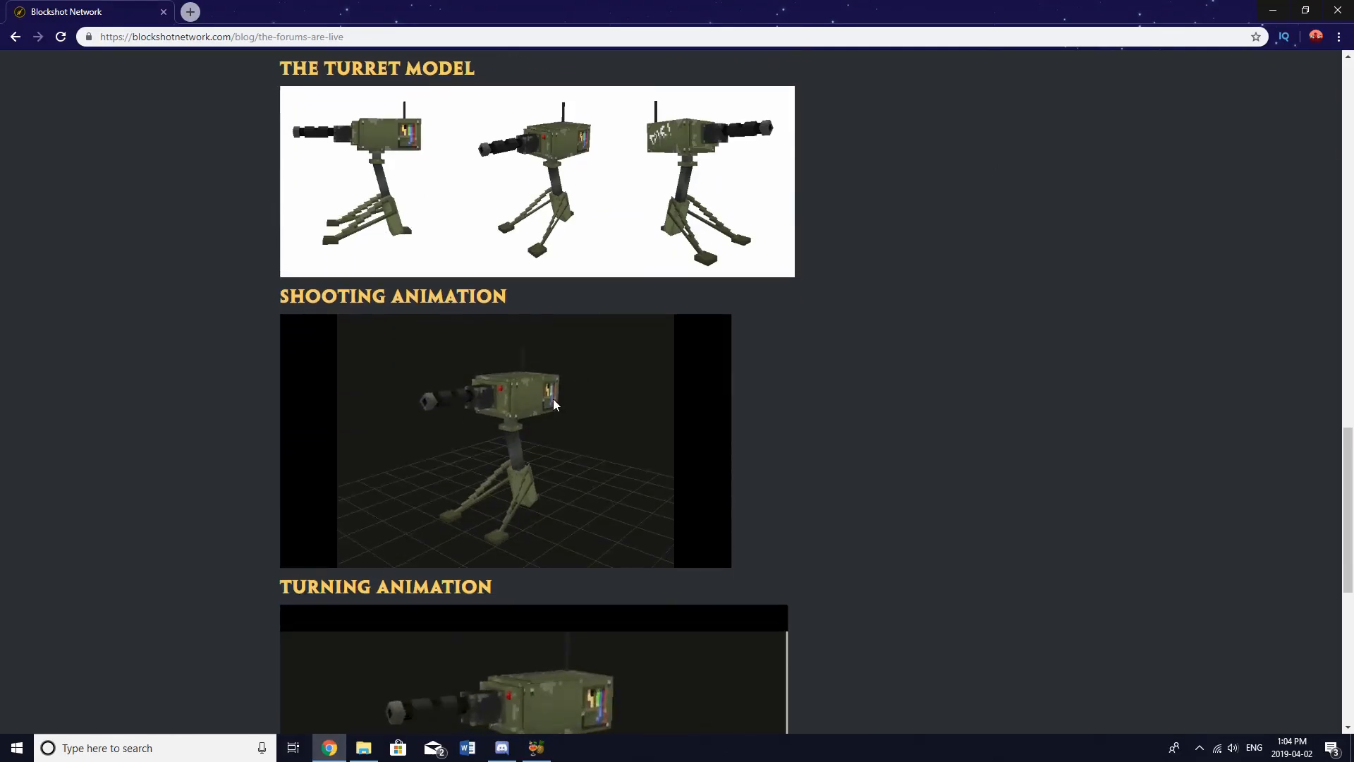
{"action": "mouse_move", "coordinate": [522, 418]}
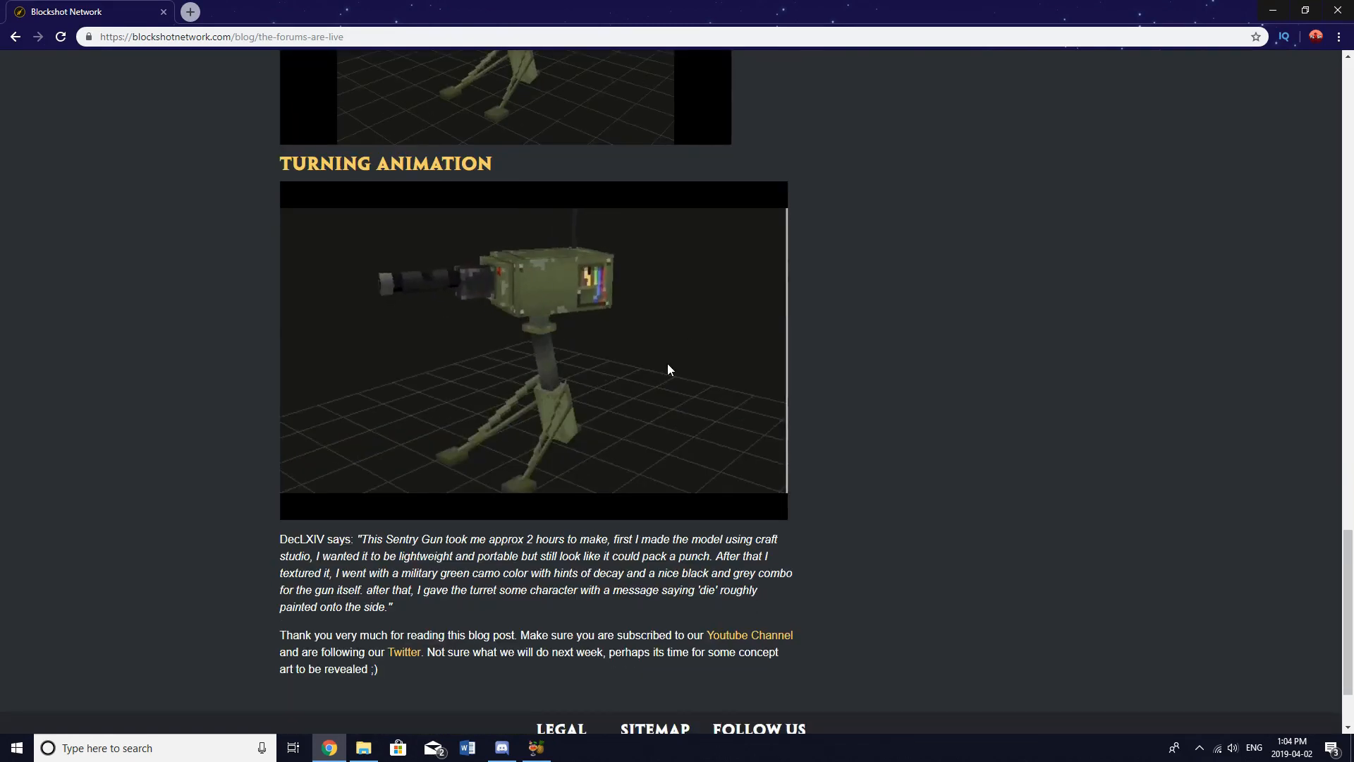
{"action": "scroll", "scroll_direction": "down", "scroll_amount": 3}
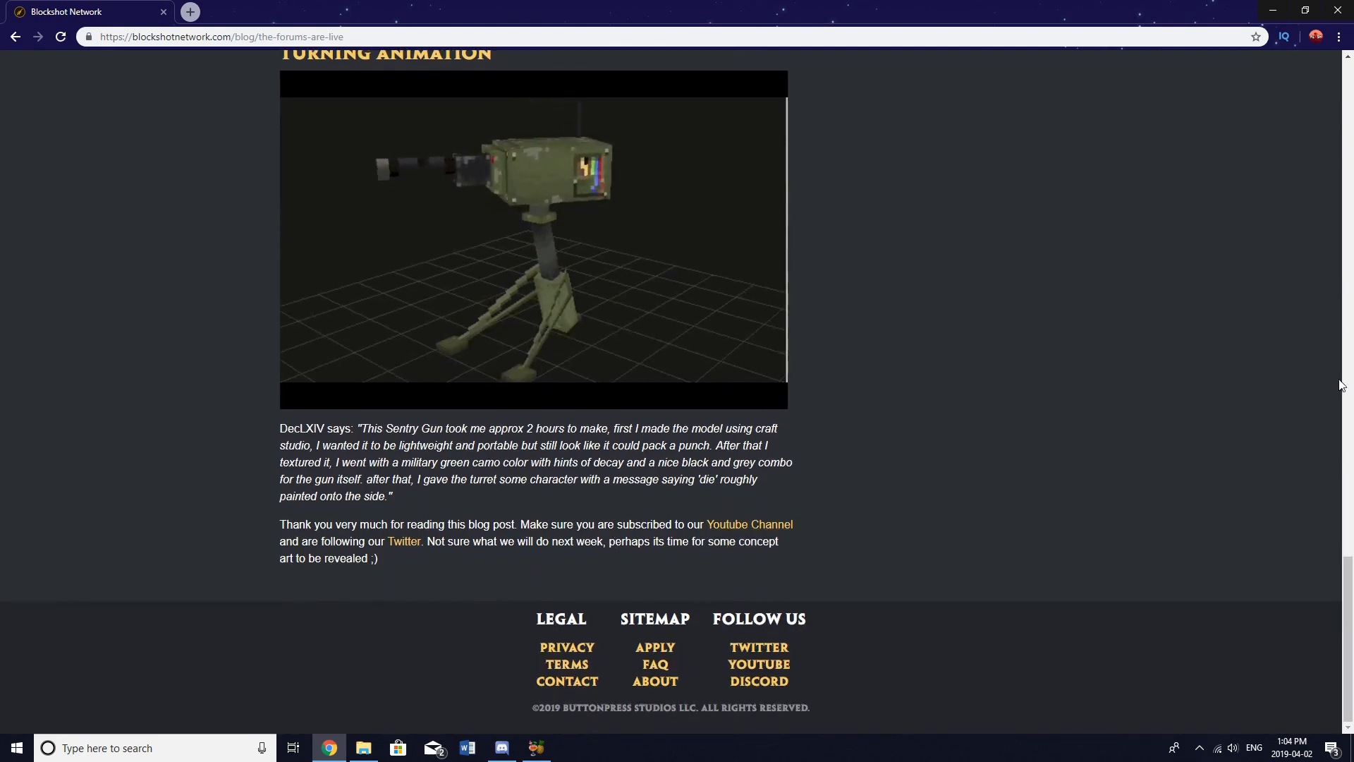
{"action": "mouse_move", "coordinate": [749, 524]}
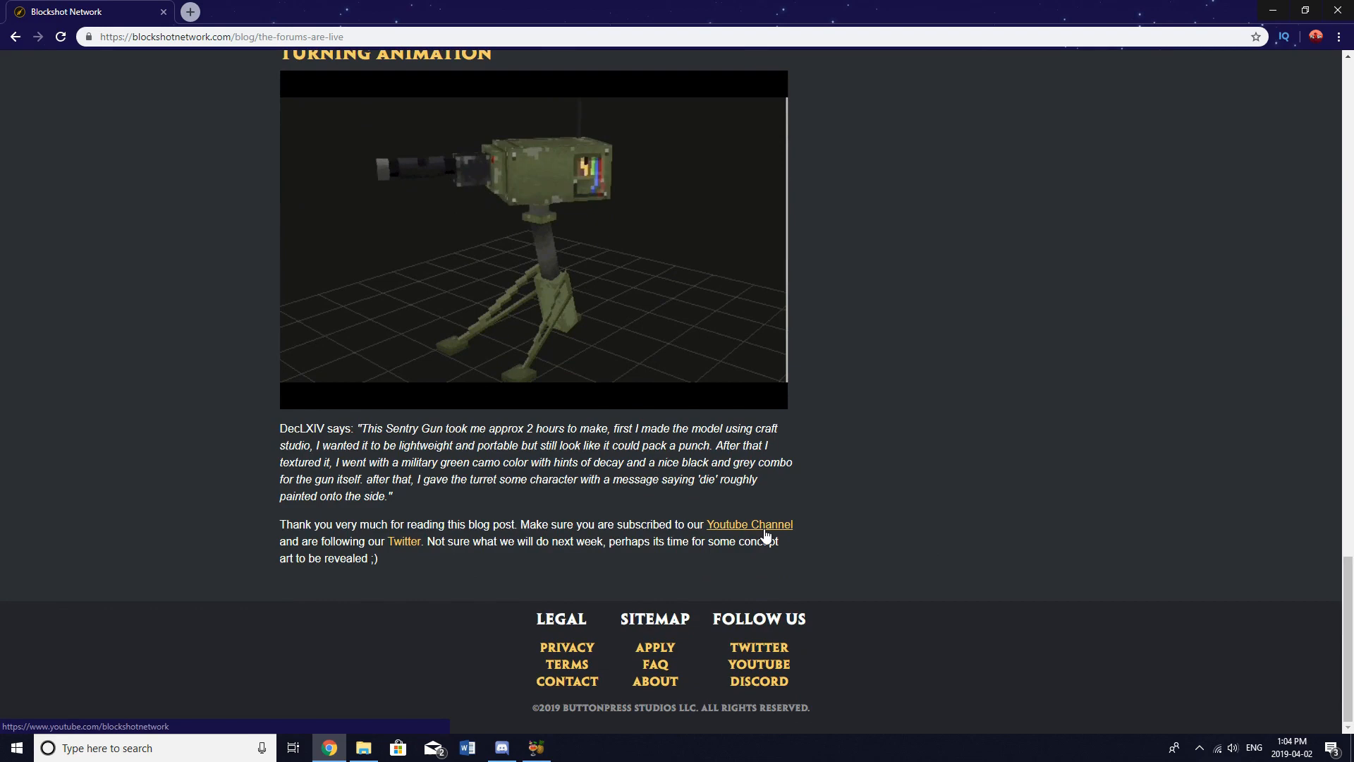
Step: Open the BlockShot Network YouTube channel in a new tab, then return to the blog post
{"action": "left_click", "coordinate": [748, 524]}
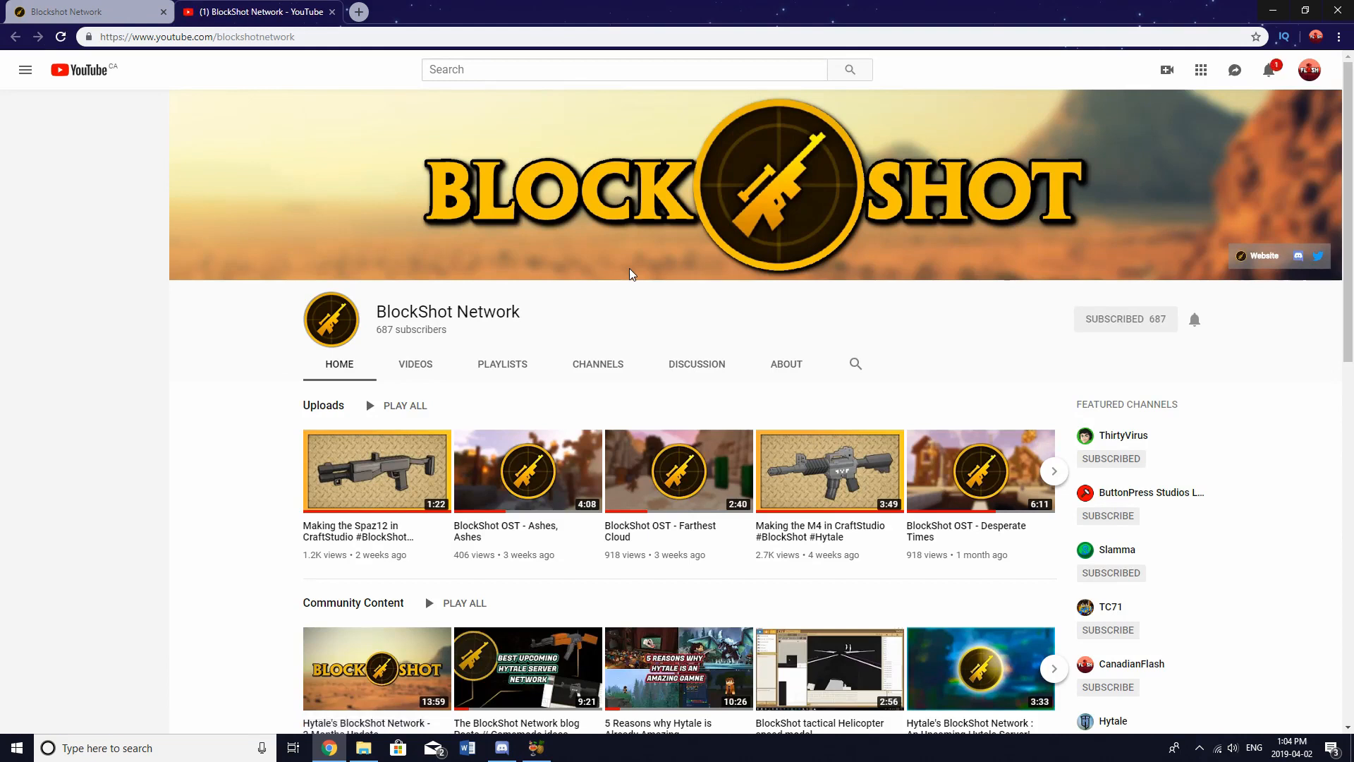
{"action": "left_click", "coordinate": [25, 70]}
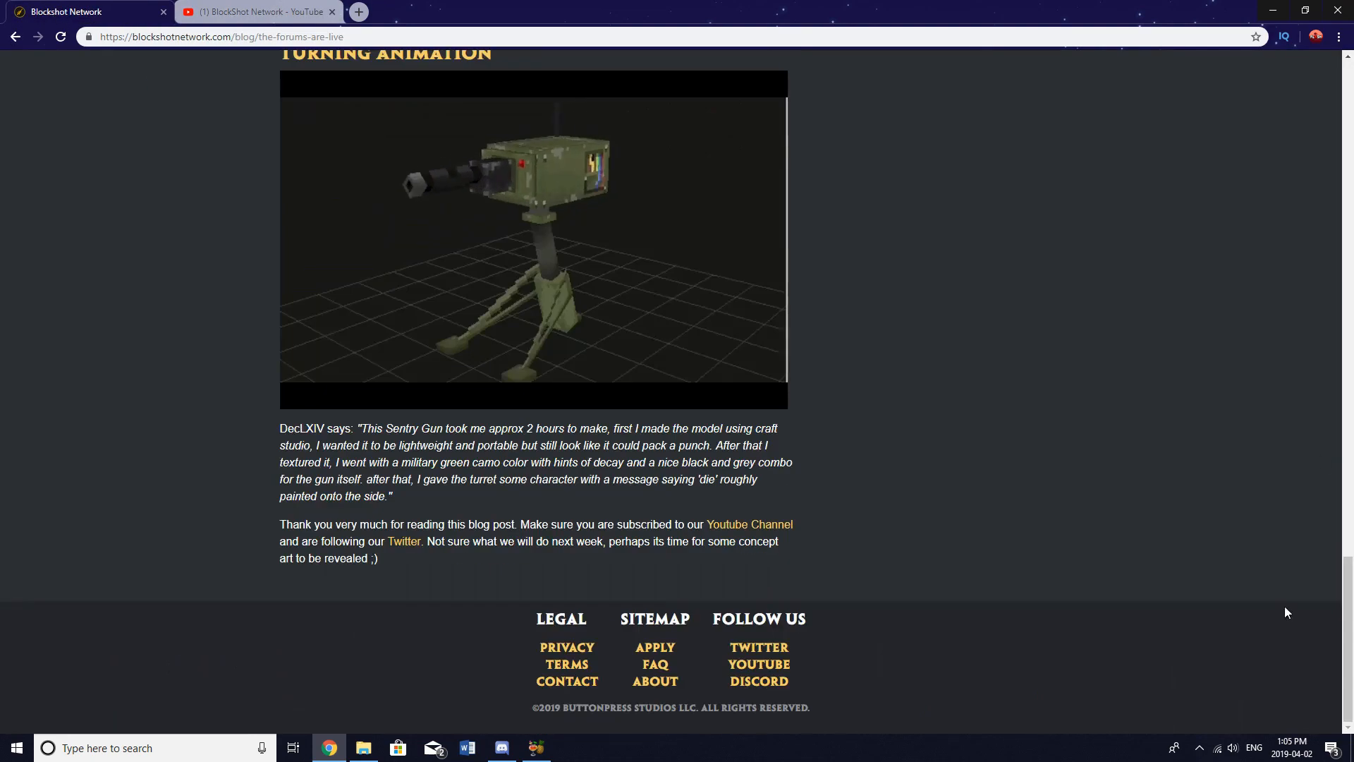
Step: Open the site's forum and scroll through its Network and Community categories
{"action": "scroll", "scroll_direction": "up", "scroll_amount": 3}
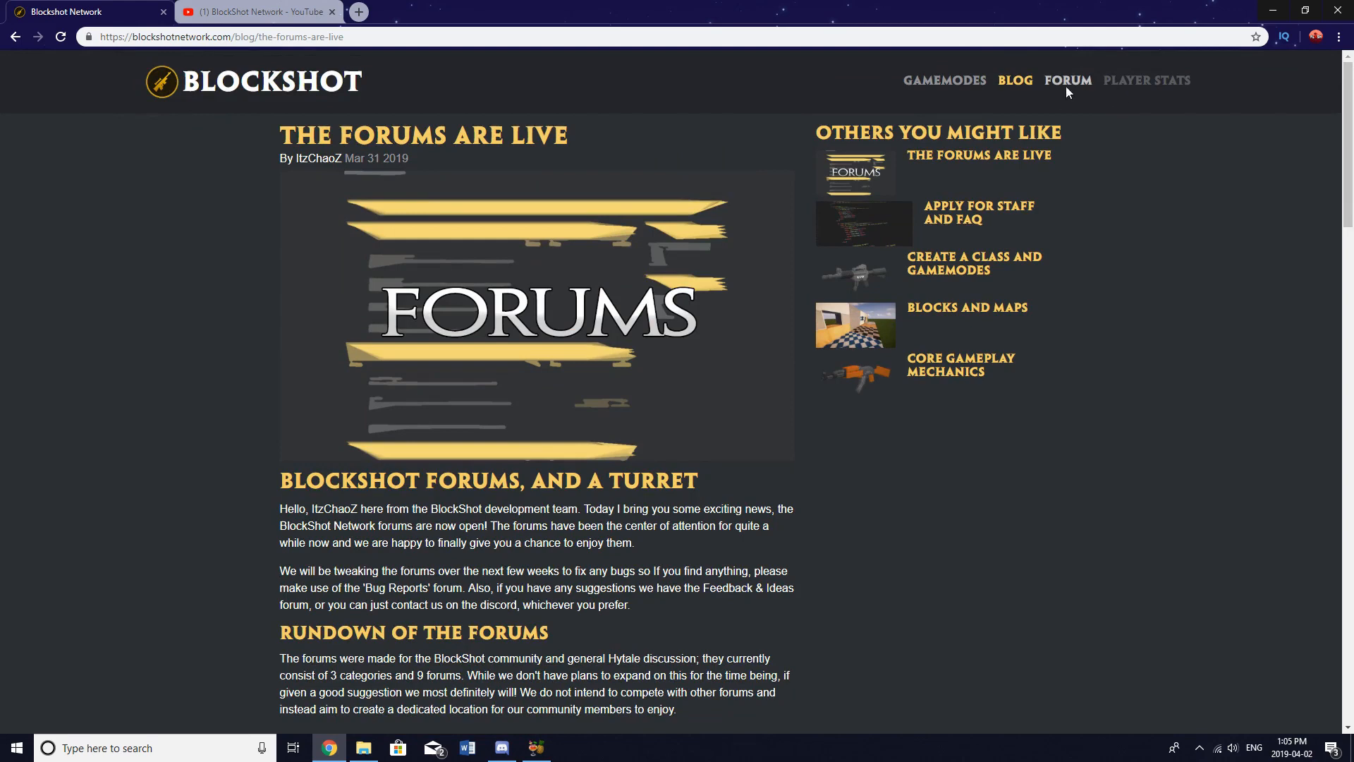
{"action": "left_click", "coordinate": [1067, 80]}
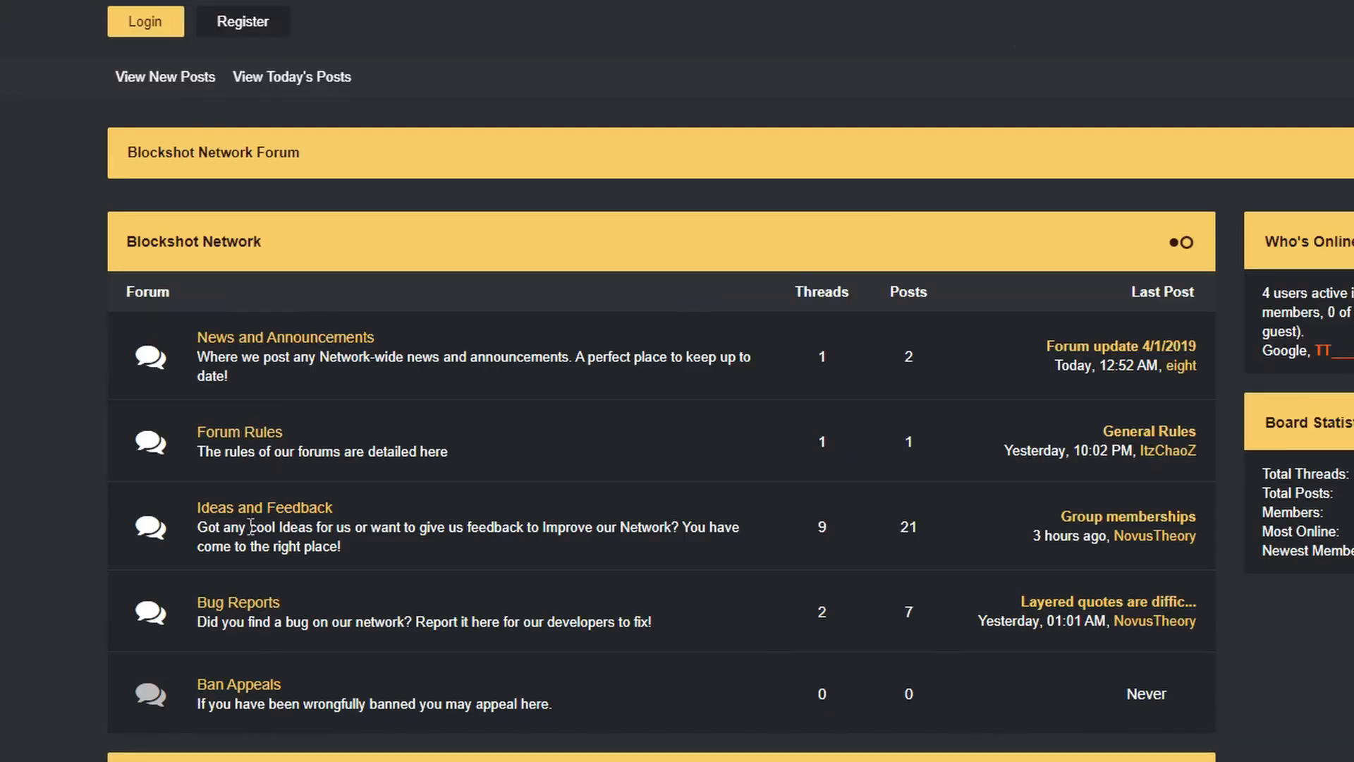
{"action": "scroll", "scroll_direction": "down", "scroll_amount": 3}
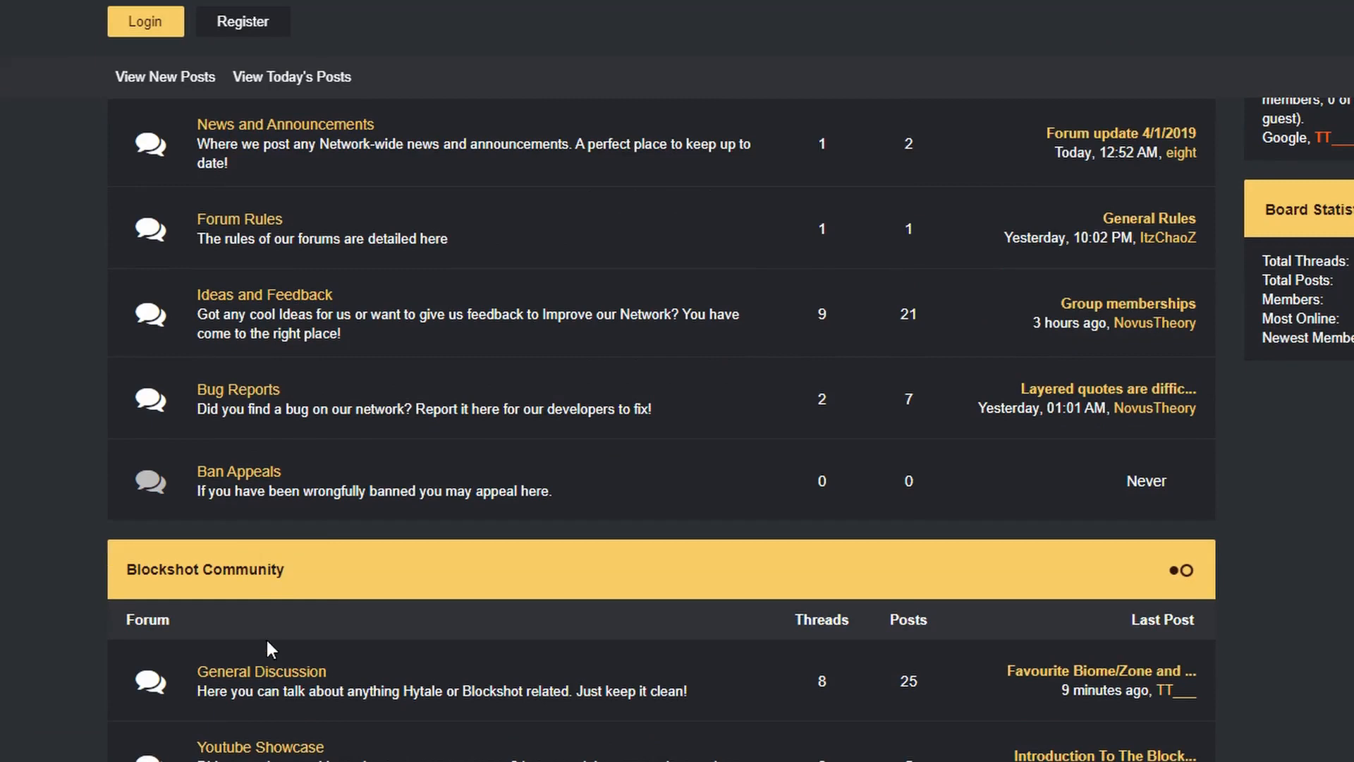
{"action": "mouse_move", "coordinate": [243, 424]}
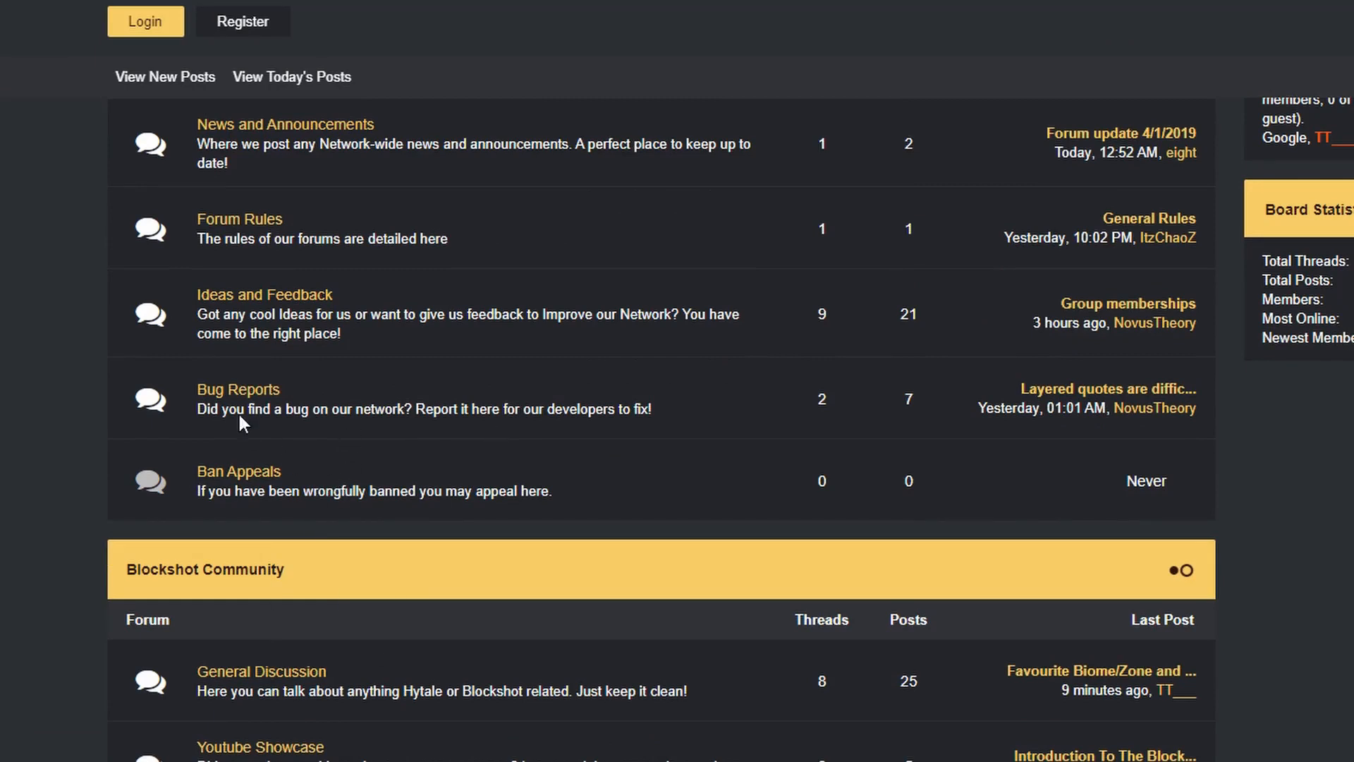
{"action": "mouse_move", "coordinate": [607, 402]}
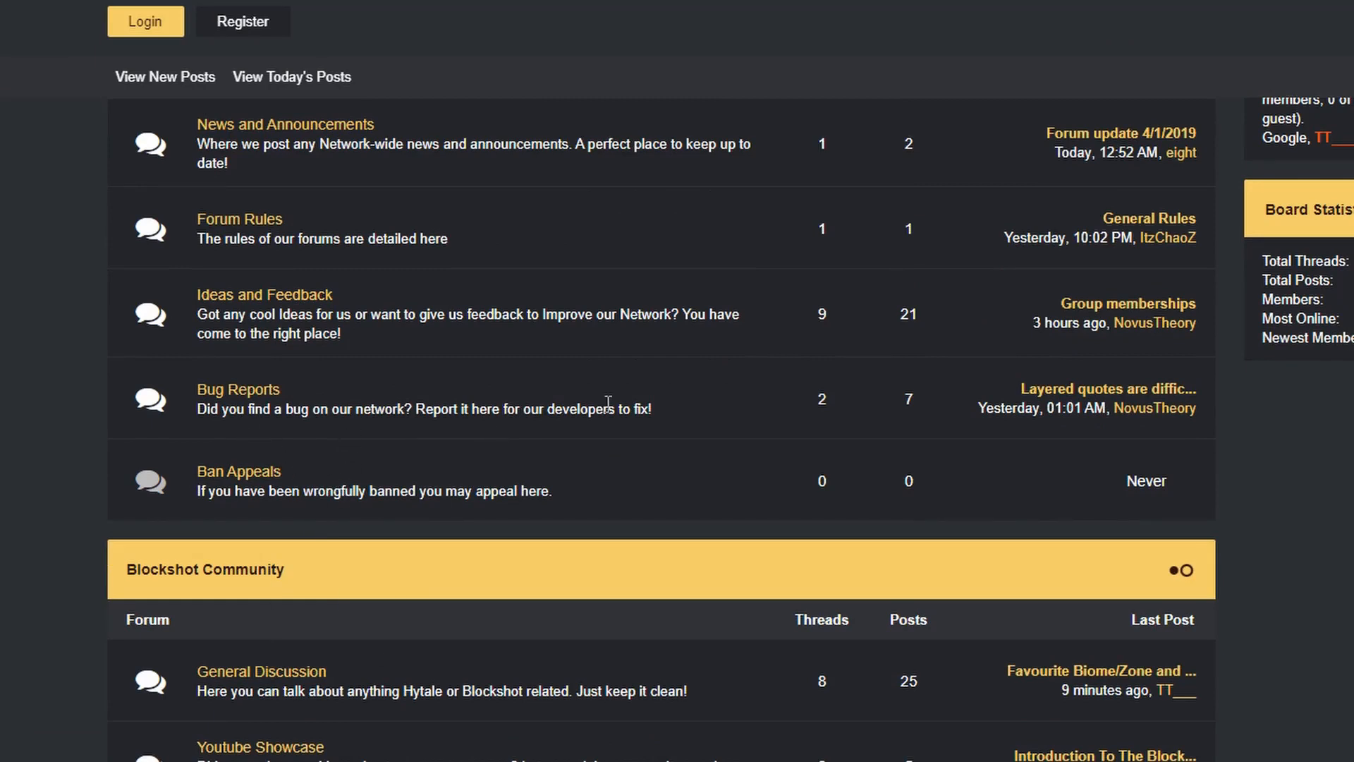
{"action": "scroll", "scroll_direction": "down", "scroll_amount": 3}
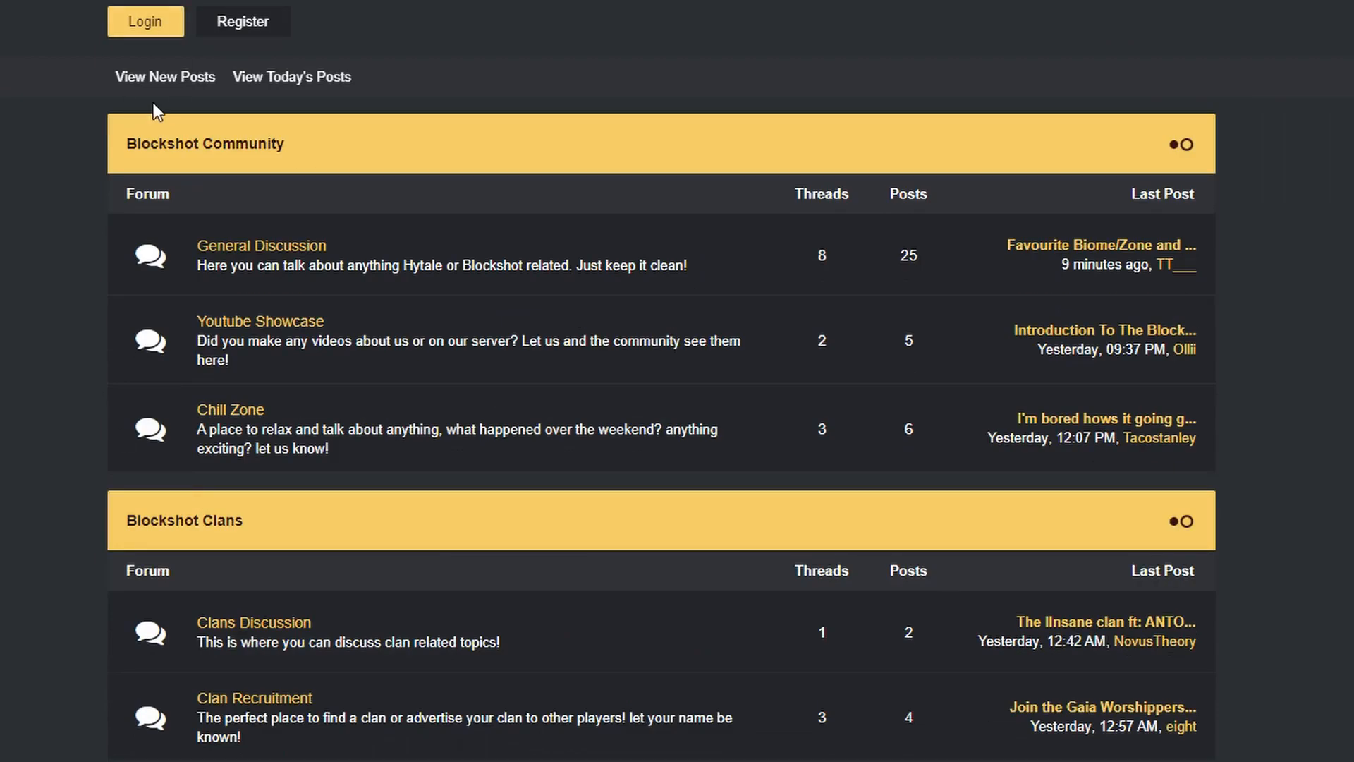
{"action": "mouse_move", "coordinate": [320, 226]}
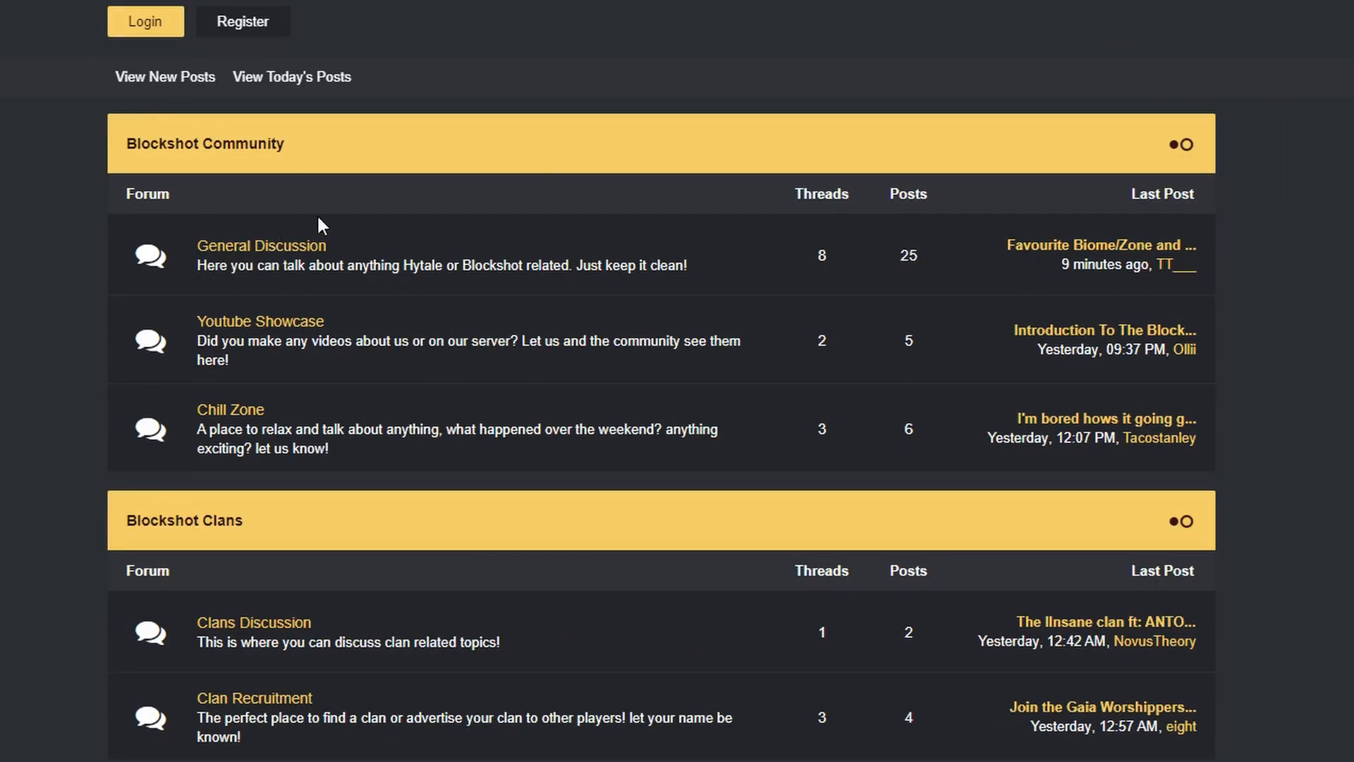
{"action": "mouse_move", "coordinate": [230, 404]}
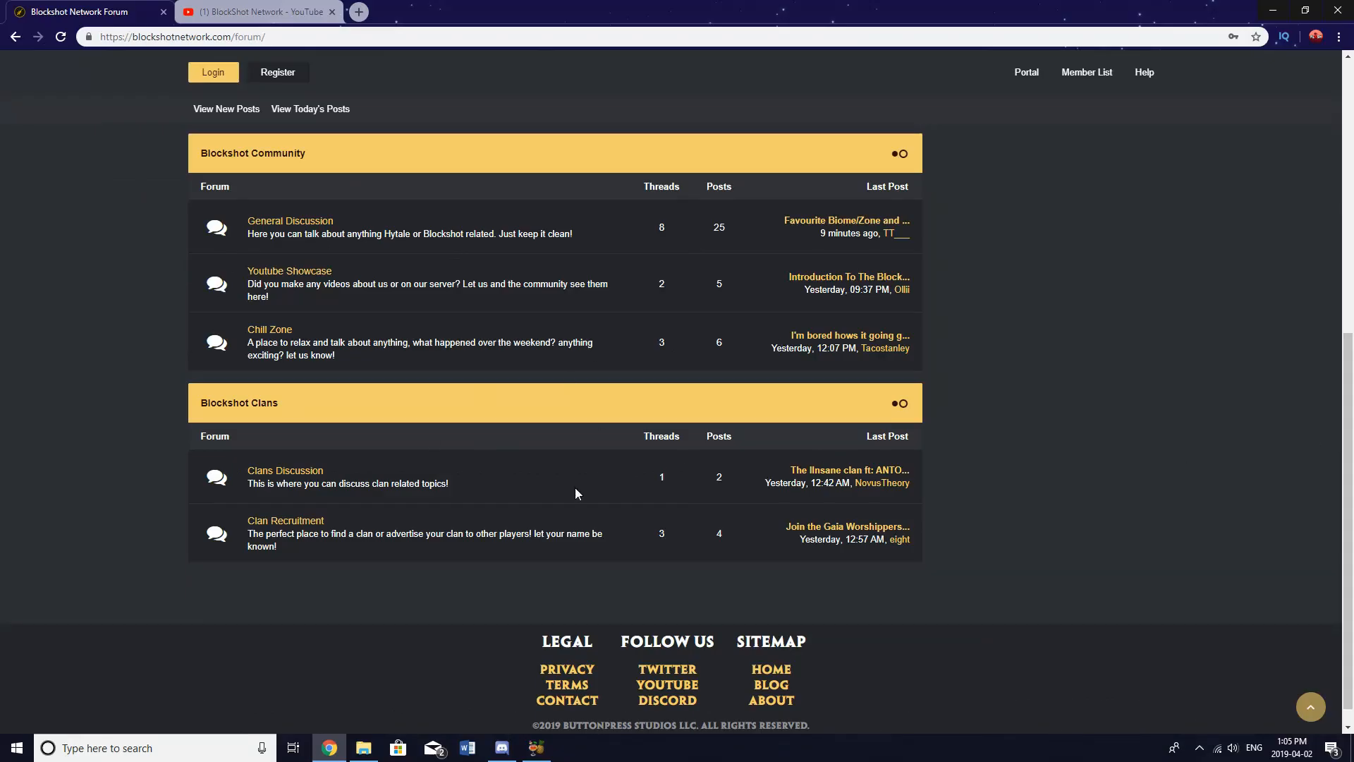
{"action": "mouse_move", "coordinate": [496, 400]}
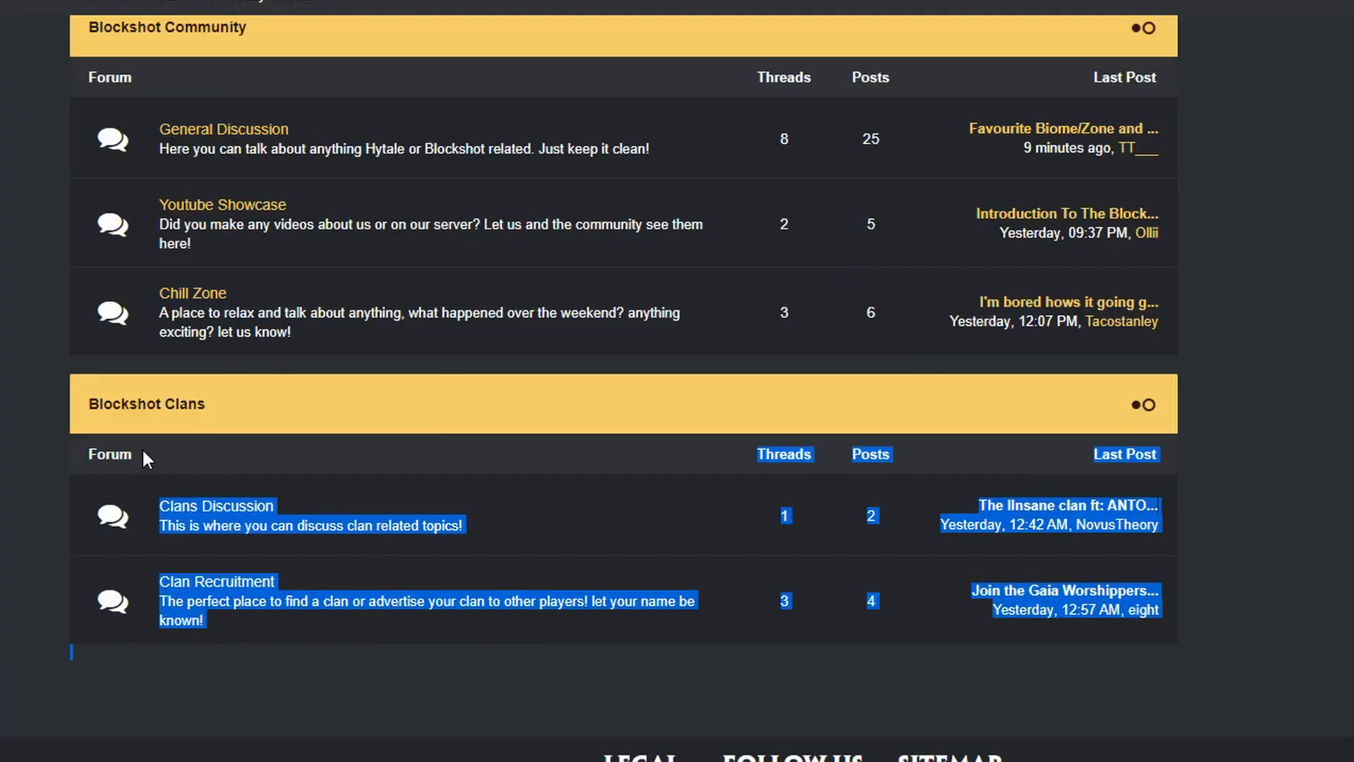
Step: Clear the accidental highlight on the Clans forums and scroll back up the forum index
{"action": "left_click", "coordinate": [357, 583]}
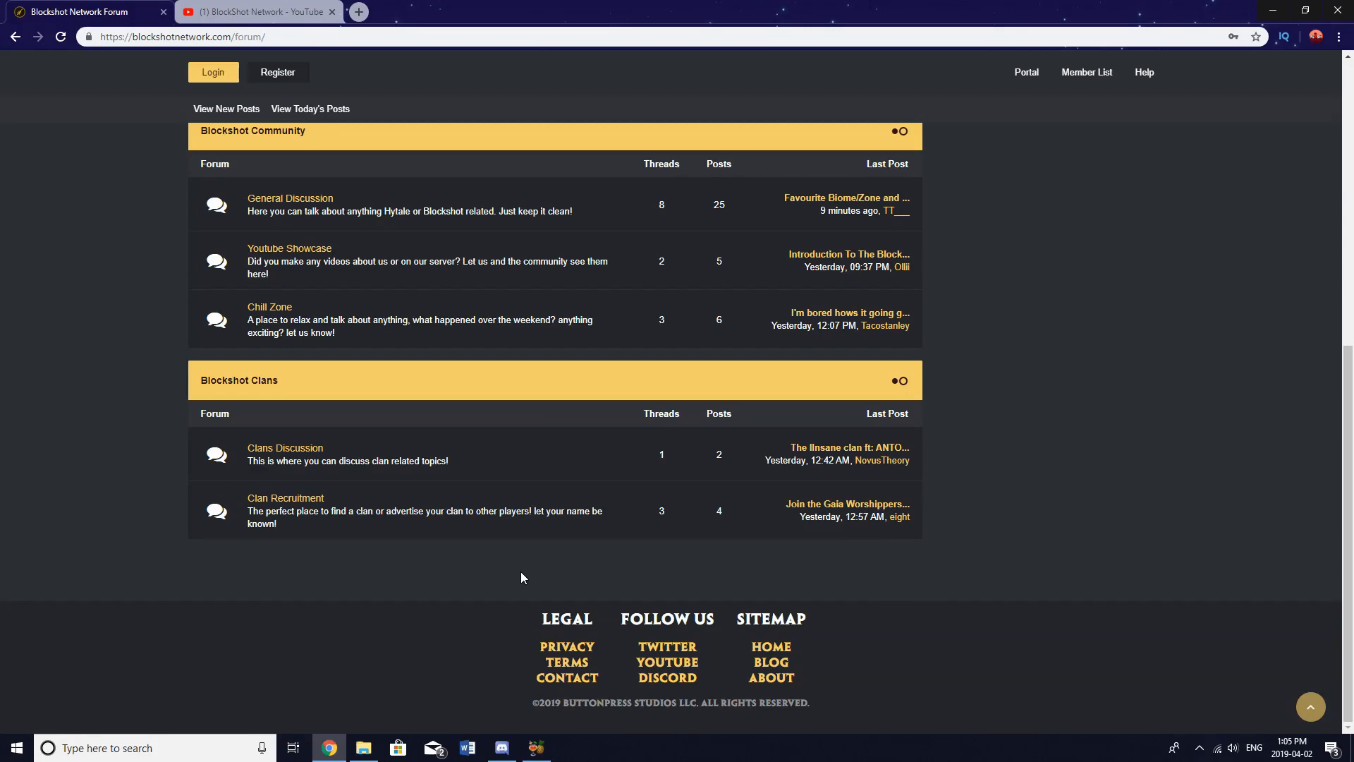
{"action": "scroll", "scroll_direction": "up", "scroll_amount": 3}
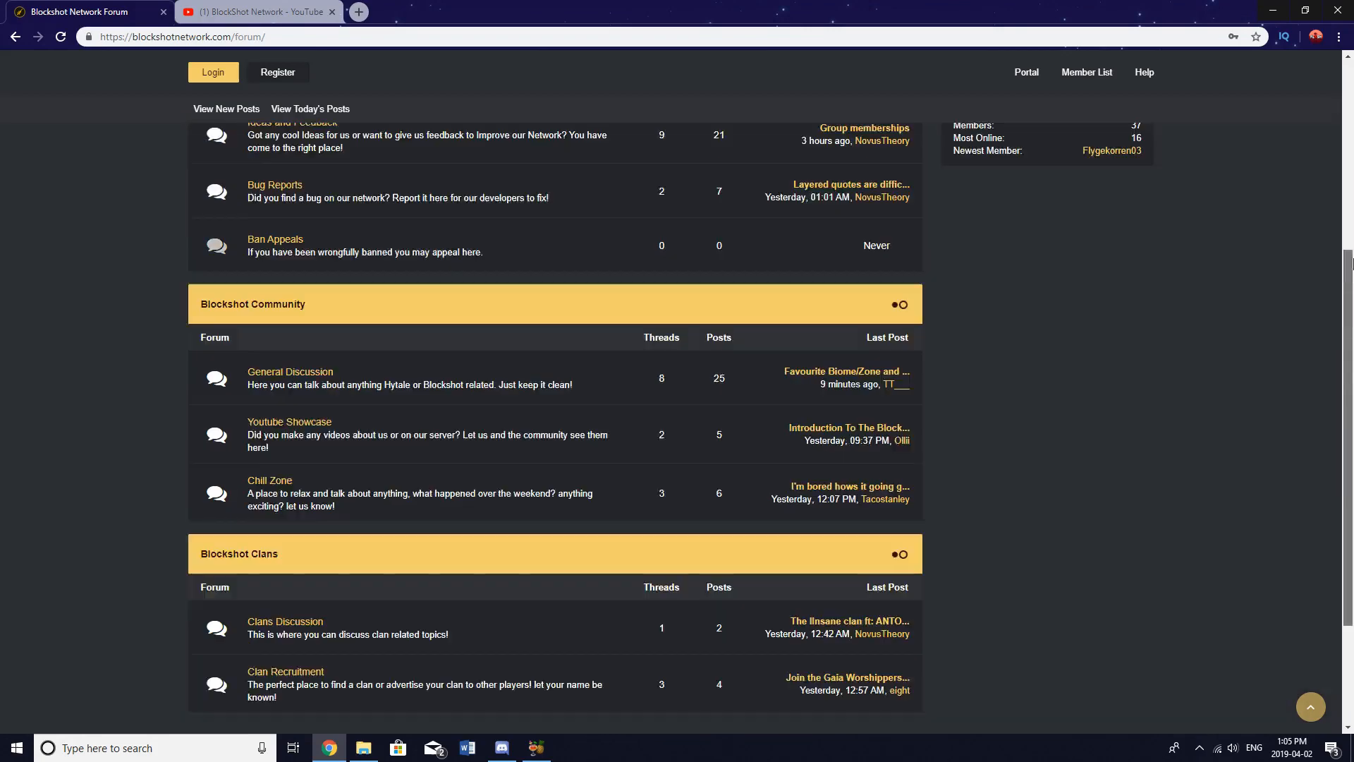
{"action": "scroll", "scroll_direction": "up", "scroll_amount": 3}
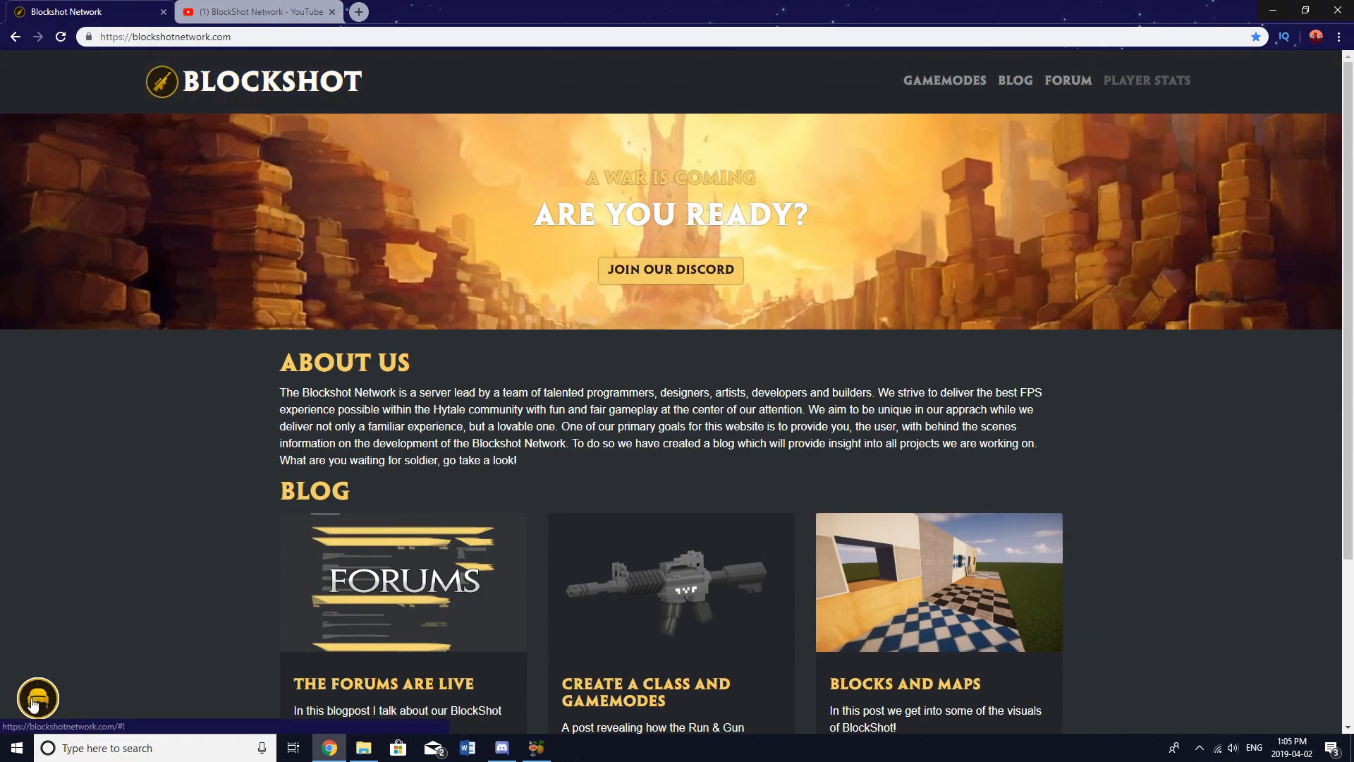
Step: Open the bottom-left live chat, read the support conversation, then close it
{"action": "left_click", "coordinate": [38, 698]}
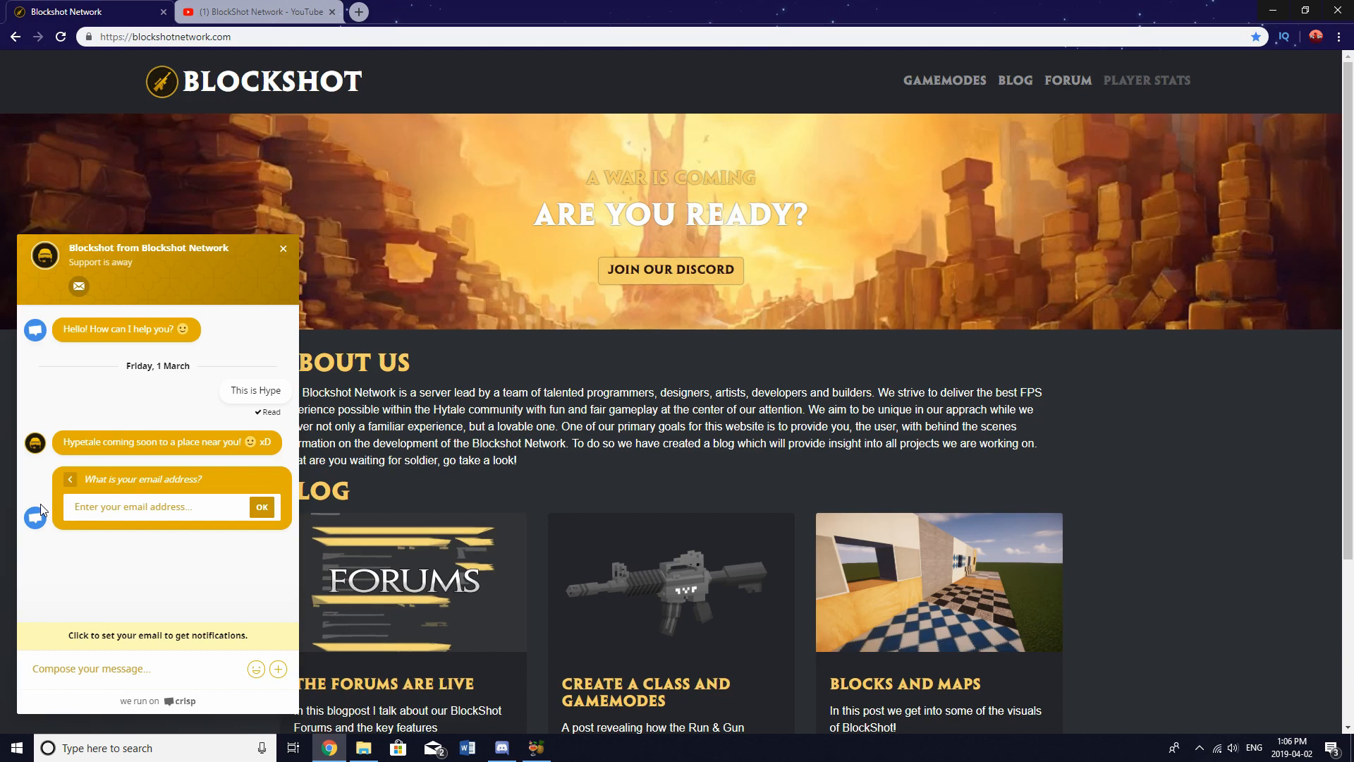
{"action": "mouse_move", "coordinate": [158, 362]}
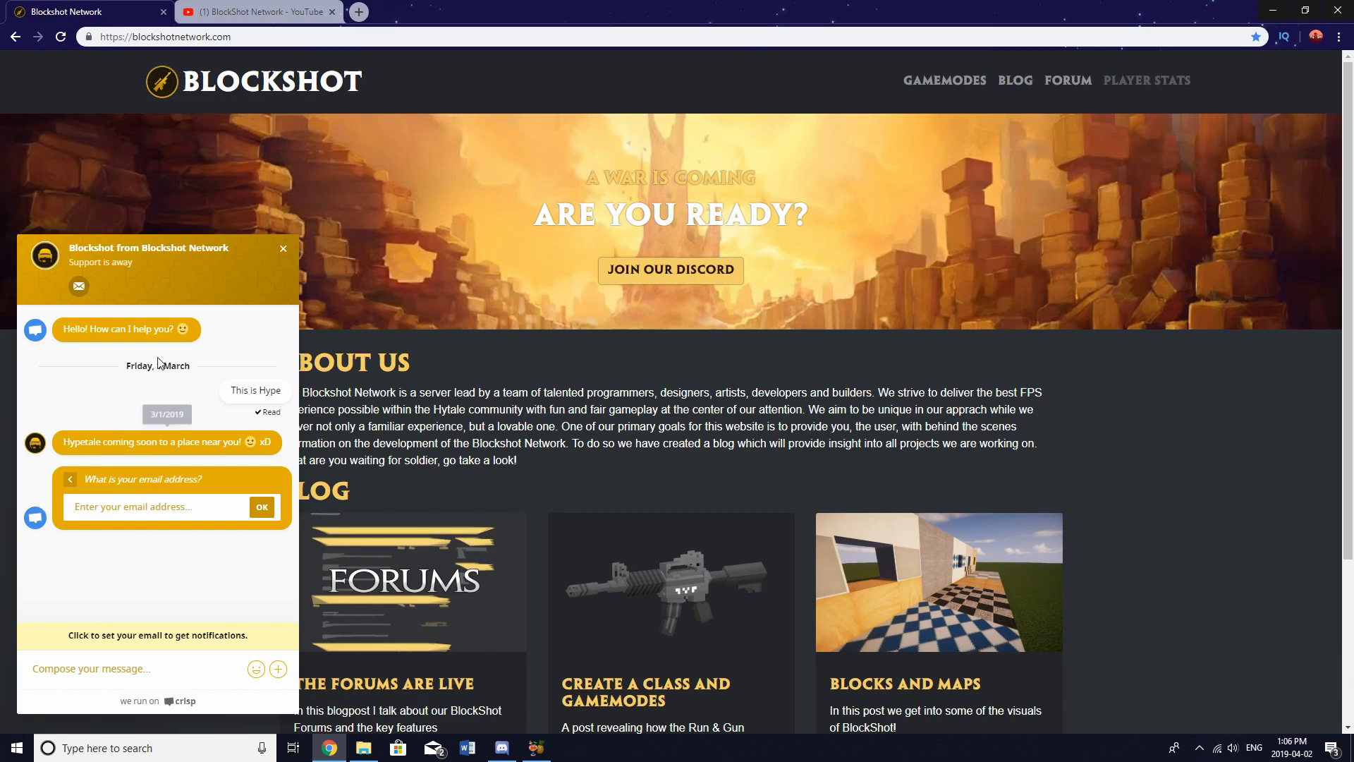
{"action": "left_click", "coordinate": [282, 249]}
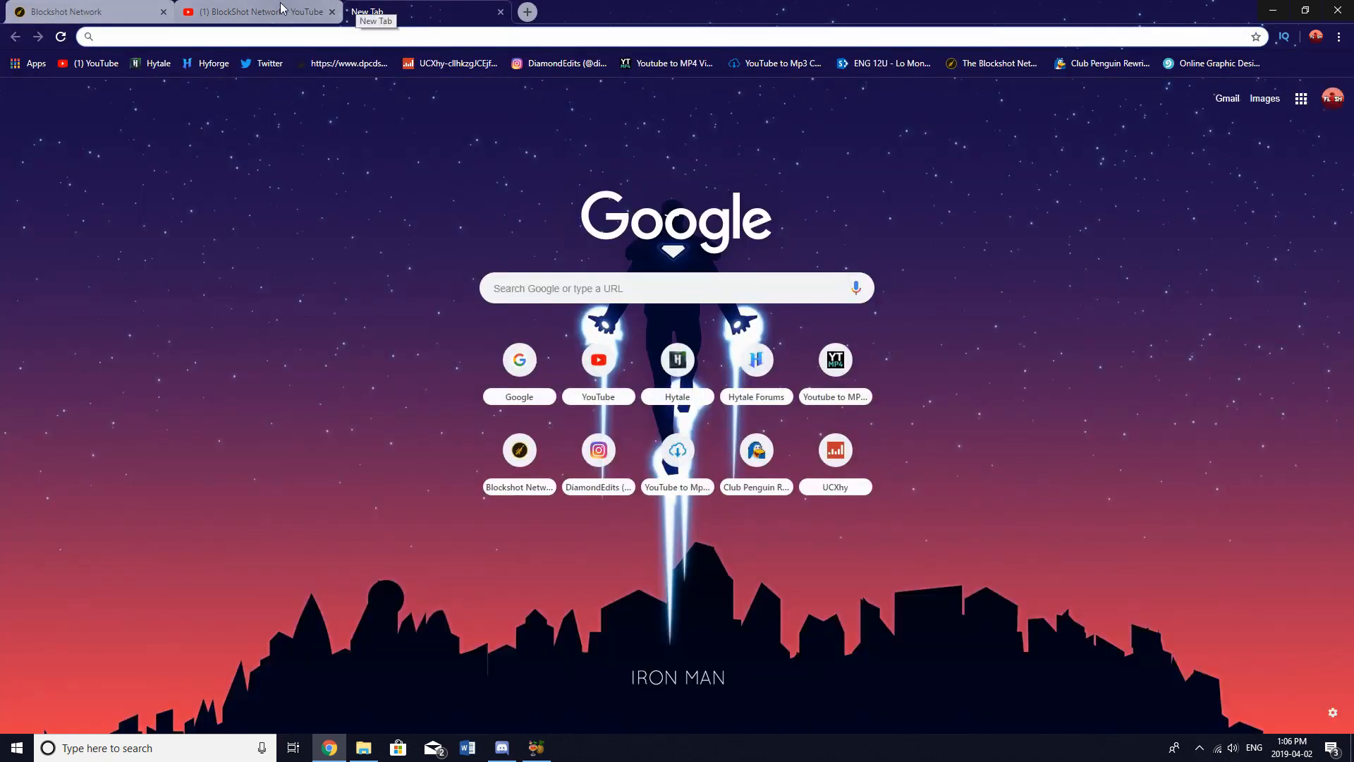
Step: Cycle through the open tabs, open the CanadianFlash YouTube channel from the new tab, then switch to Discord
{"action": "left_click", "coordinate": [86, 11]}
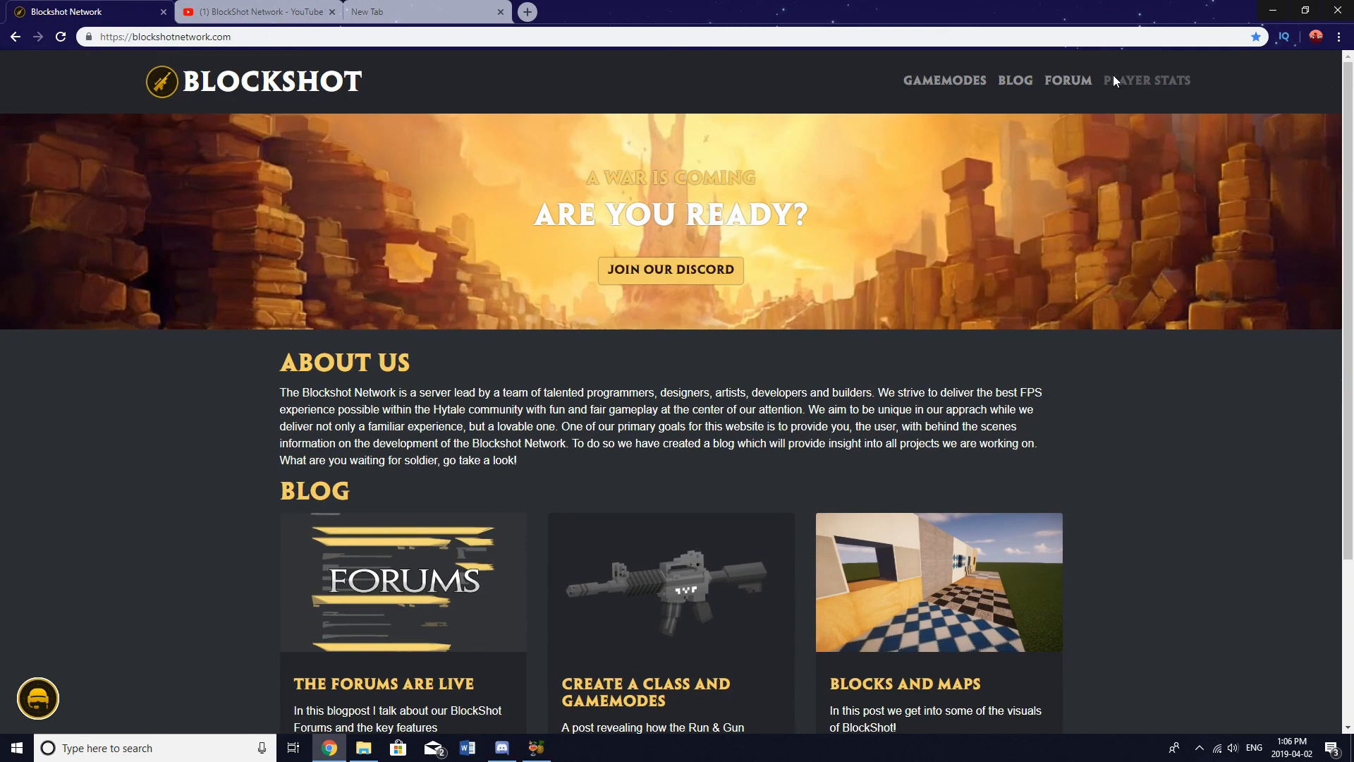
{"action": "left_click", "coordinate": [254, 11]}
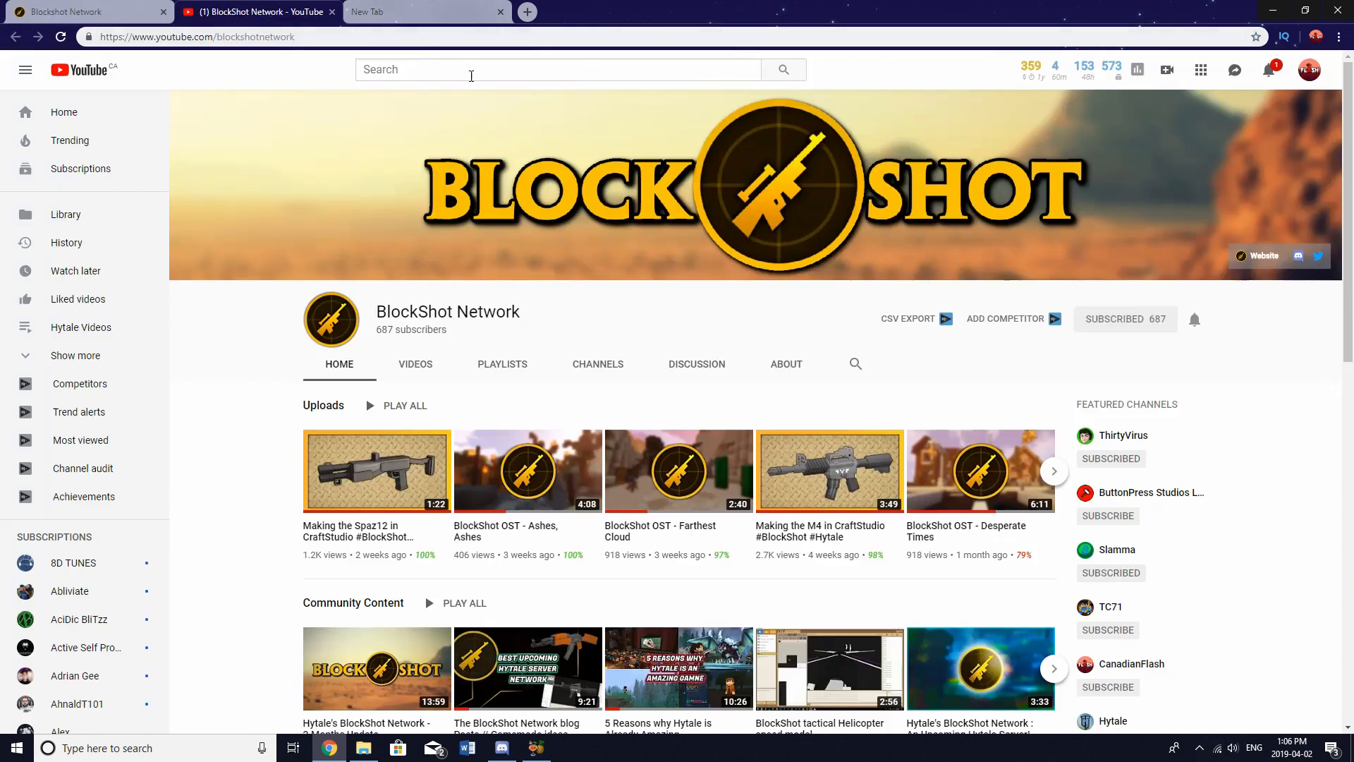
{"action": "left_click", "coordinate": [423, 11]}
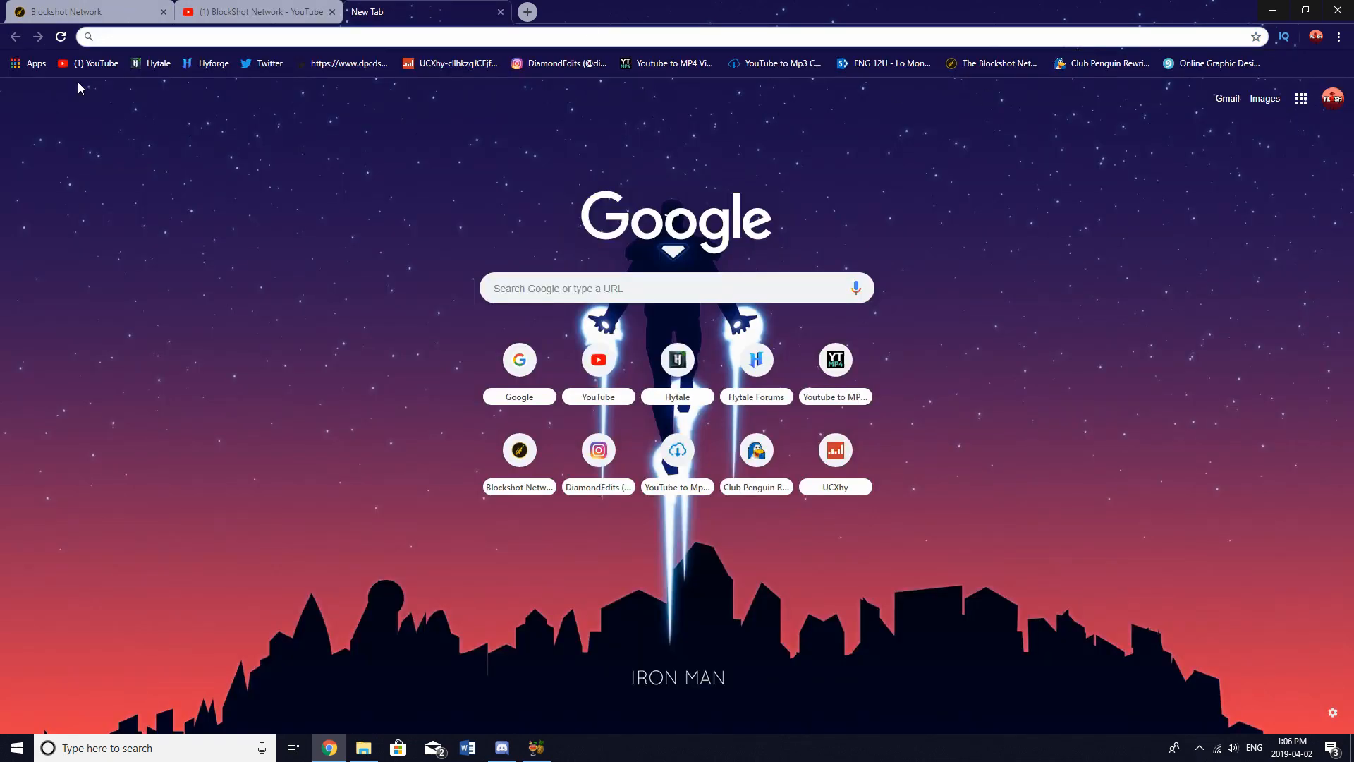
{"action": "left_click", "coordinate": [597, 359]}
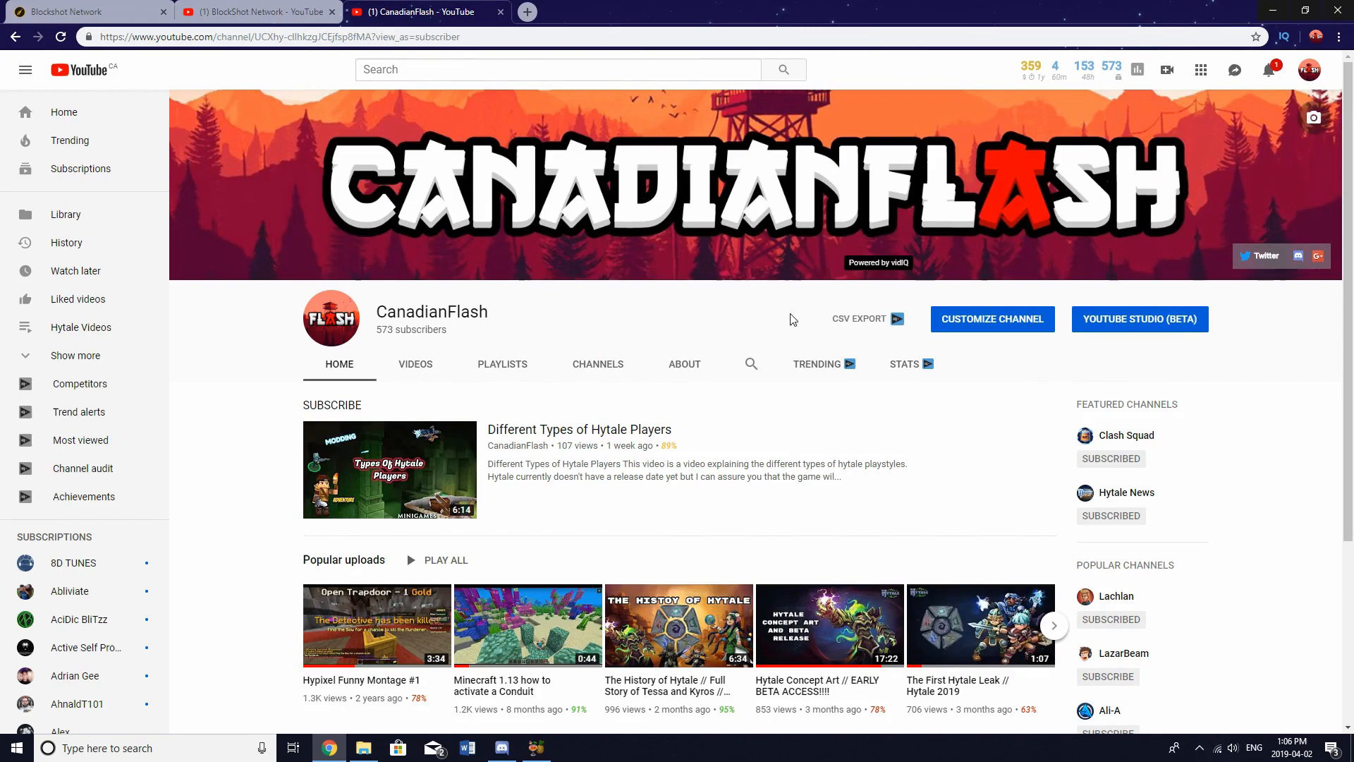
{"action": "left_click", "coordinate": [500, 747]}
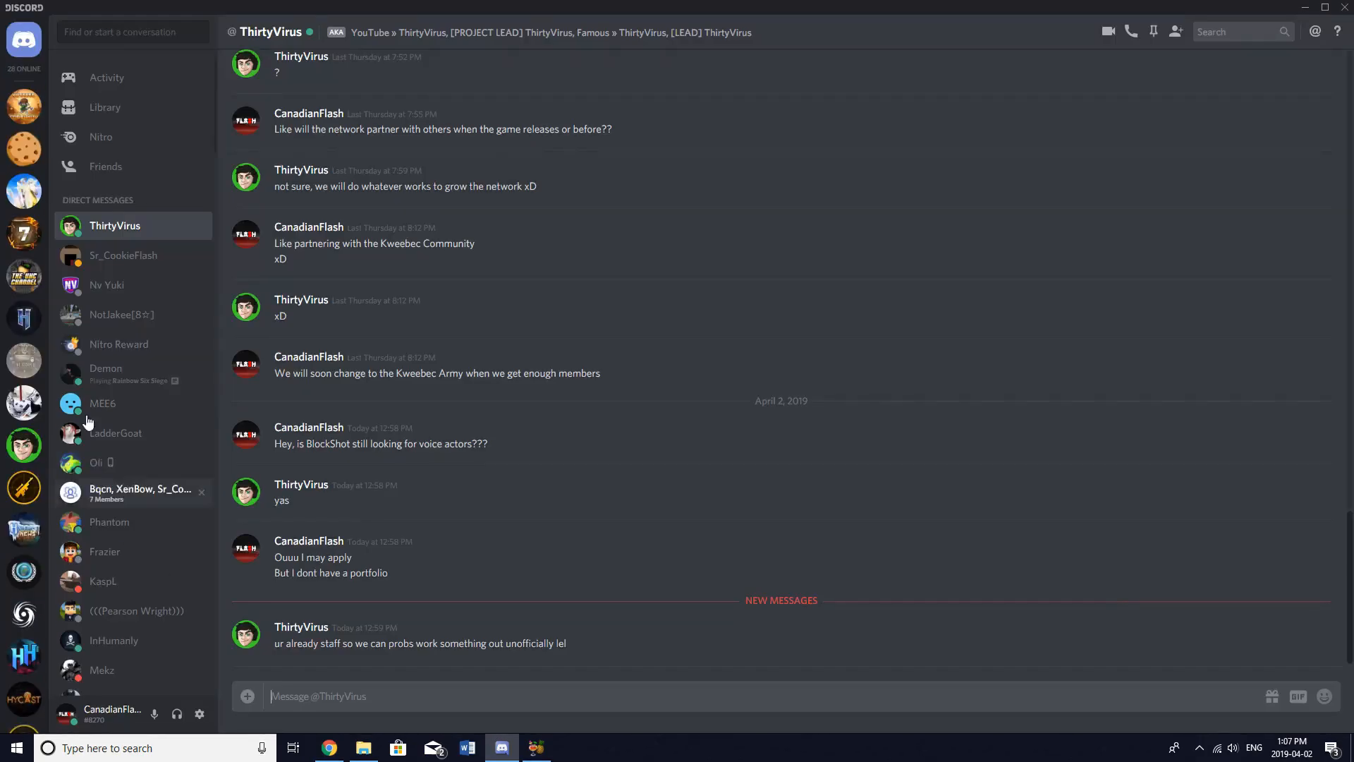